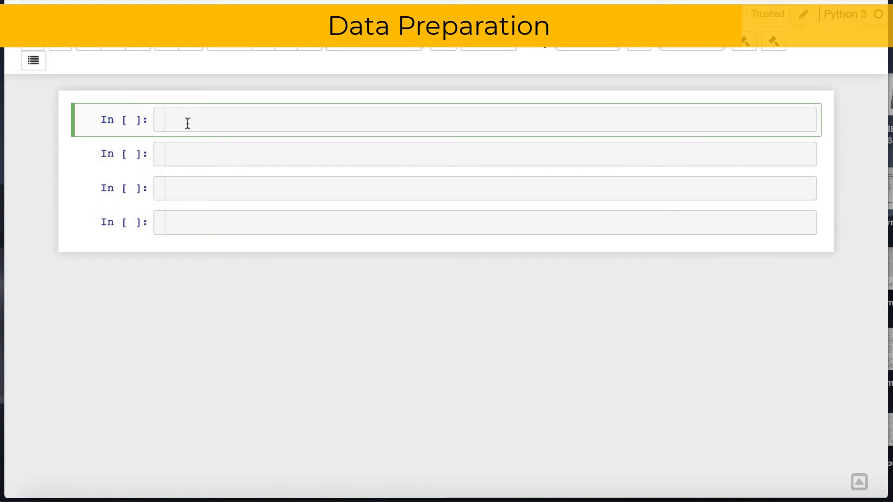
Import pandas as pd and sqlite3 in the first cell
type("#import libra")
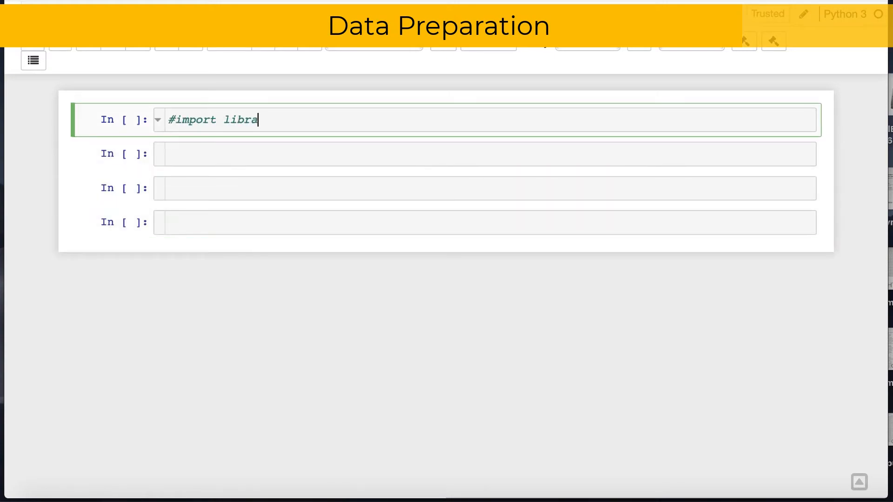
type("ries")
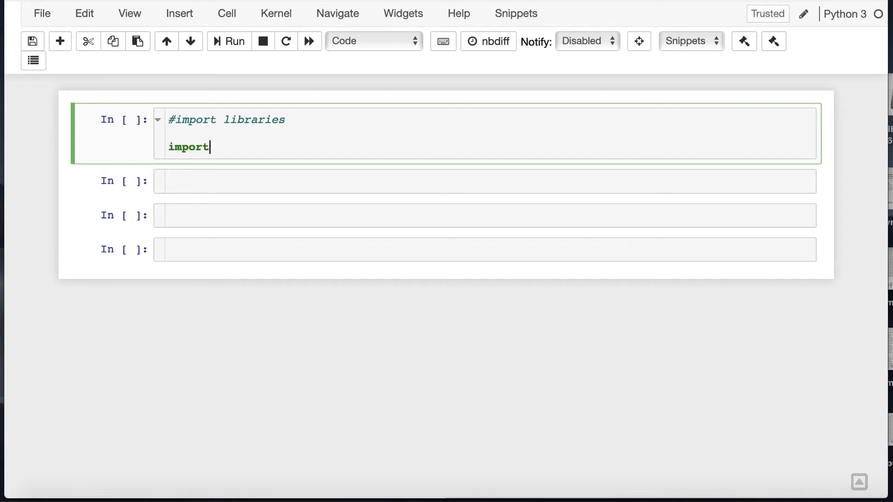
type("pandas as pd")
type("import sq")
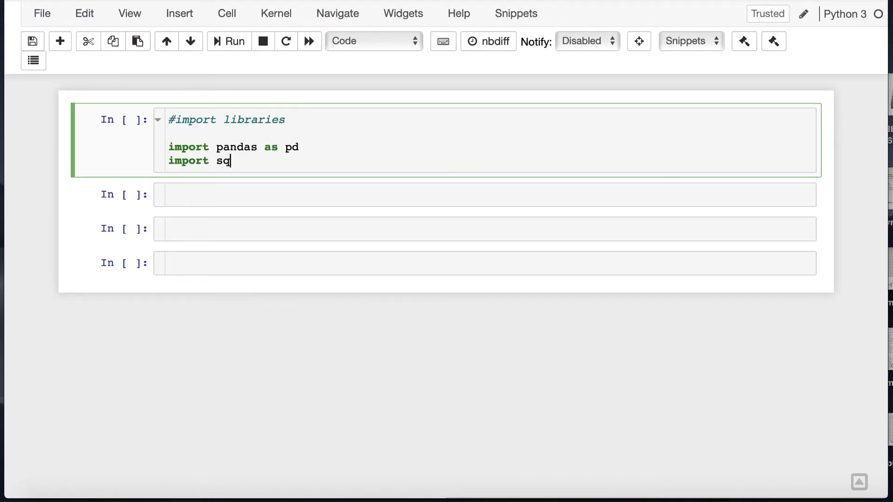
type("lite3")
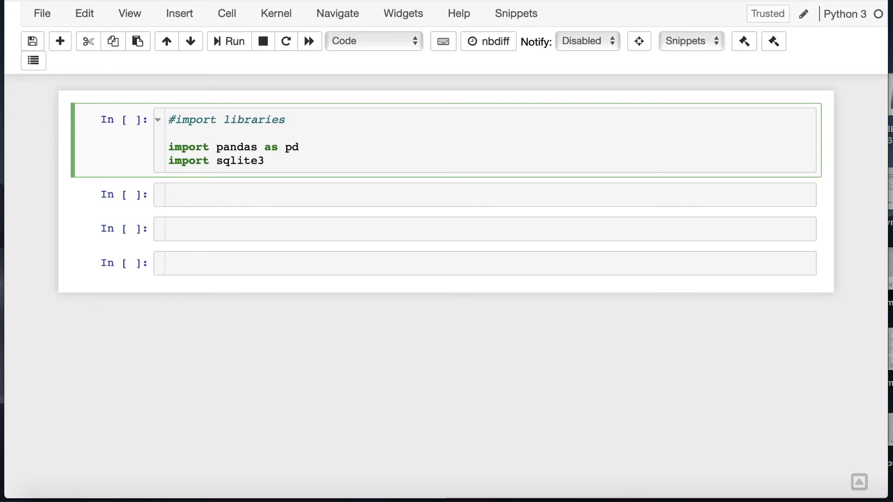
Create the connection cnn = sqlite3.connect('world_cup.db')
left_click(228, 40)
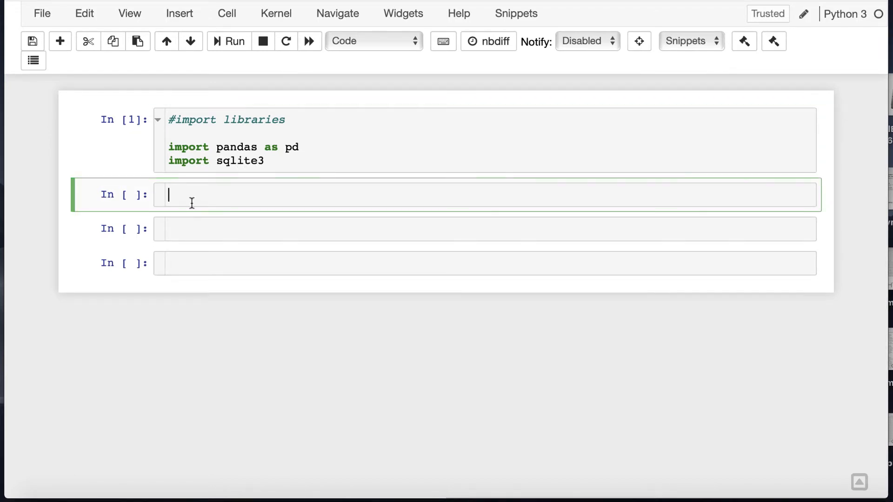
type("# create db connection")
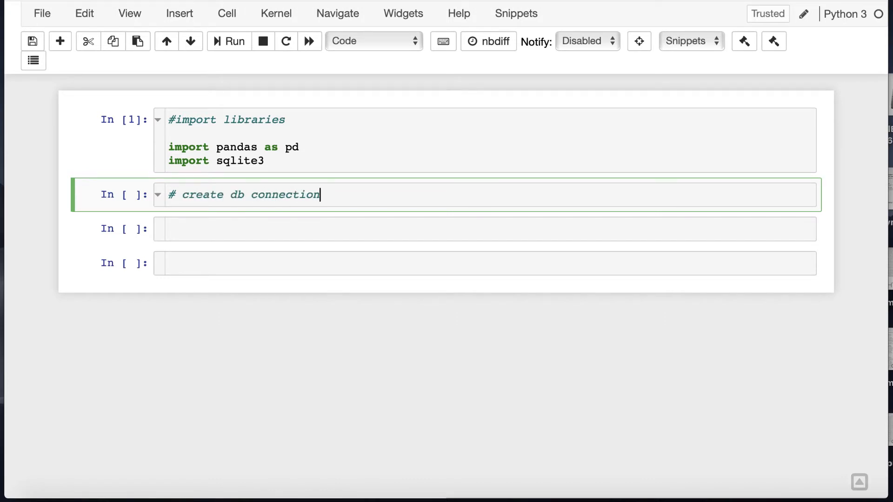
type("cnn = sqlite3")
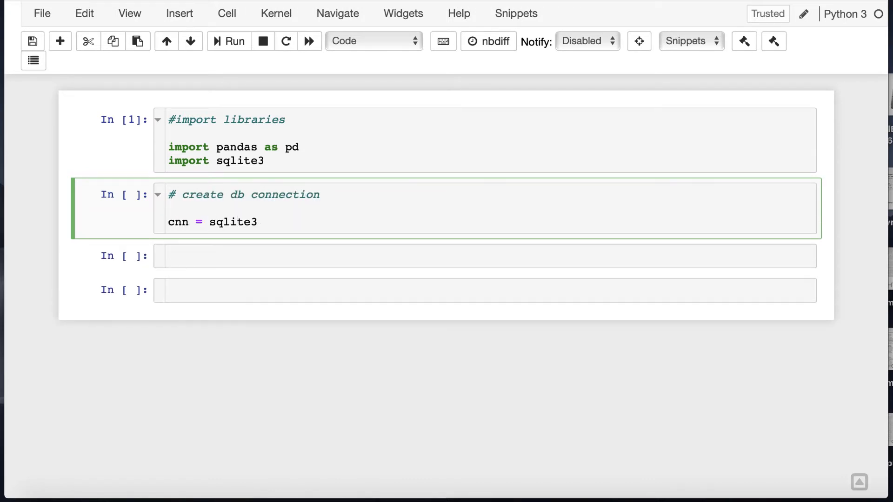
type(".connect('w')")
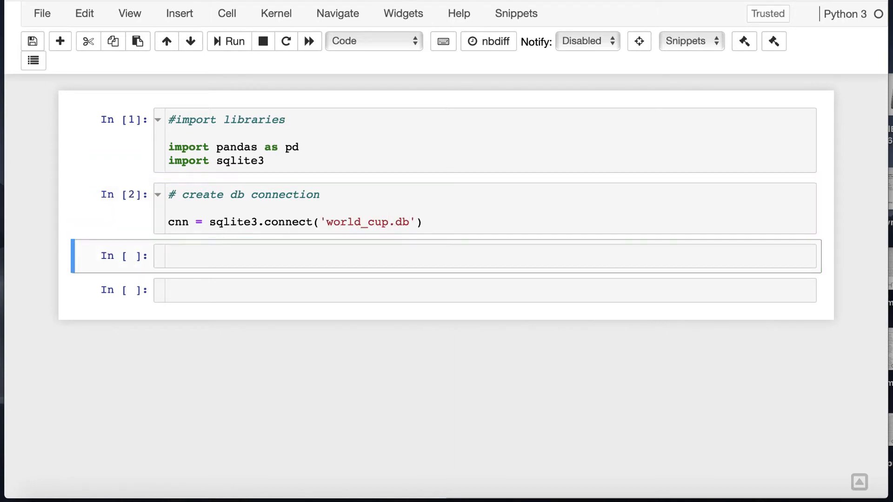
Load the sql extension and point %sql at sqlite:///world_cup.db
type("%")
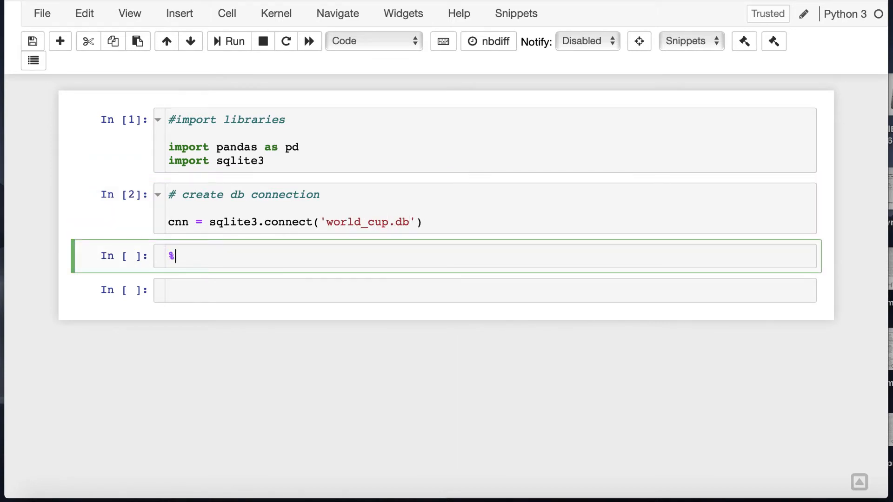
type("load_ext sql")
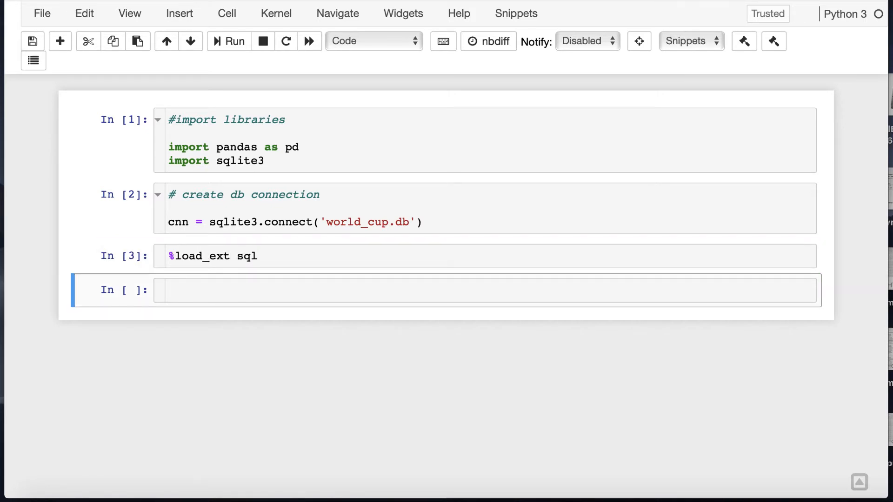
type("%sql sqlite:///world_cup.db")
type("# create a variable to store the url")
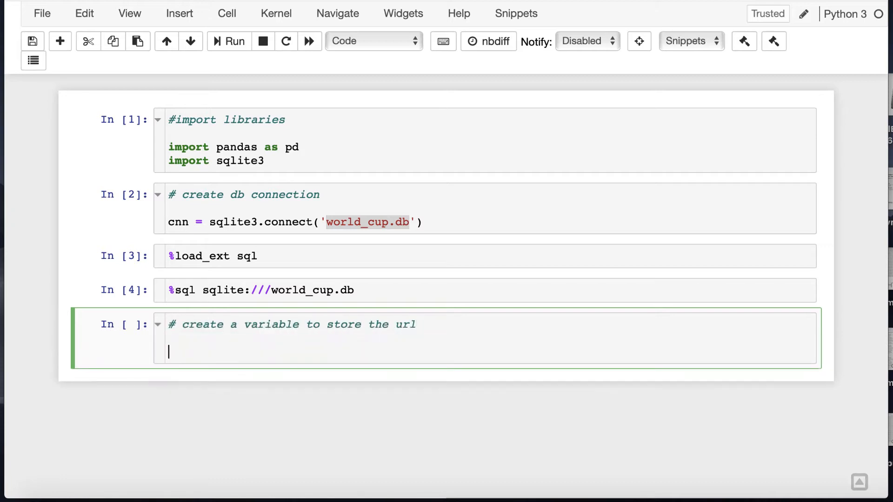
Store the World Cup finals Wikipedia URL and read its tables into w_cup_df with pd.read_html
type("w_cup")
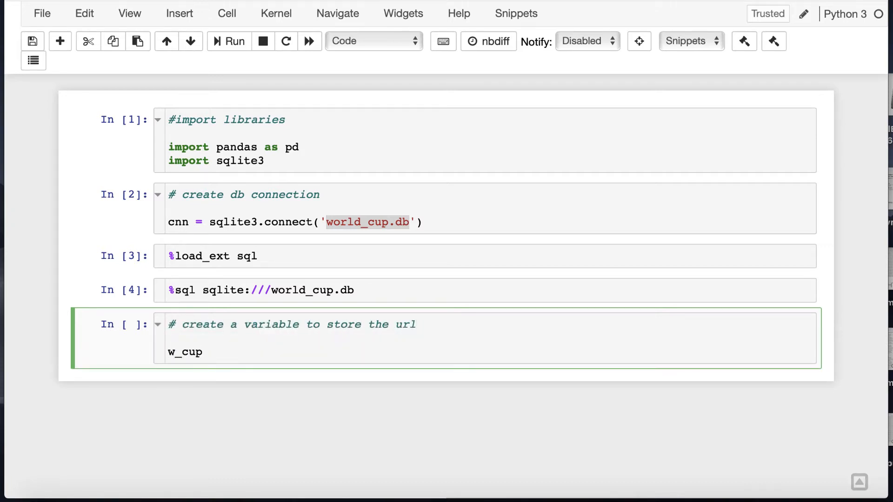
type("_url =")
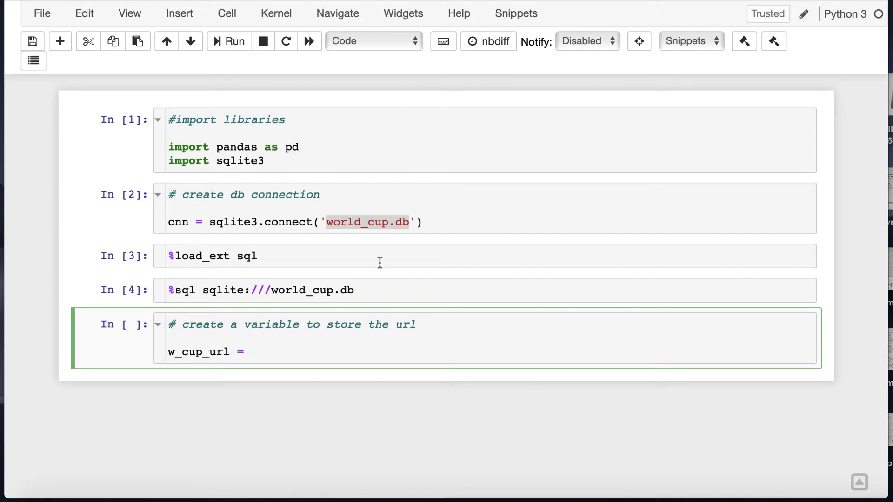
type("'https://en.wikipedia.org/wiki/List_of_FIFA_World_Cup_finals'")
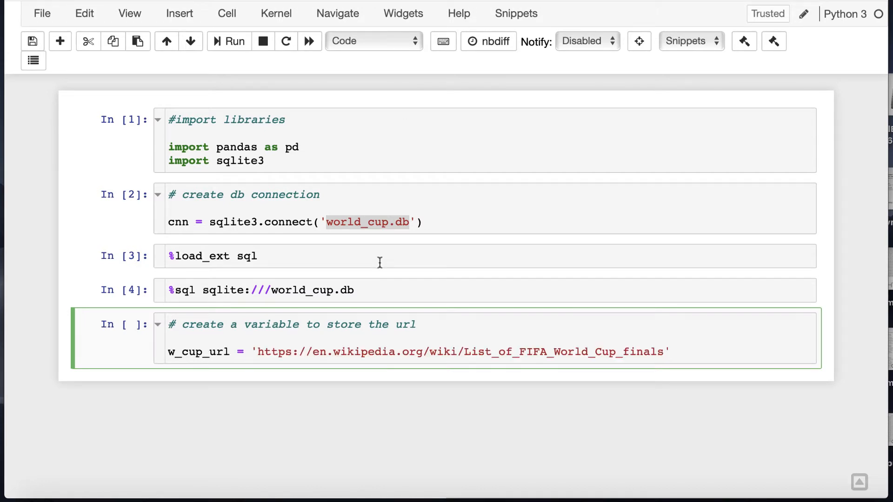
type("# crea")
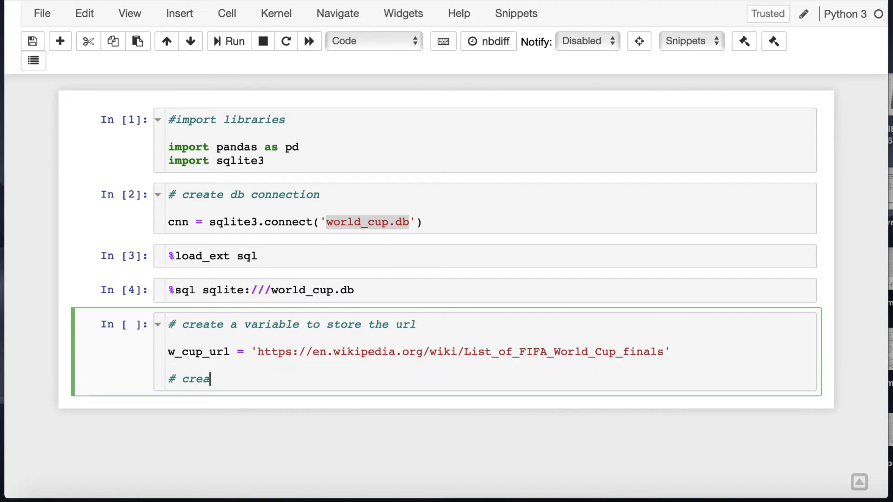
type("te variable to store list of data")
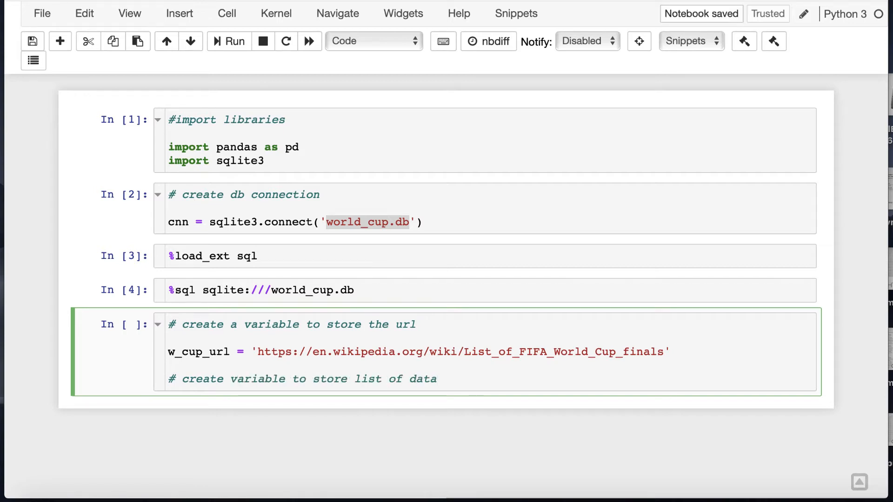
type("frames in the website")
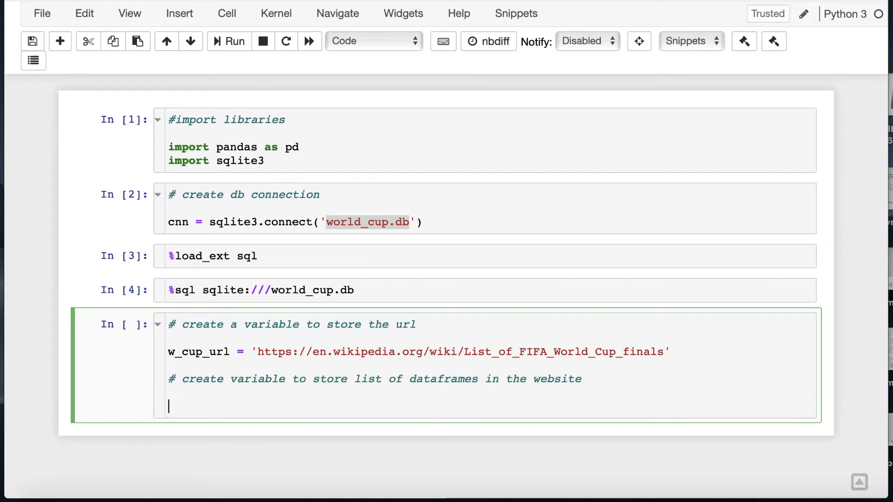
type("w_cup_df =")
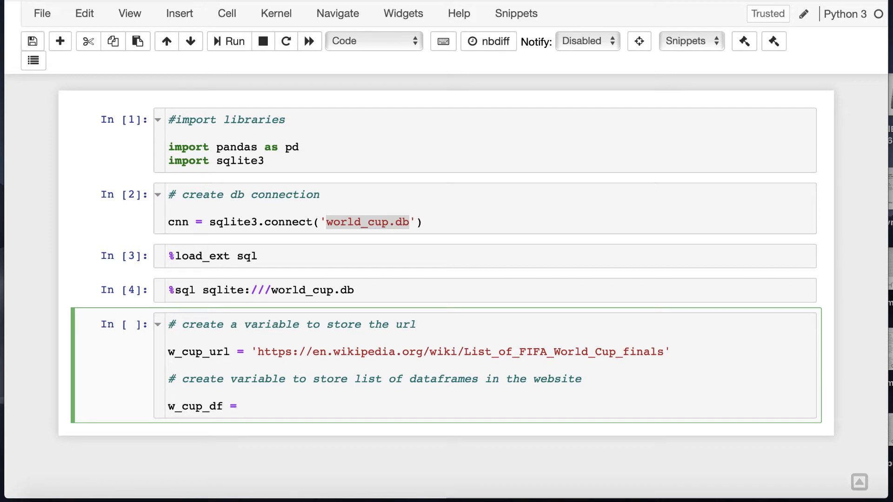
type("pd.read_htm")
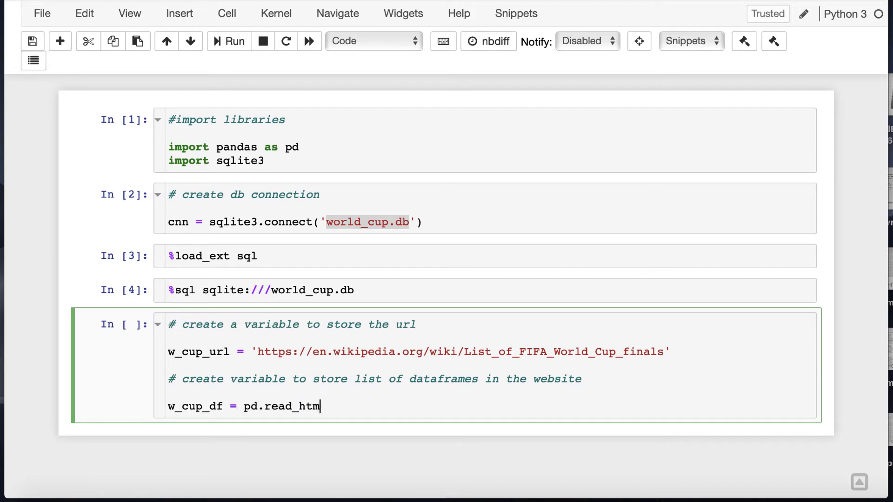
type("l(w_cup_url)")
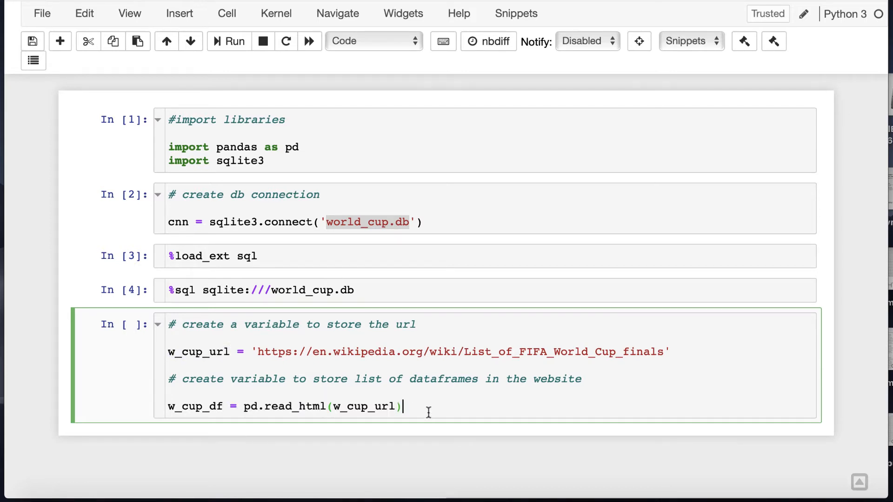
key("enter")
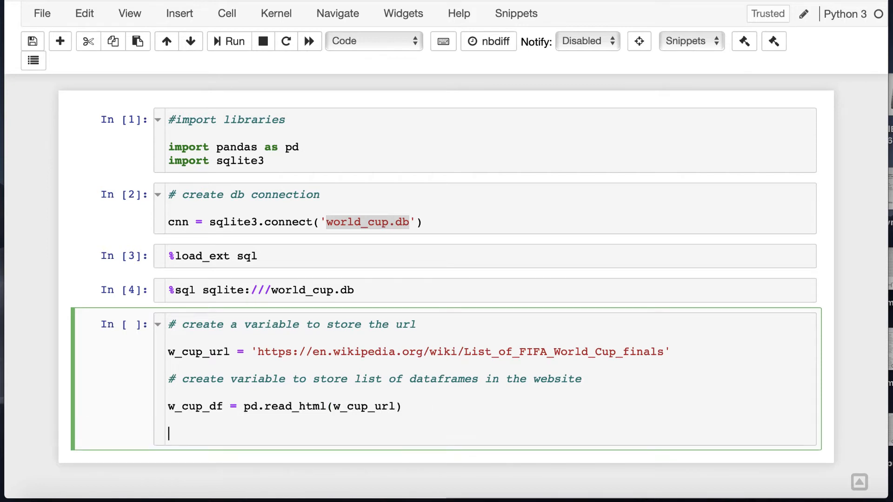
Store the UN countries-by-population URL and read its tables into countries_df with pd.read_html
type("# create variable to store countries url")
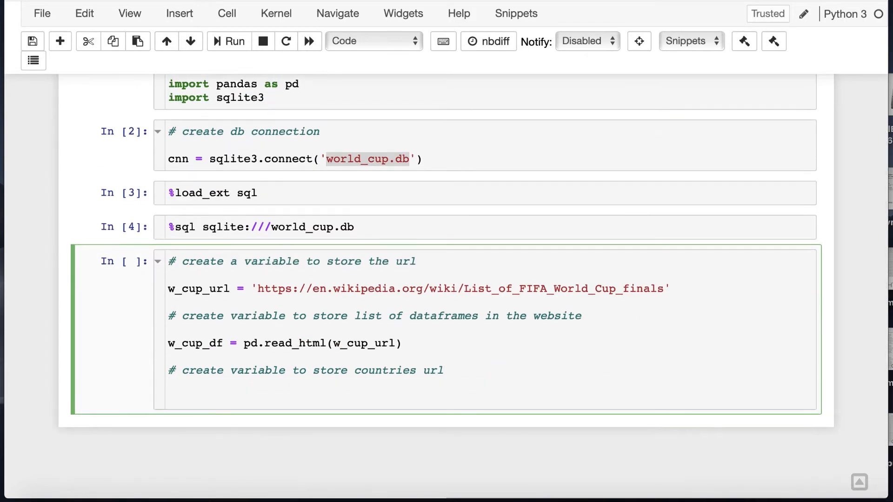
type("countries_url='https://en.wikipedia.org/wiki/List_of_countries_by_population_(United_Nations)'")
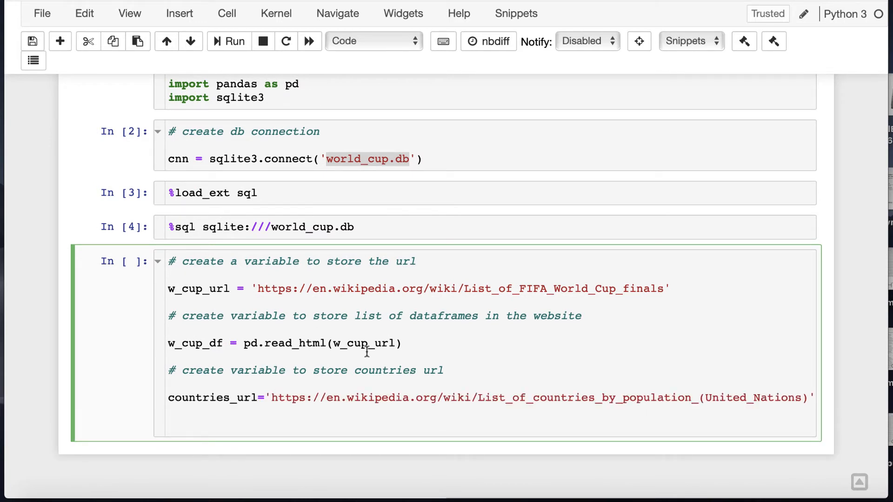
type("# create a variable t")
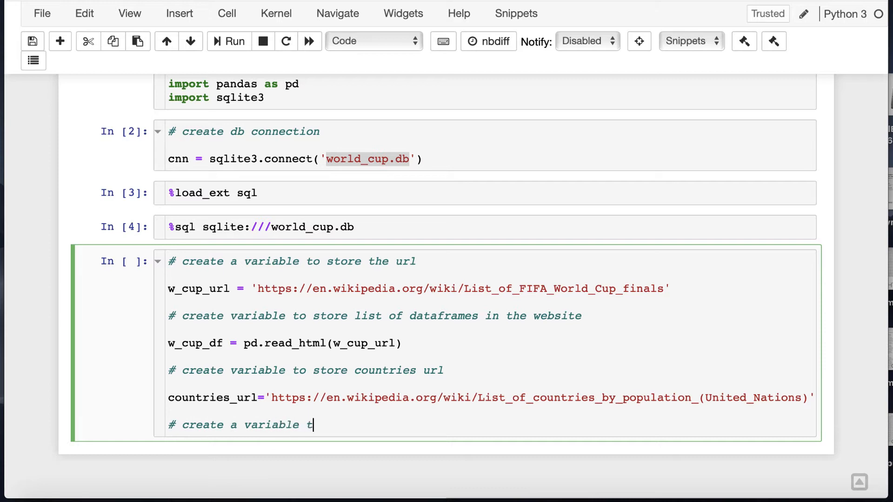
type("o store list of dataframes in")
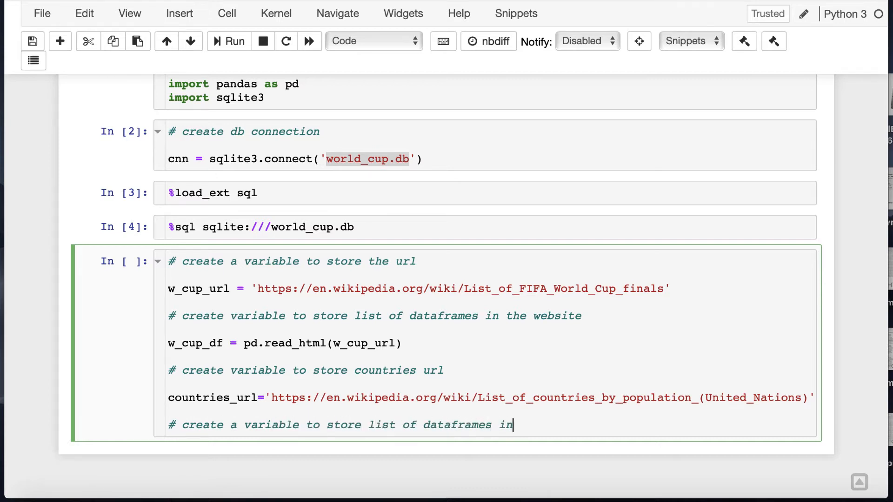
type("country site")
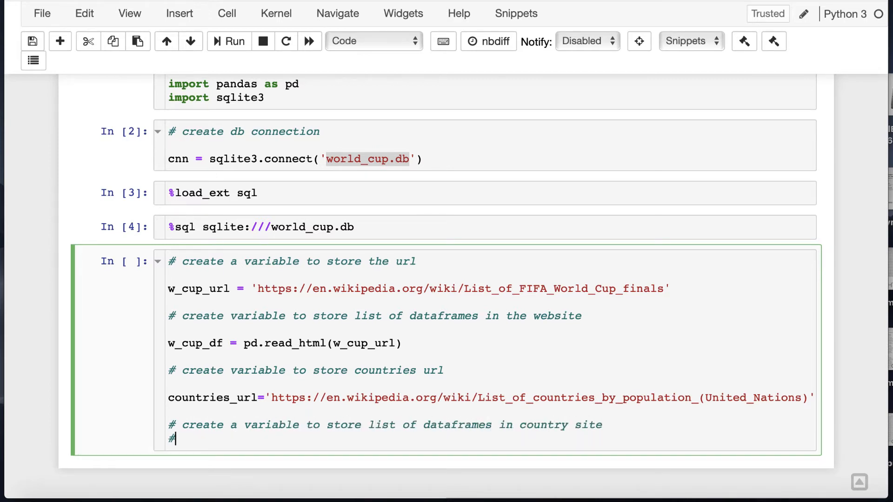
type("countries_df = read")
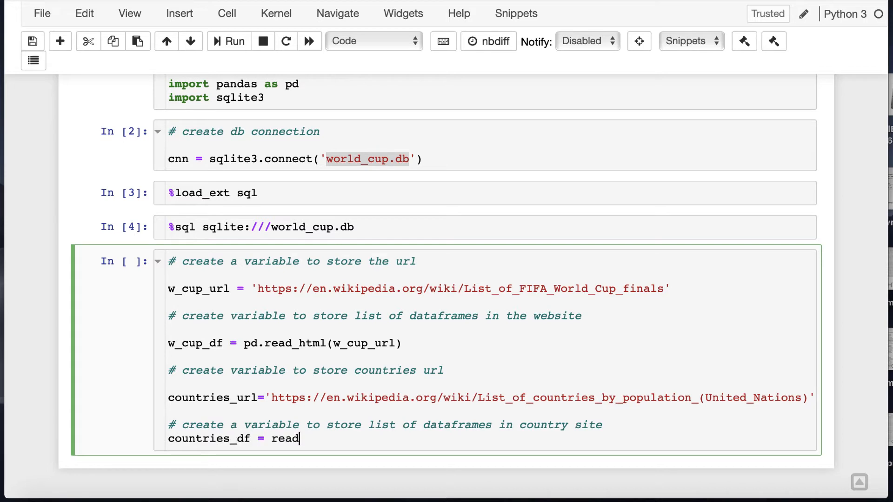
type("pd.read_html")
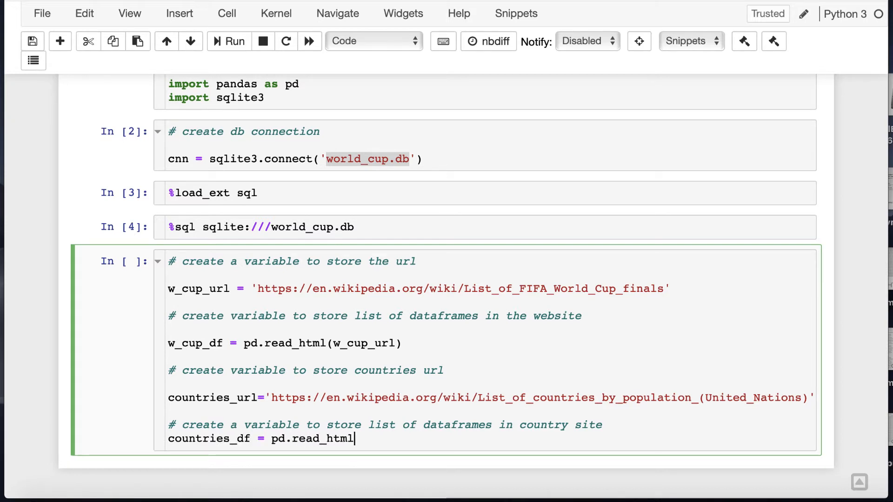
type("(countries_url)")
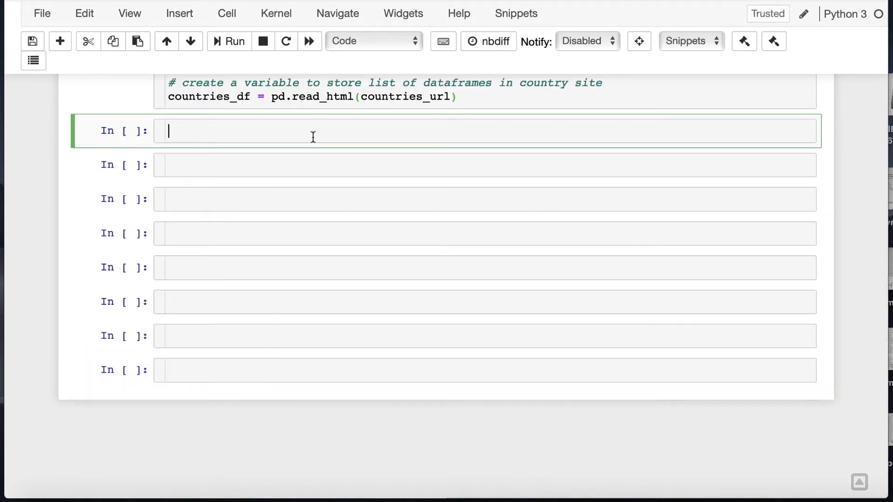
Display w_cup_df[2].head(5), the 1930–1946 finals rows
type("w_cup_df")
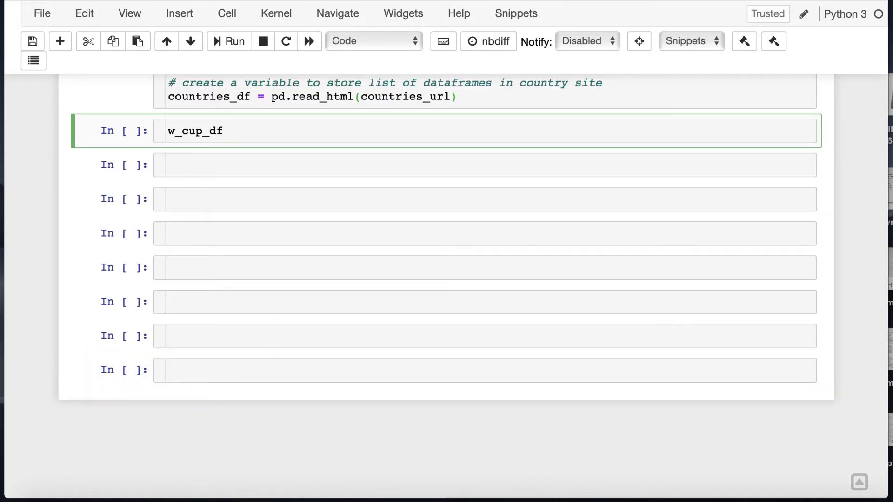
type("[2]")
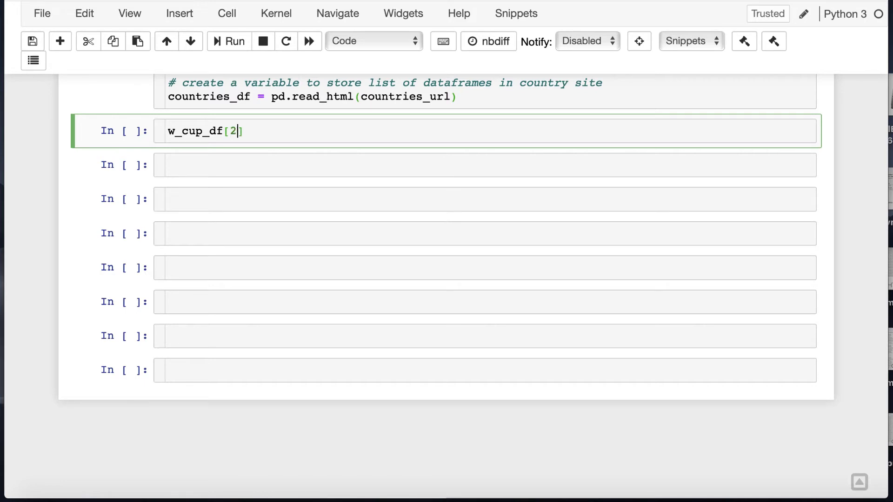
type(".head(5)")
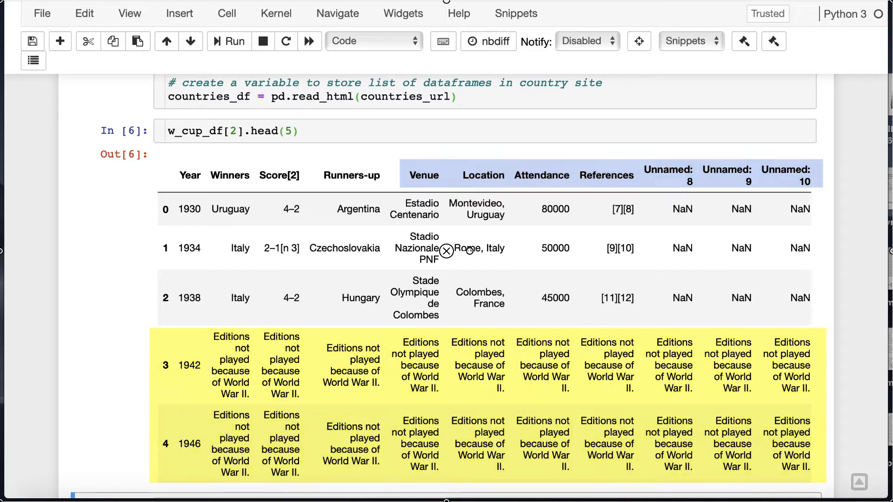
scroll("down", 3)
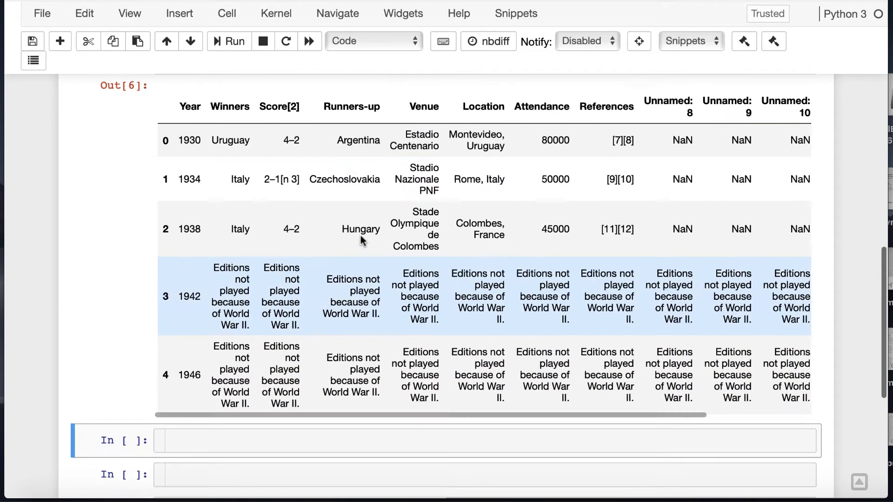
scroll("down", 3)
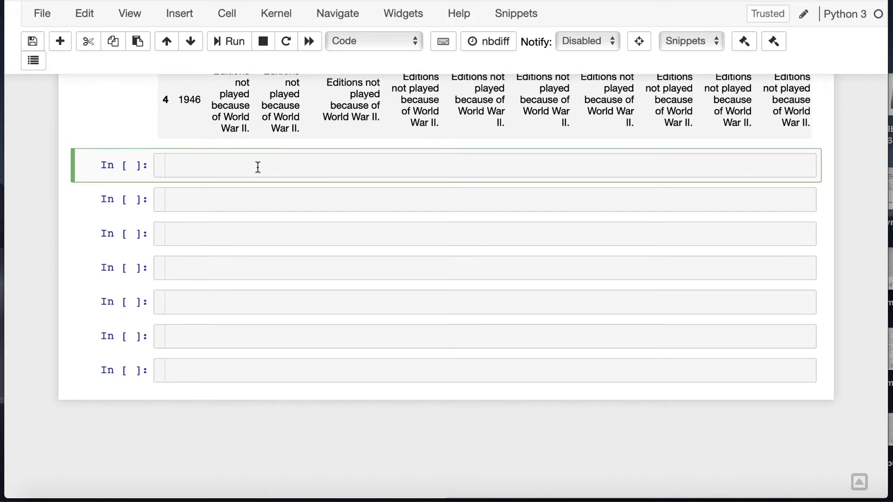
Select the Year, Winners and Runners-up columns from w_cup_df[2]
type("w_cup_df")
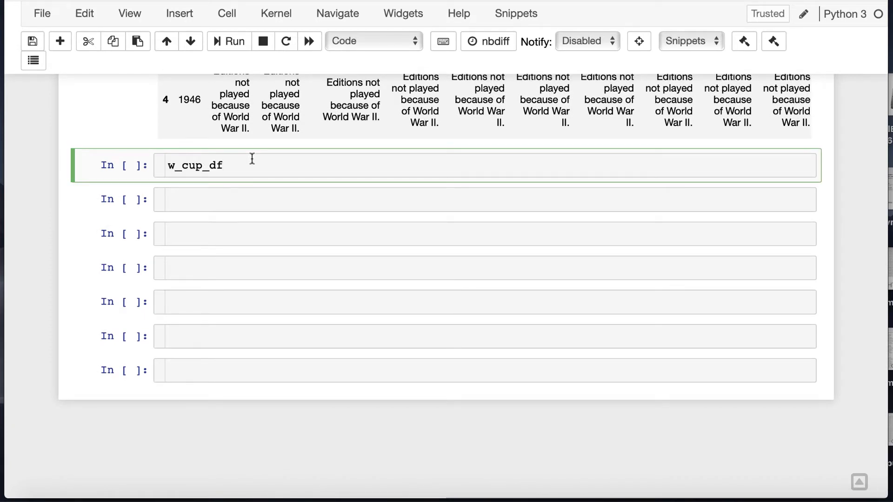
type("[2][[")
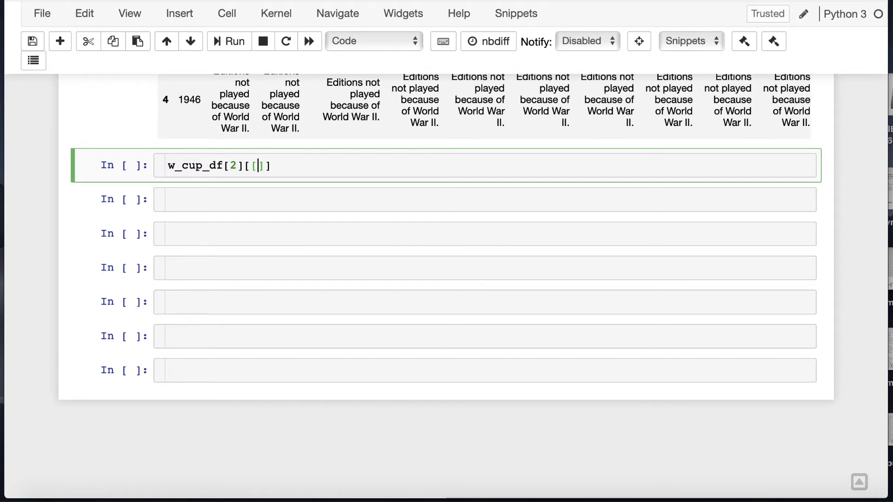
type("'Year'")
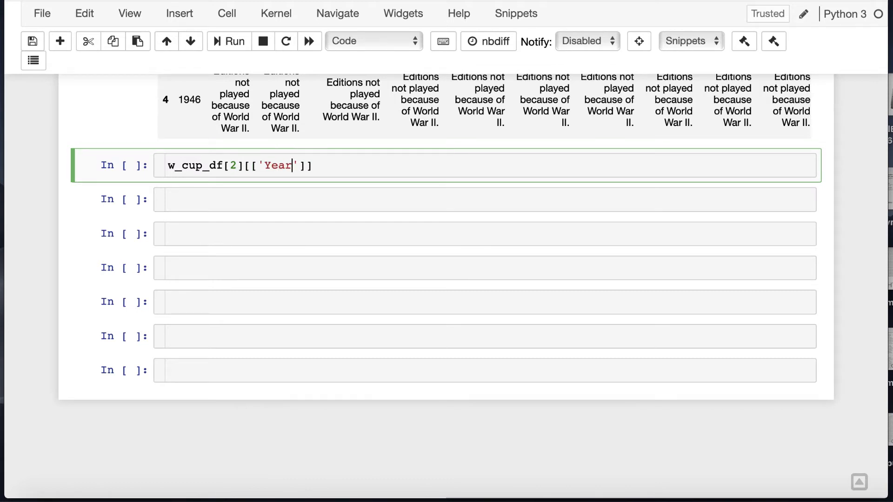
type(",'Winners'")
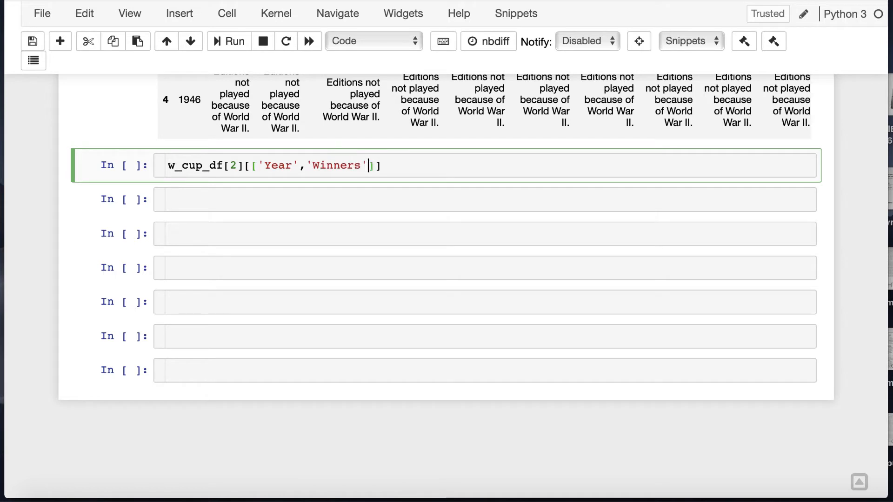
type(",")
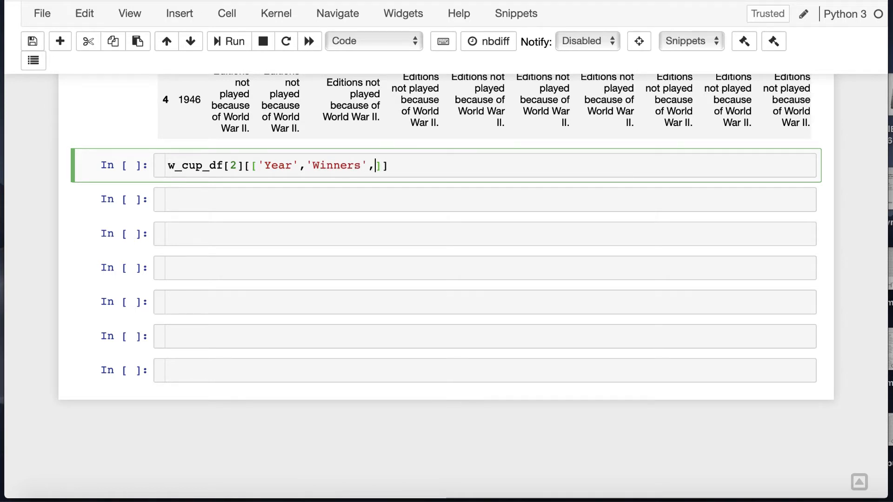
type("'Runners-up'")
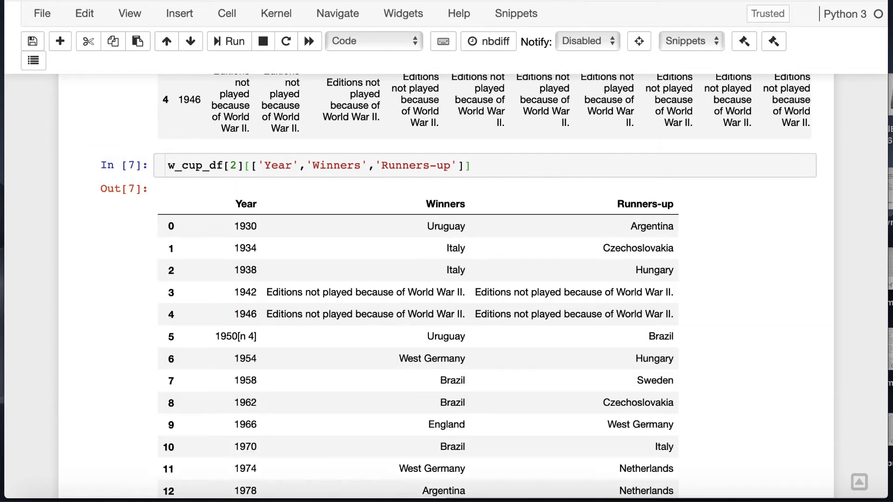
scroll("down", 3)
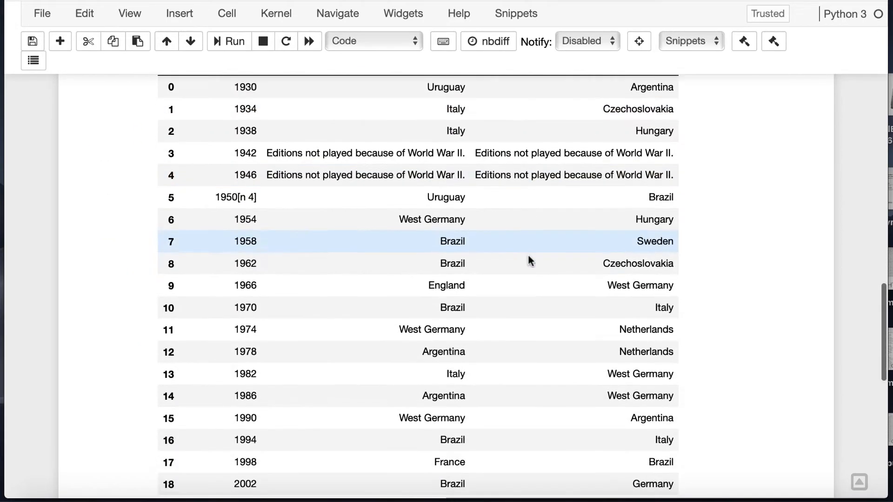
scroll("down", 3)
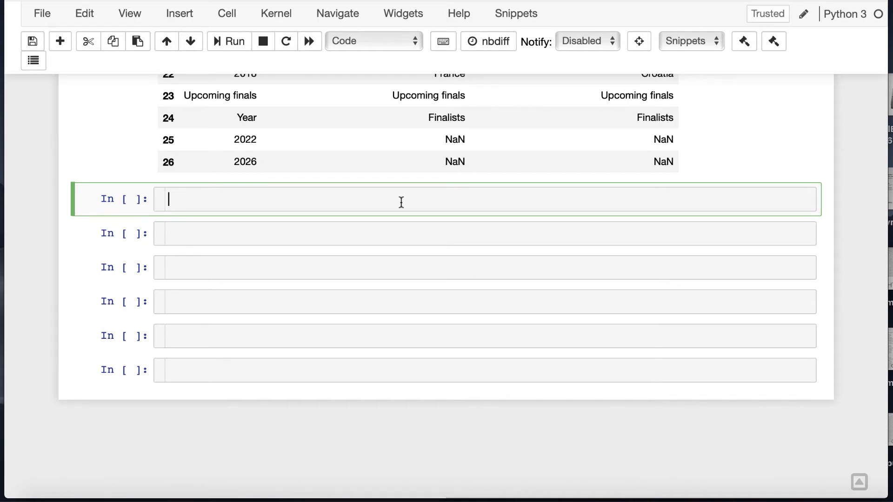
Reassign w_cup_df to those three columns and display it with head
type("w_cup_df")
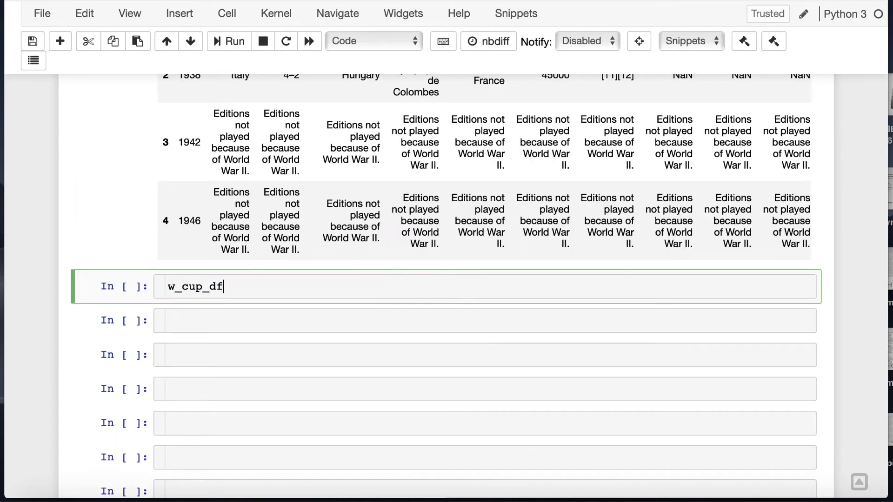
type("= w_cup_df[2][['Year','Winners','Runners-up']]")
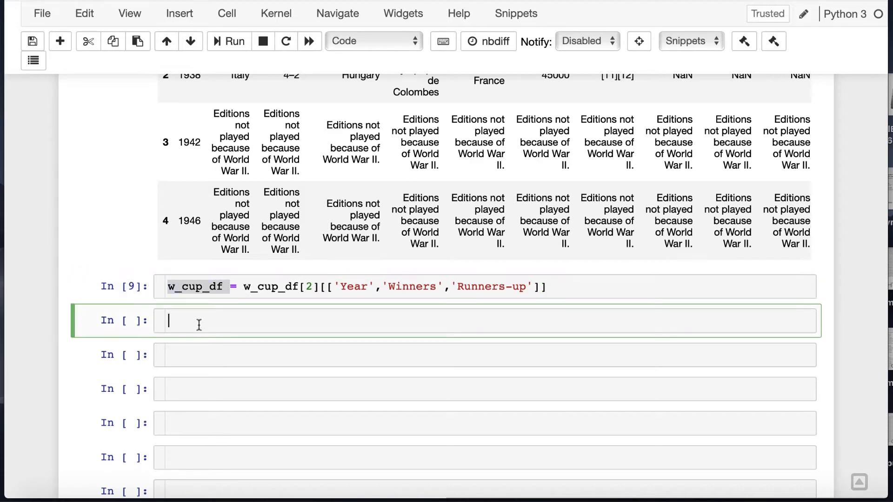
type("w_cup_df.head")
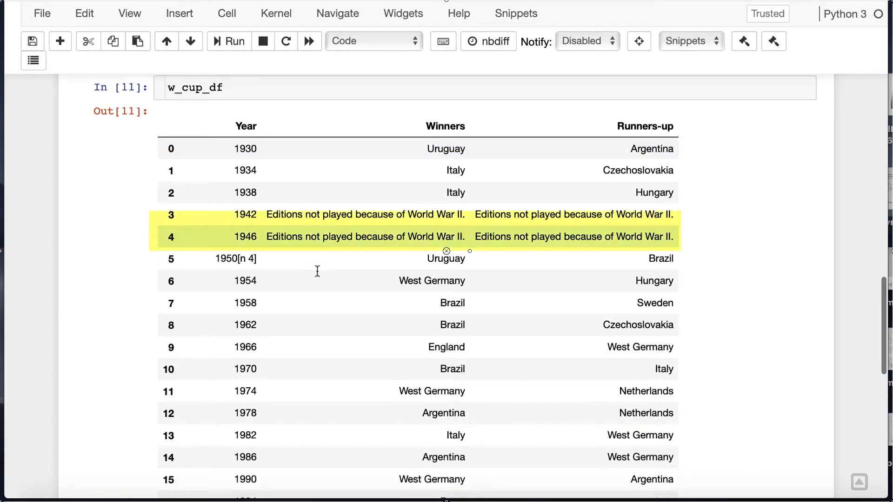
scroll("down", 3)
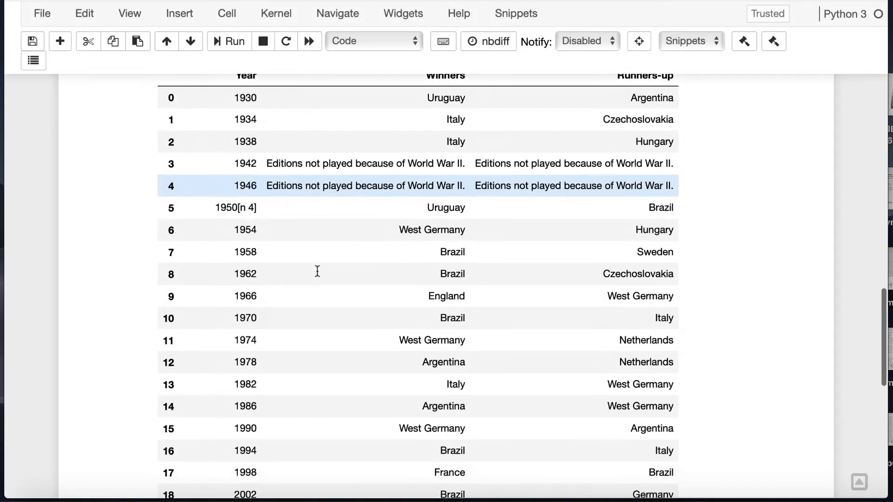
scroll("down", 3)
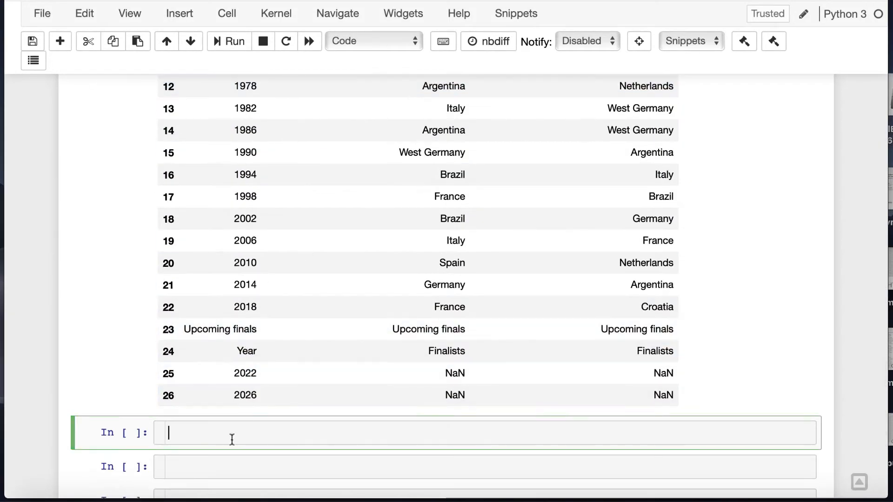
scroll("down", 3)
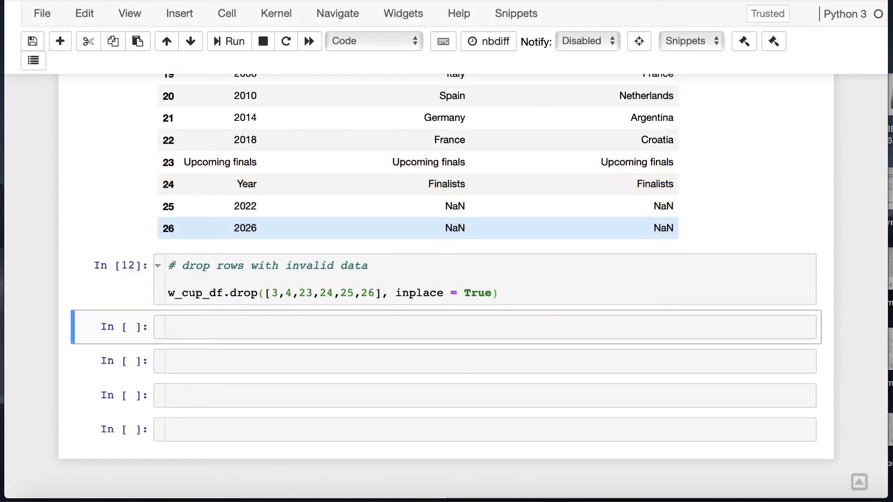
Comment and drop the wartime and upcoming-finals rows with invalid data
type("# update 1950 year columns")
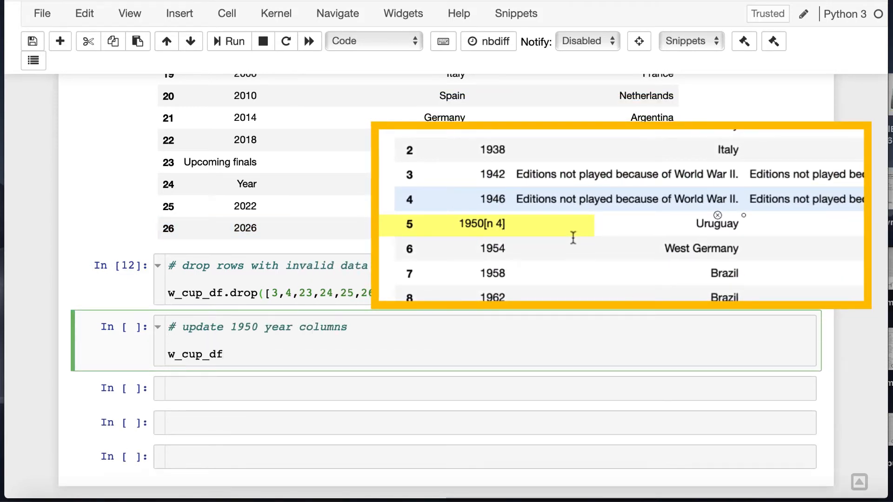
scroll("down", 3)
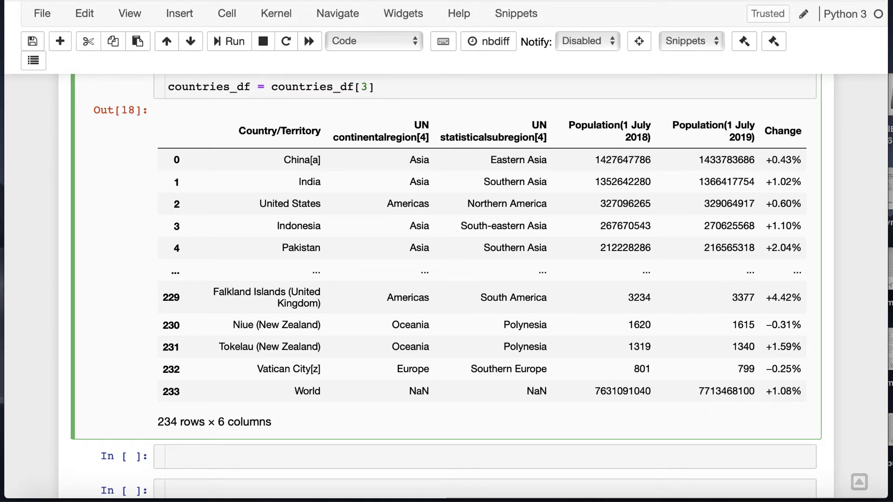
Keep countries_df[3] columns 0 and 1 with iloc and drop the World row 233
type(".iloc[]")
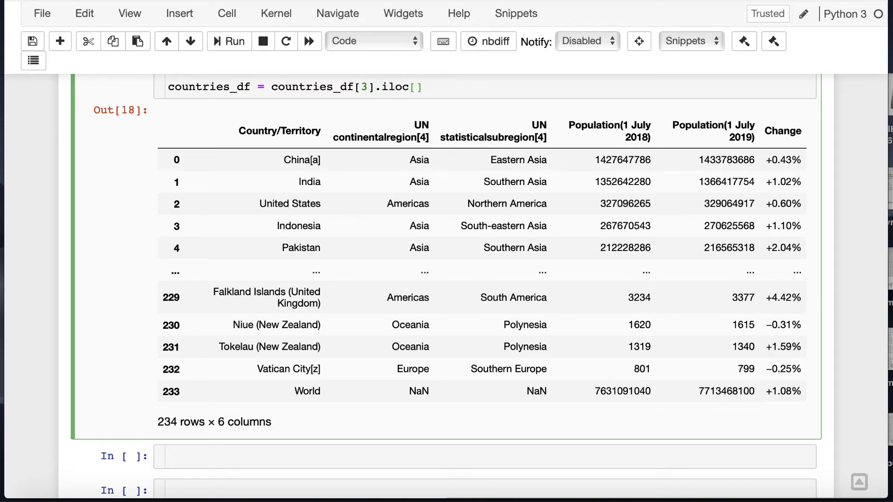
type(":,[0,1")
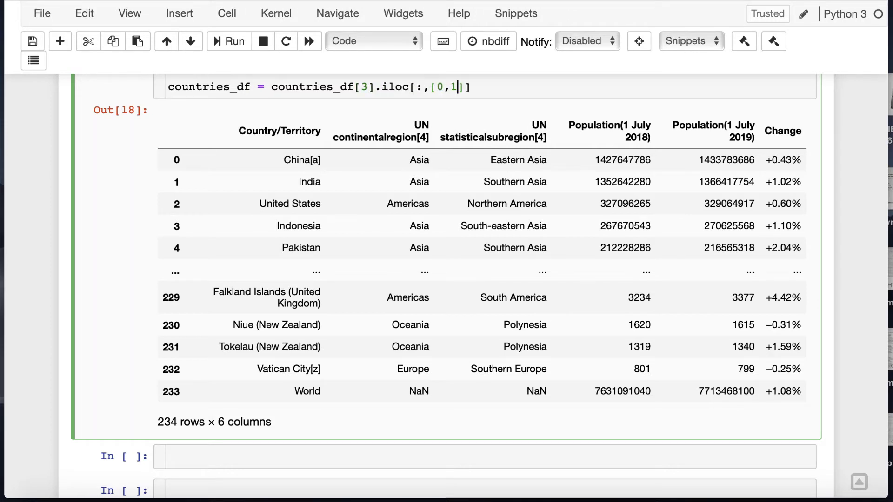
type(".drop []")
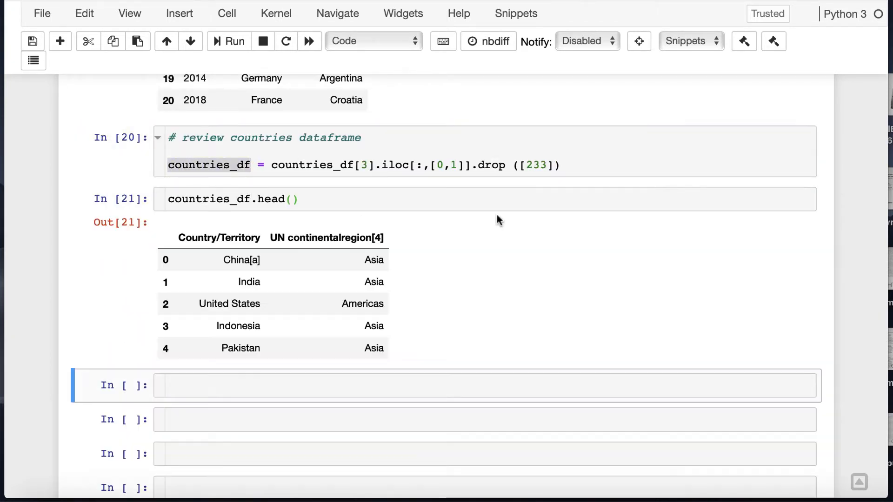
Rename the countries_df columns to 'country' and 'region' and display it
type("countries_df.columns = [")
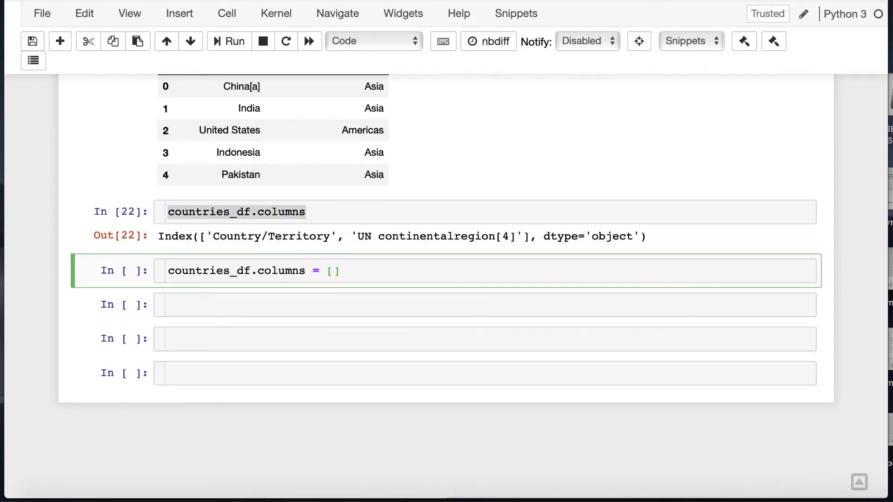
type("'country', 'region'")
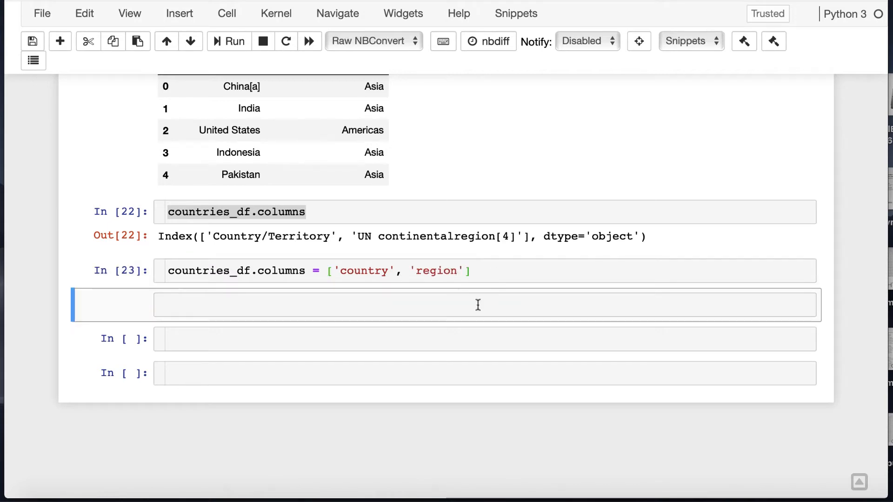
type("countries_df")
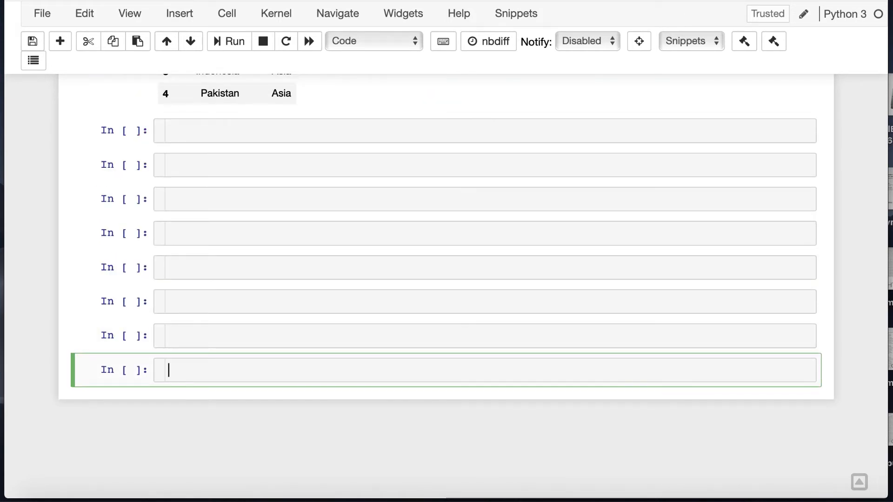
Write w_cup_df to the database as table world_cup via to_sql with cnn
type("# write world cup table to database")
type("w_cup")
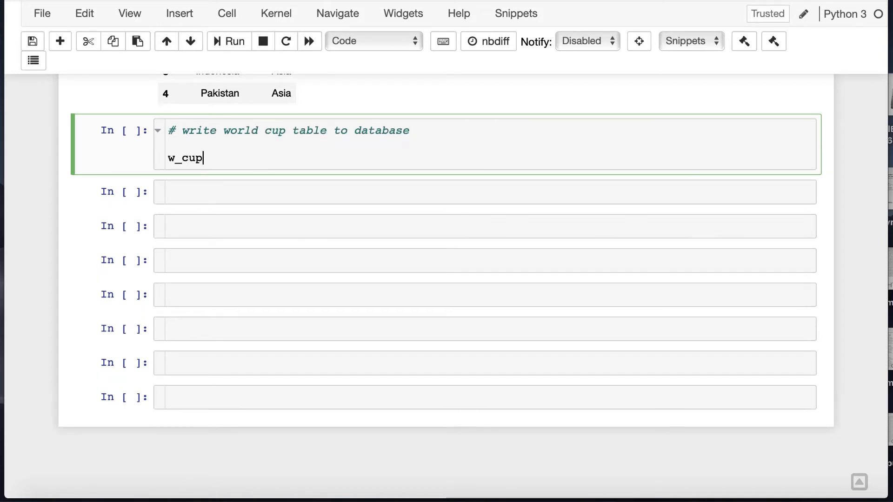
type("_df.to_sql")
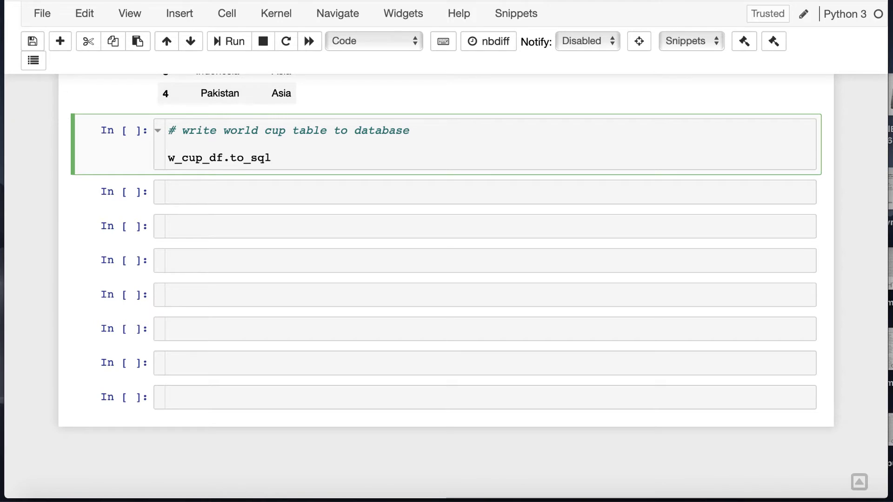
type("('world_cup')")
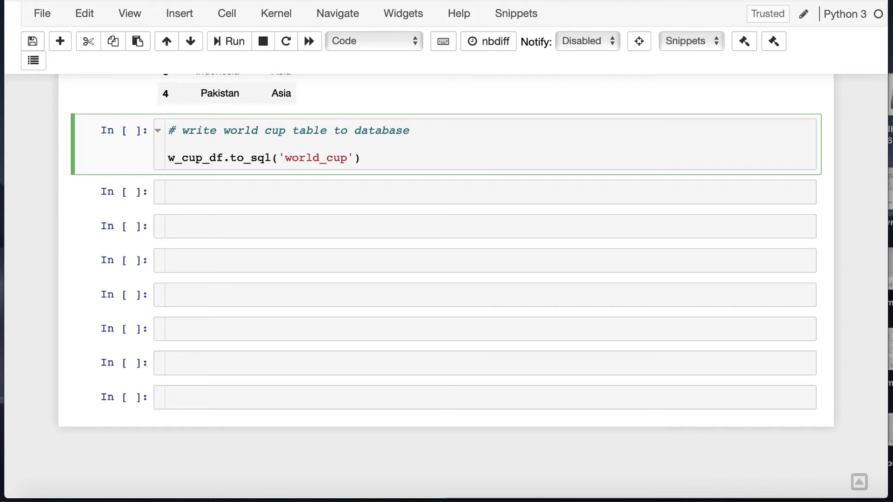
type(", cnn")
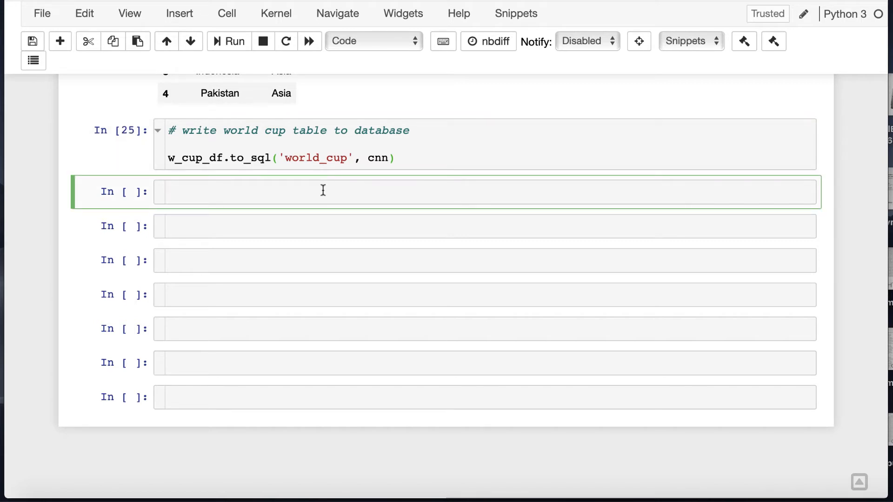
Run %%sql SELECT * FROM world_cup to show all 21 tournaments
type("%%")
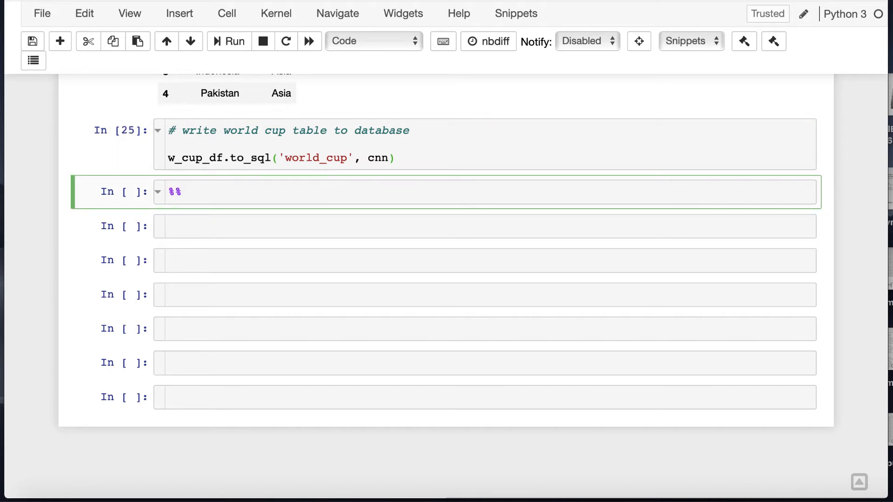
type("sql")
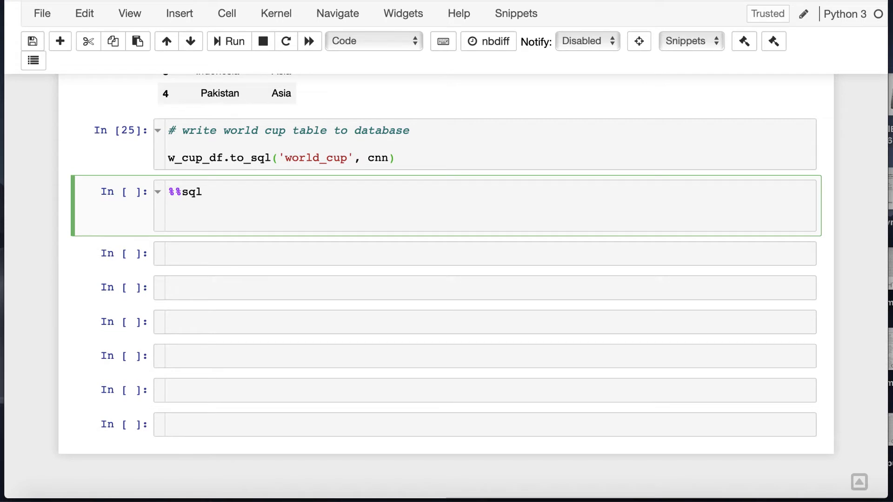
type("SELE")
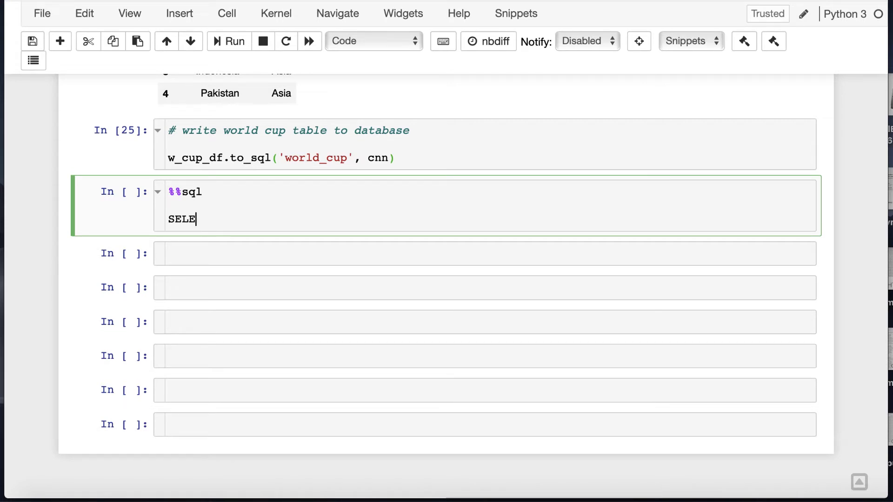
type("CT *")
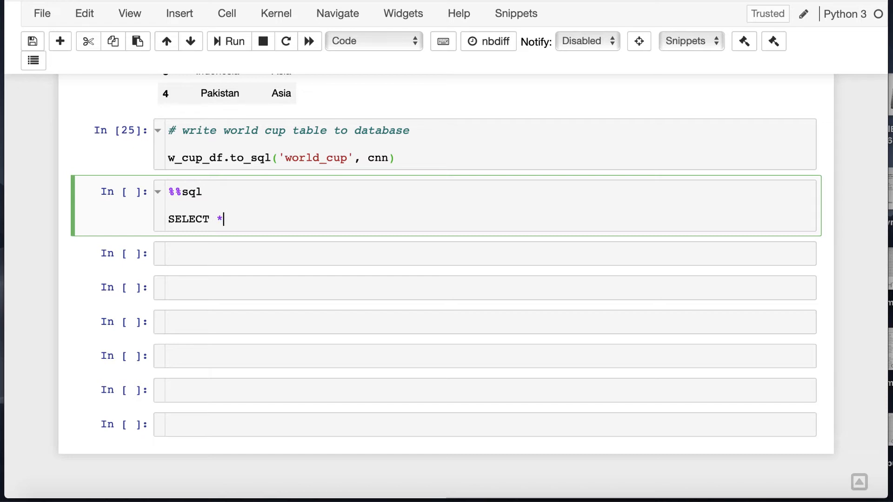
type("F")
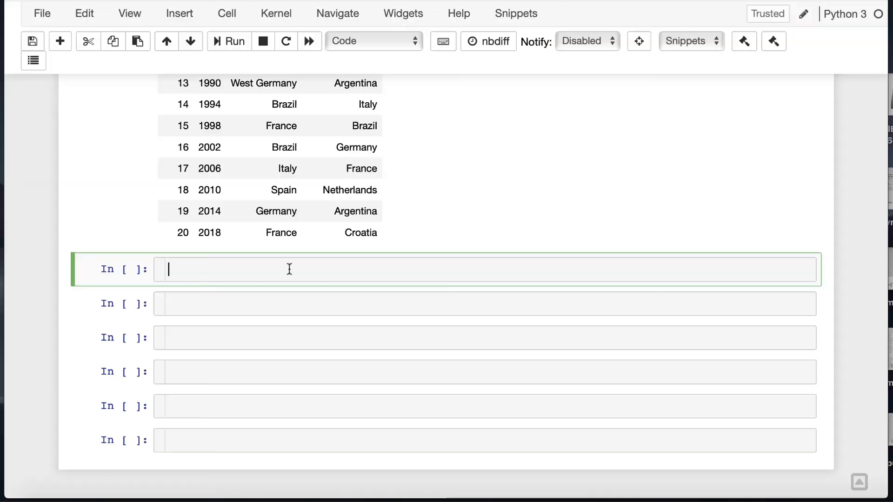
Add the '# Single Table Queries' heading cell and a %%sql cell
type("# Single Table Querie")
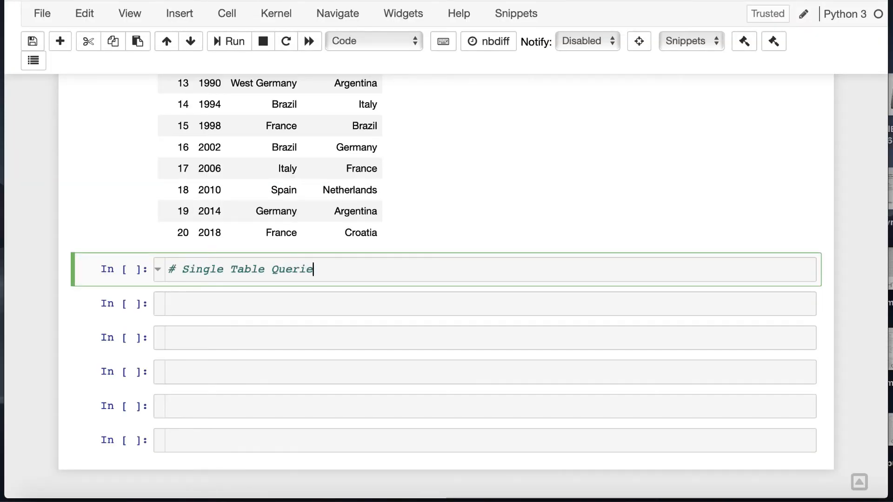
type("%%sql")
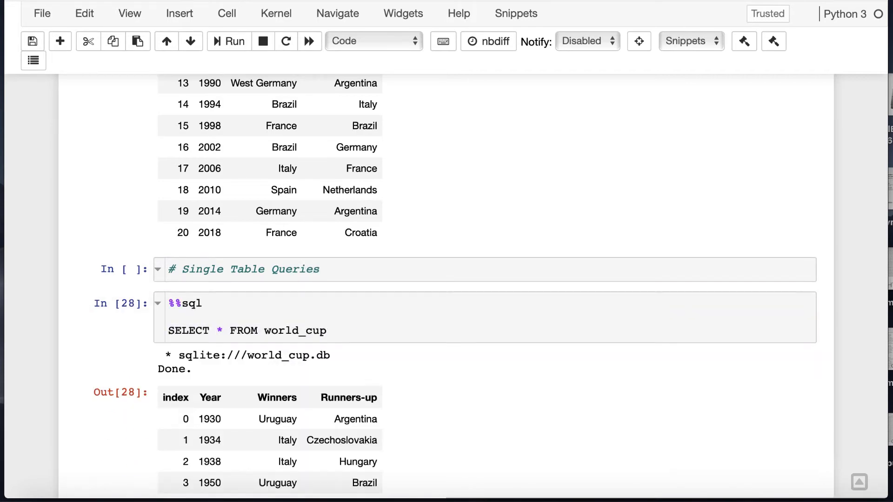
scroll("down", 3)
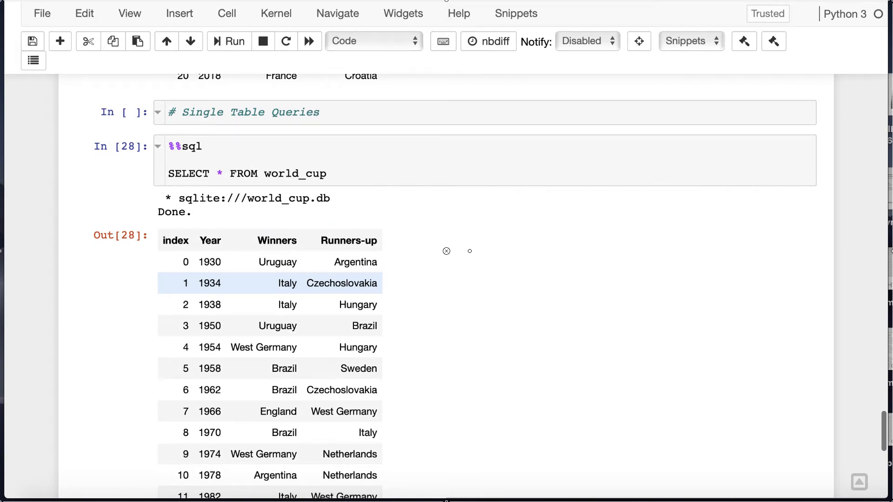
Display the full w_cup_df DataFrame for comparison
type("w_cup_df")
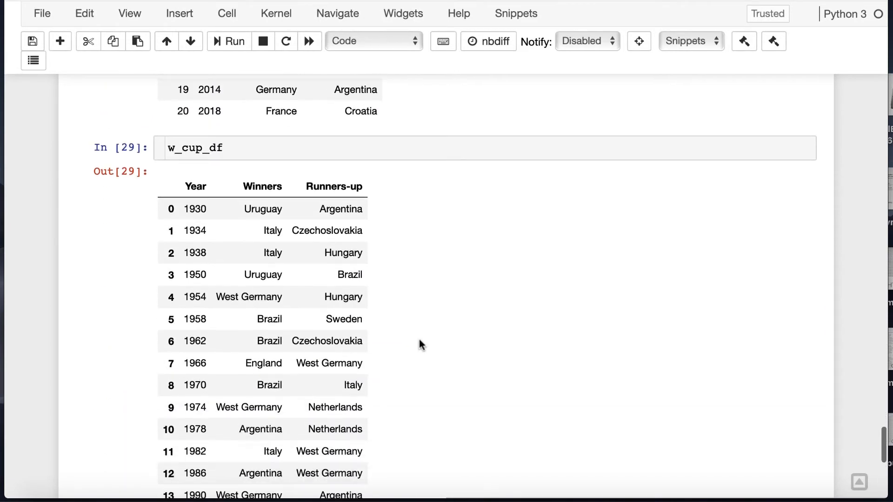
scroll("down", 3)
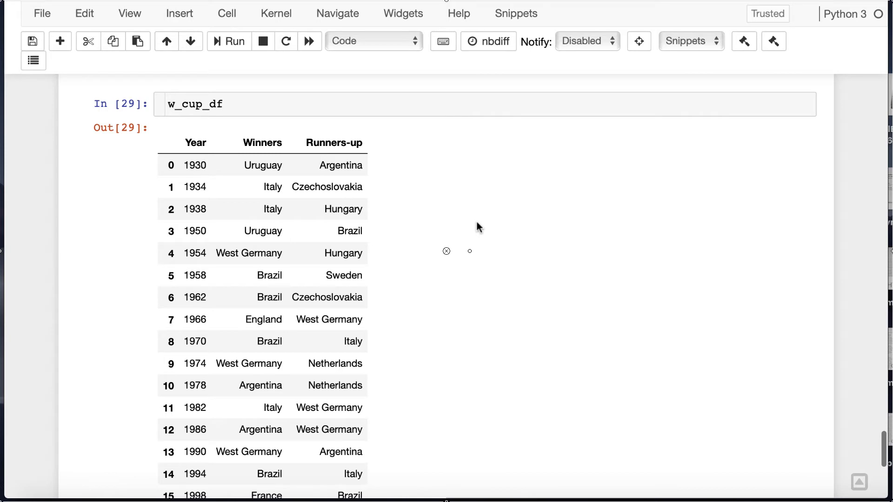
scroll("down", 3)
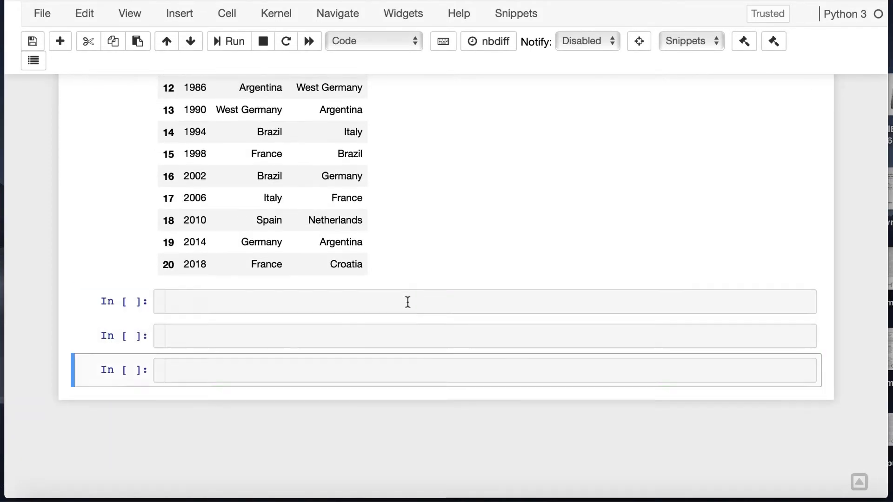
Select winners and year from world_cup with a %sql query under a 'select certain columns' comment
type("# select certain columns in a table")
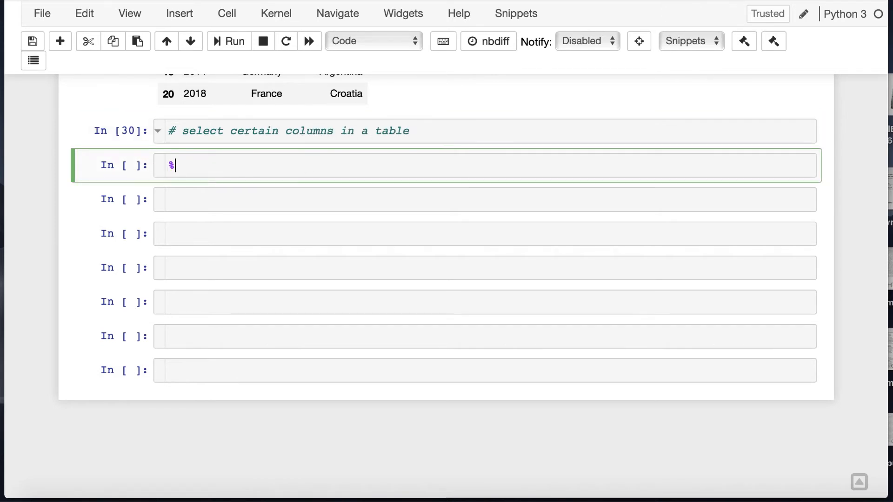
type("%sql")
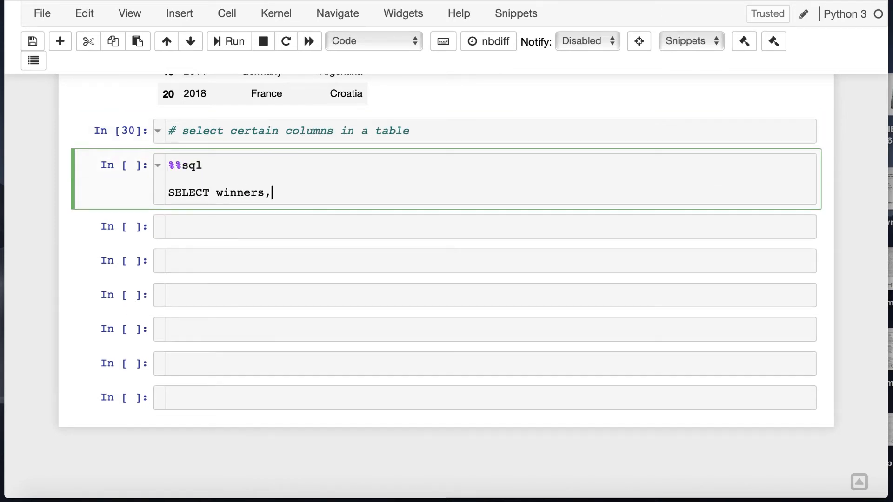
type("year")
type("from world_cup")
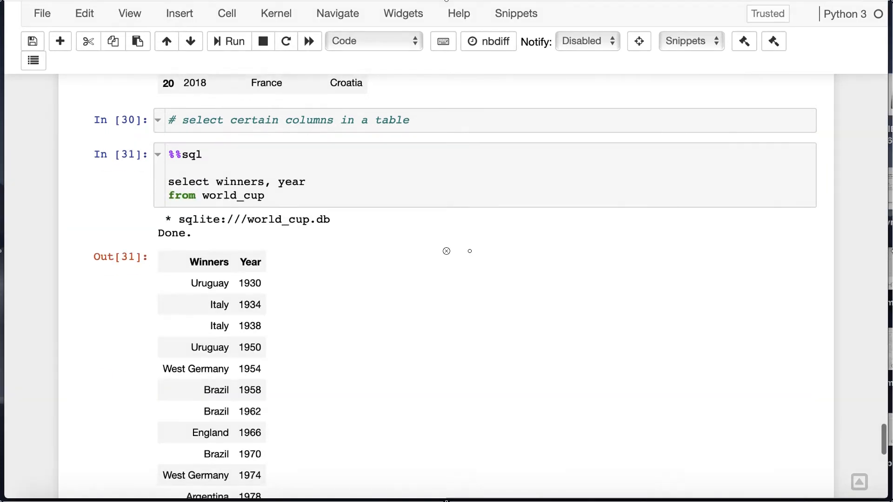
scroll("down", 3)
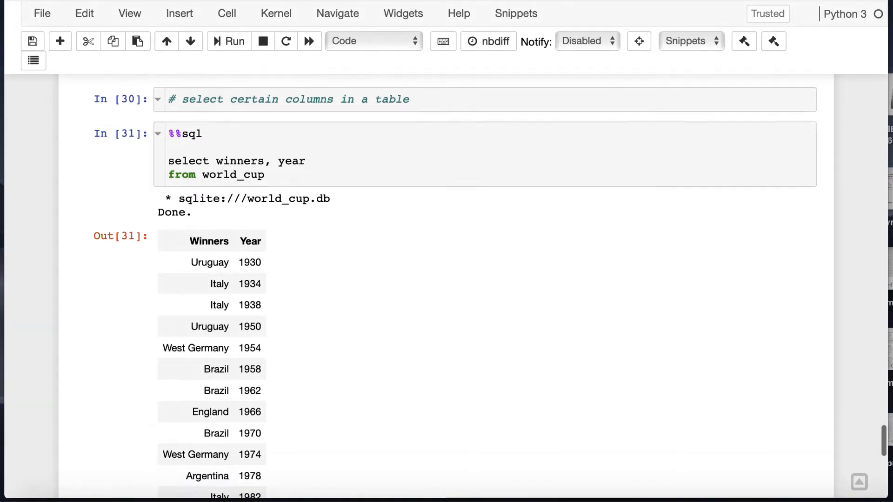
scroll("down", 3)
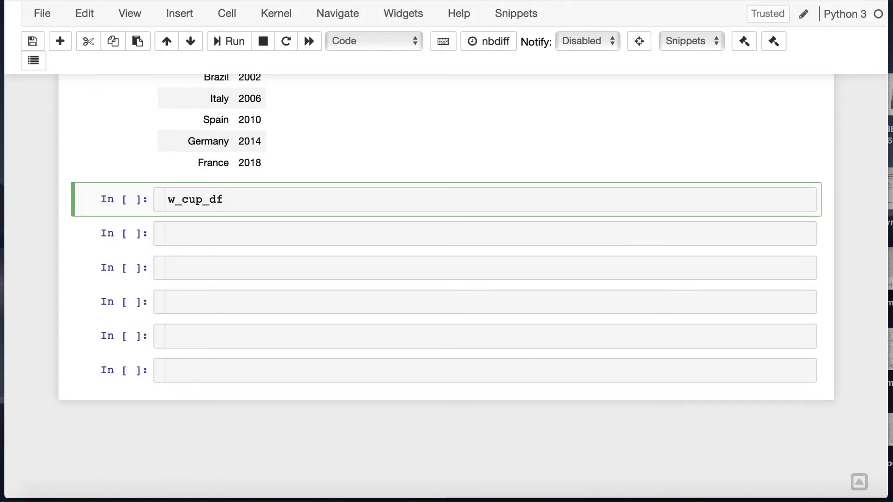
Return Winners and Year via w_cup_df[['Winners','Year']] and w_cup_df.iloc[:,[1,0]]
type("[['Winners', 'Year']]")
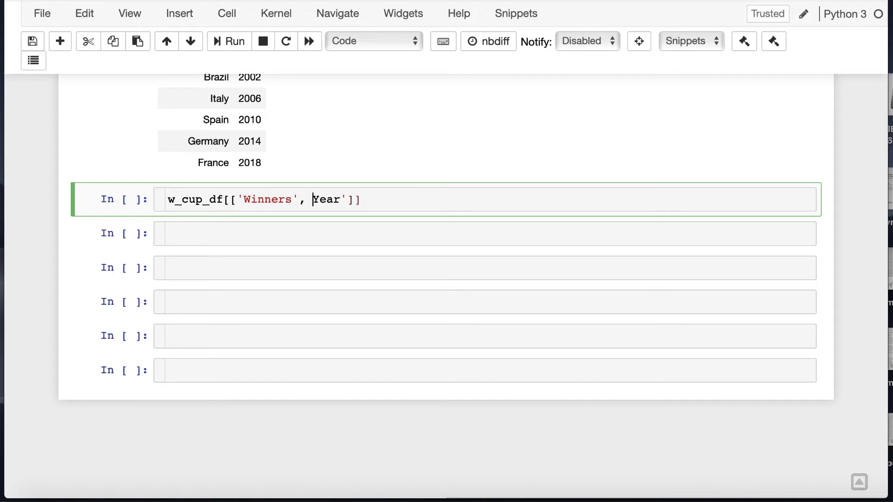
left_click(229, 40)
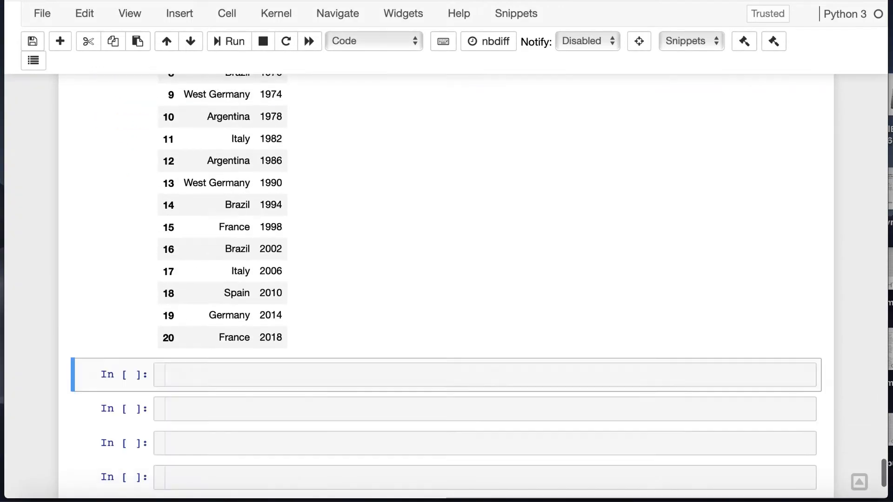
type("w_cup_df.iloc")
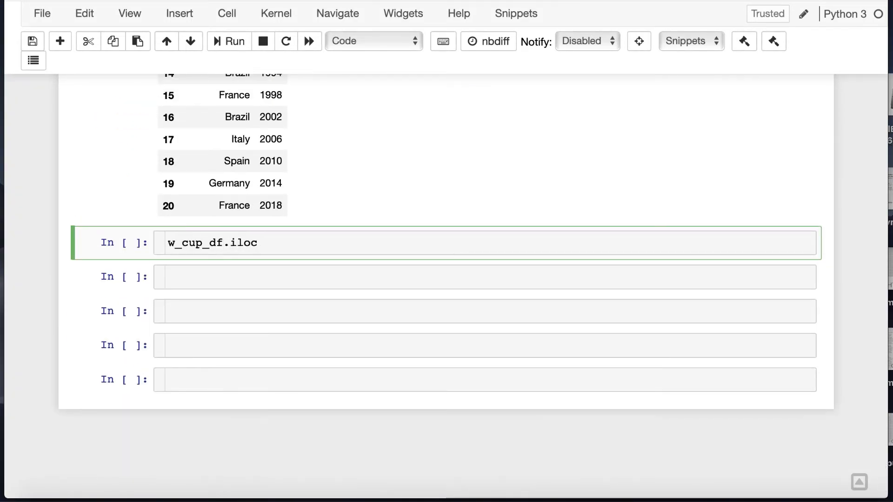
type("[:,[0,1]]")
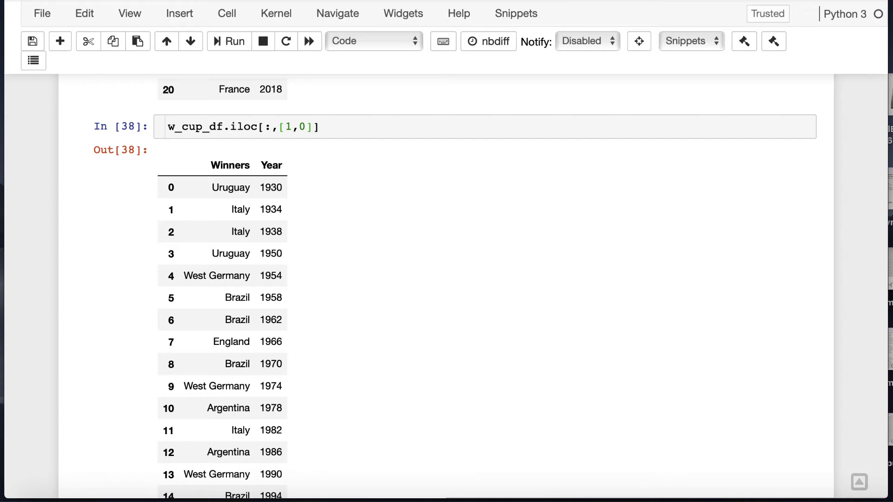
Return the same columns with w_cup_df.loc[:,['Winners','Year']]
scroll("down", 3)
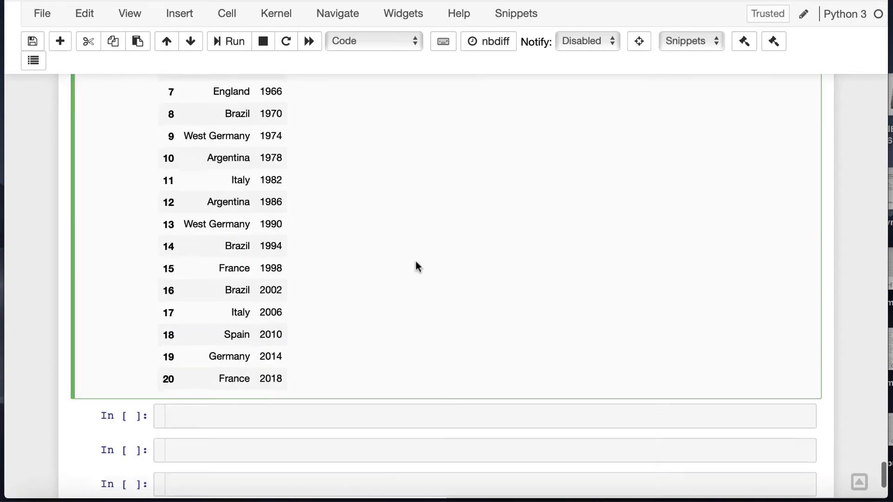
type("w_cup_df.loc[:,['',0]]")
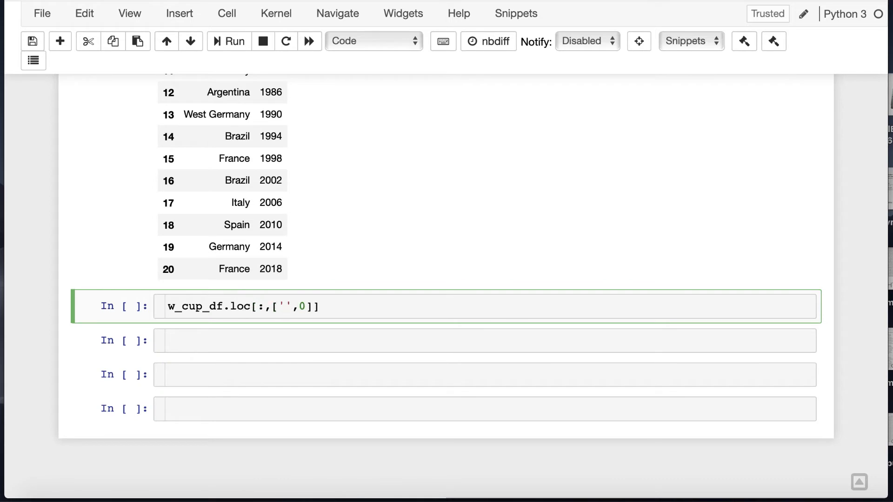
type("Winners','Yea")
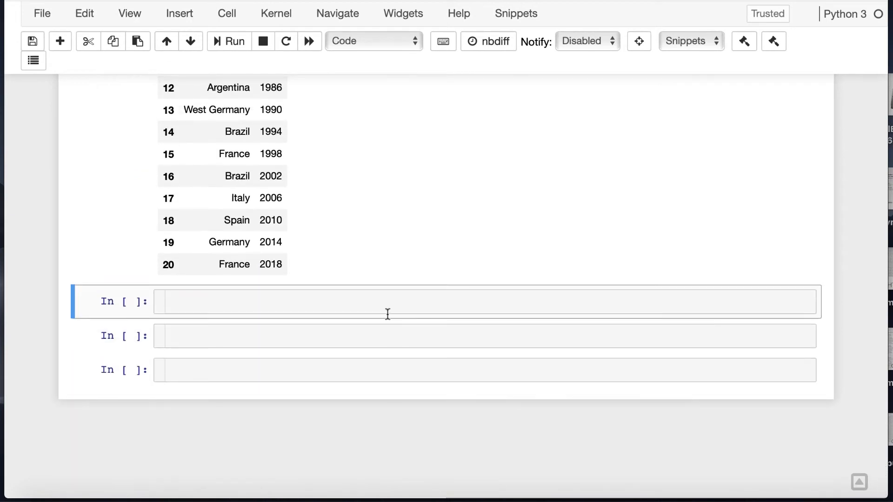
Run %%sql SELECT DISTINCT winners FROM world_cup under a 'select distinct rows' comment
type("# select distict rows")
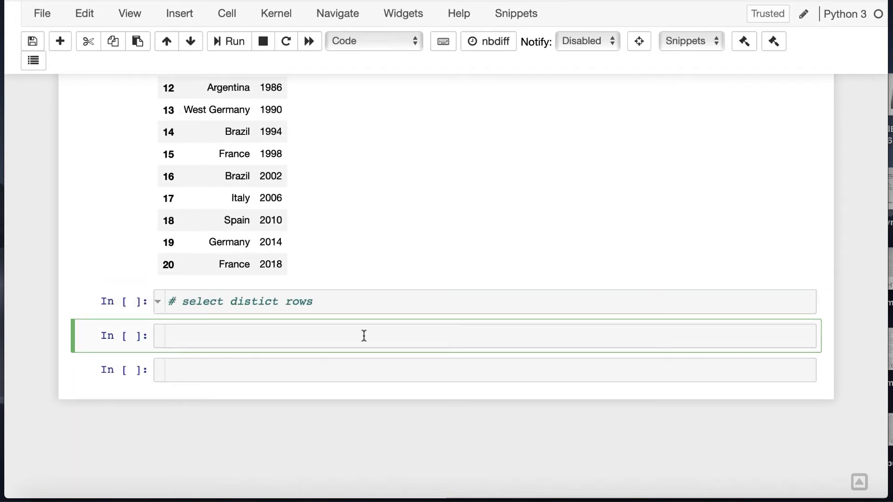
type("%%")
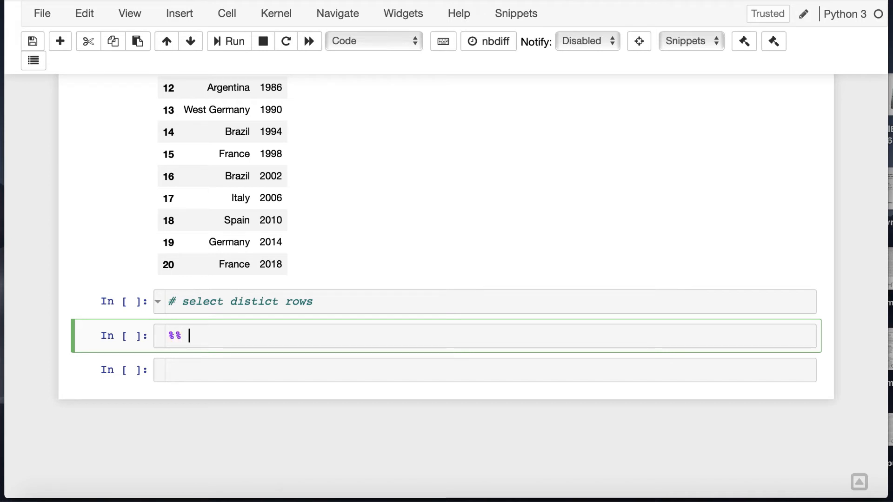
type("sql")
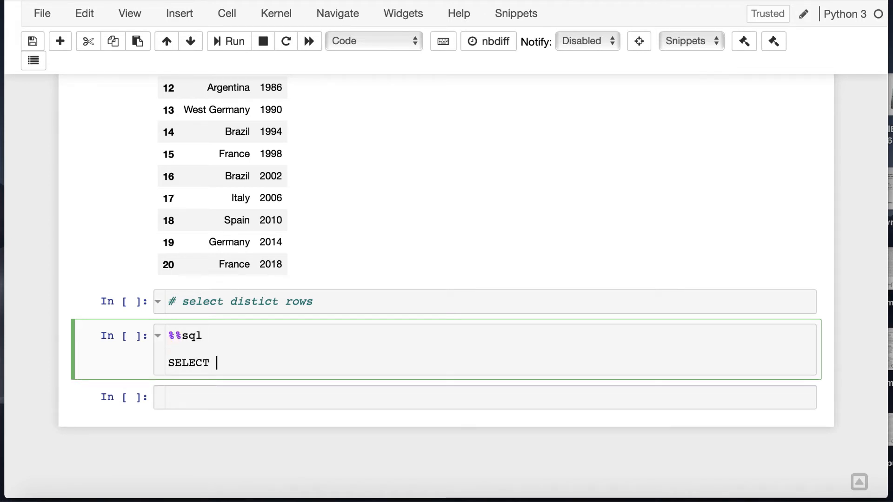
type("DISTINCT win")
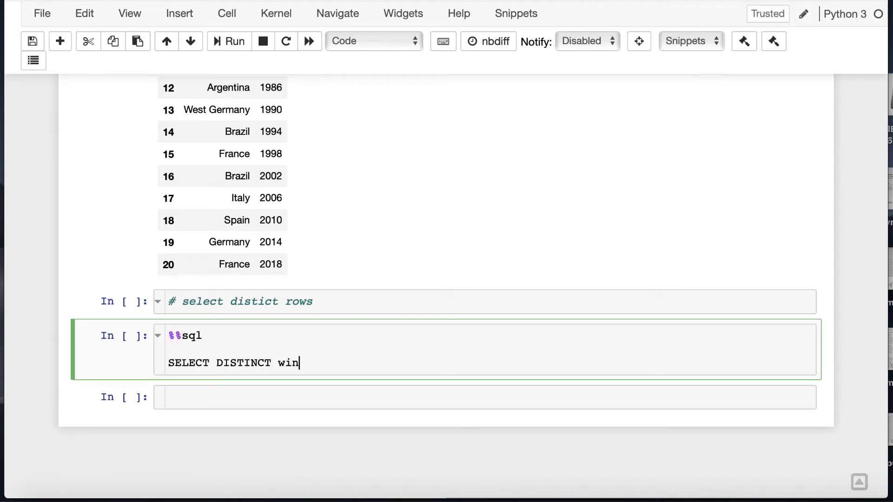
type("ners")
type("FROM world_cup")
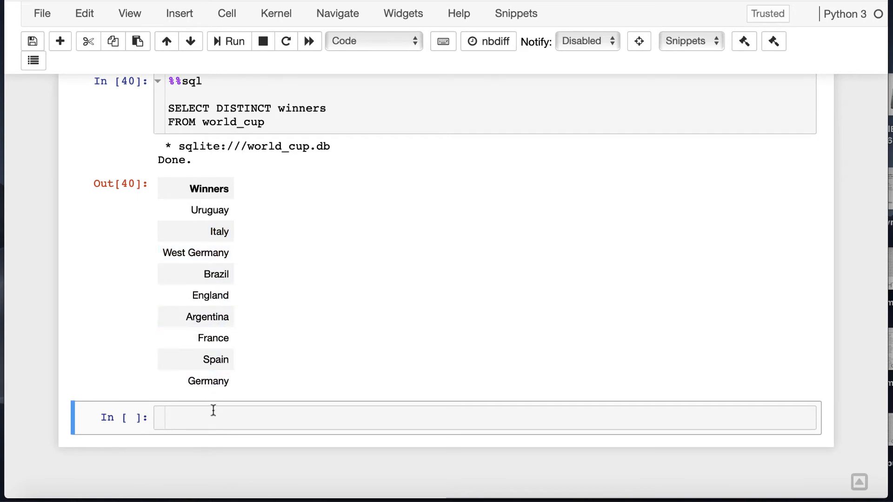
List winners with w_cup_df['Winners'].drop_duplicates() and start a '# sorting columns' section
type("w_cup_df['Winners'].dr")
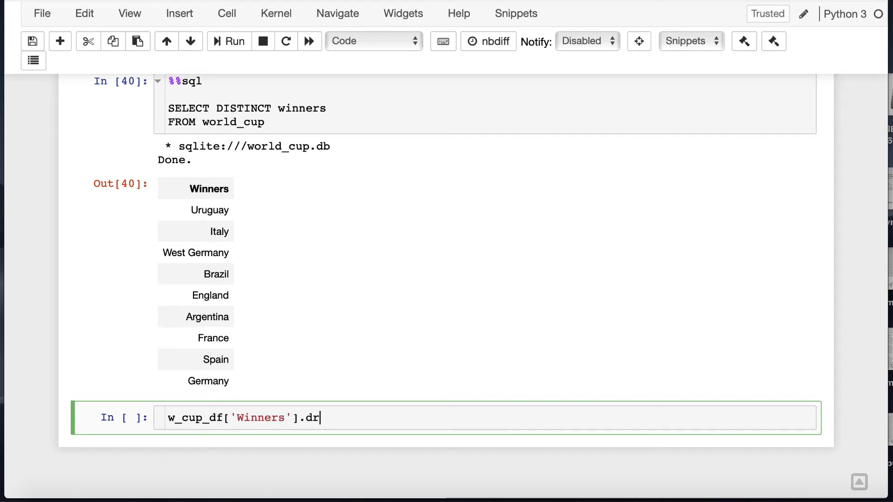
type("op_duplicates()")
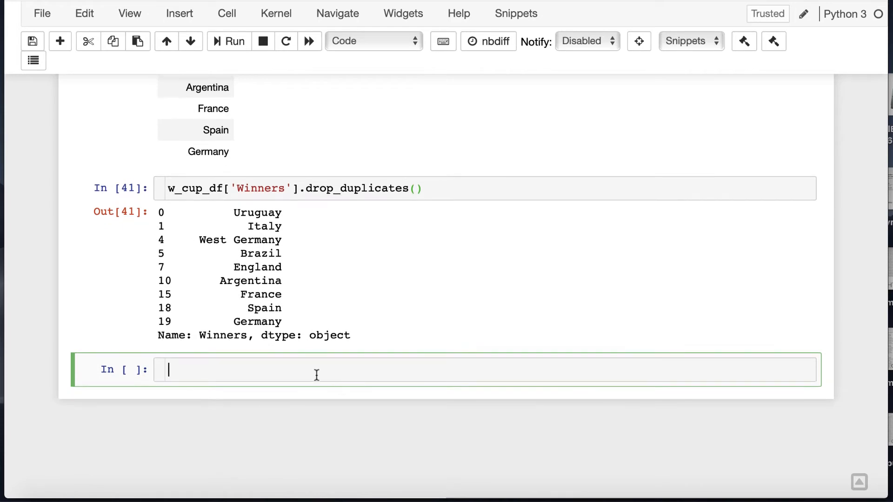
type("# sorting columns")
type("SELEC")
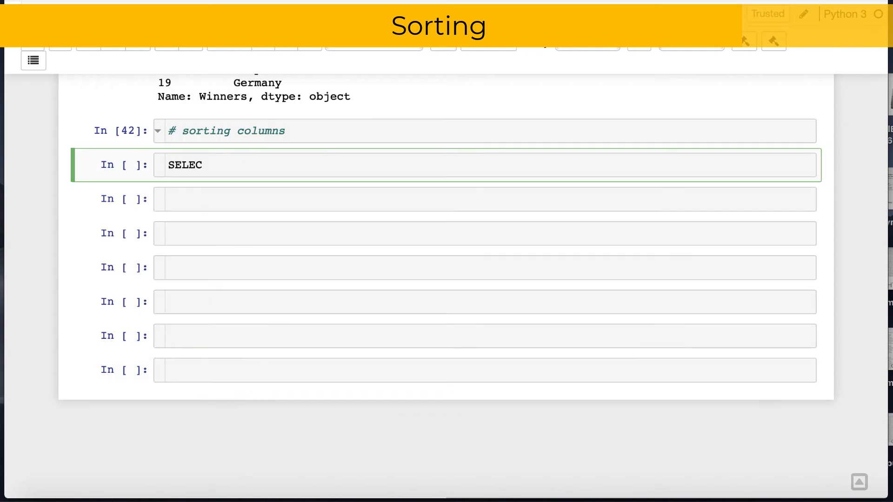
Run %%sql SELECT * FROM world_cup ORDER BY year DESC, showing 2018 first
type("T *")
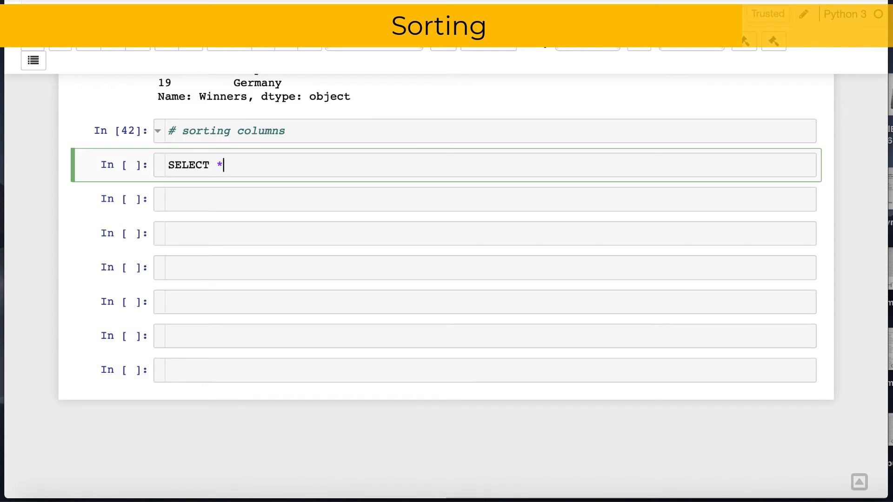
type("FROM world_cup")
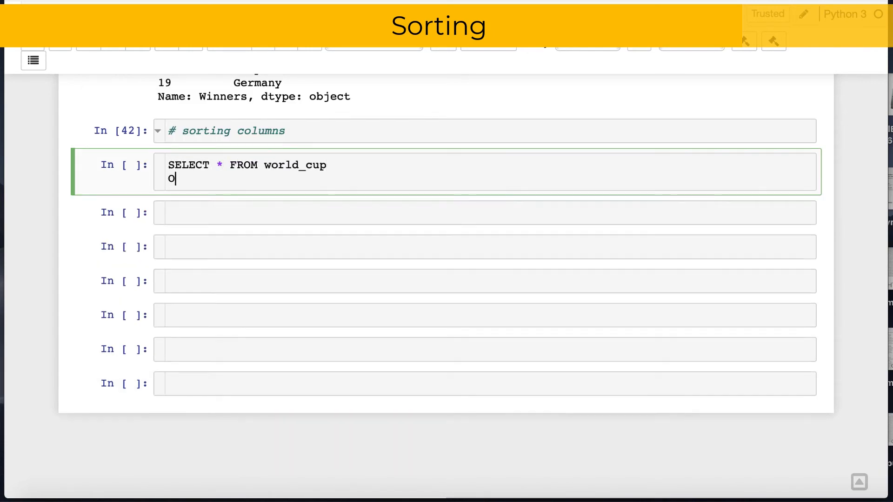
type("RDER BY ye")
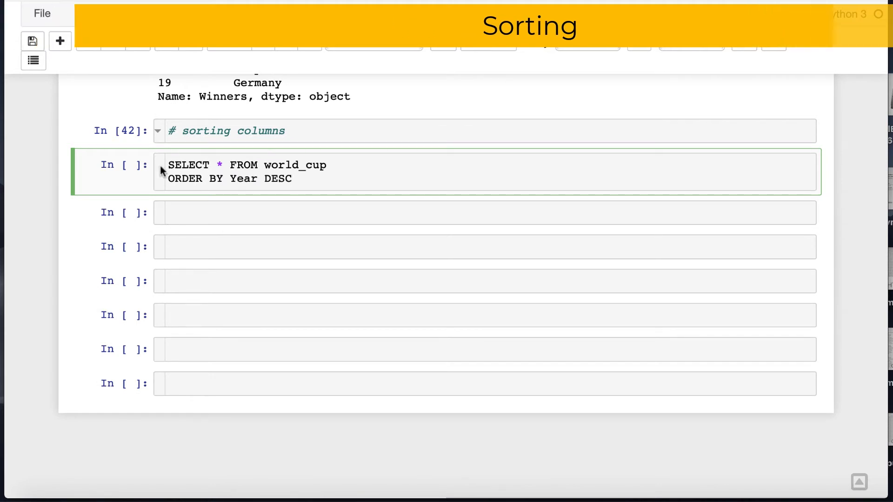
type("%%sql")
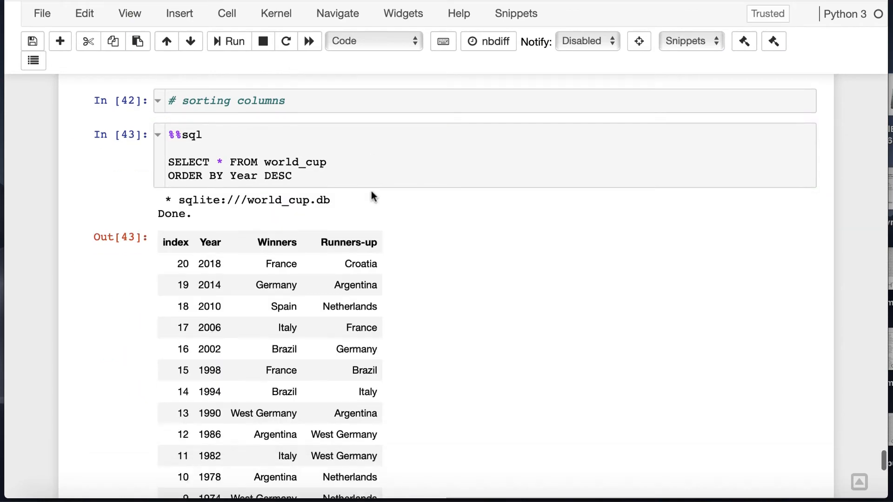
scroll("down", 3)
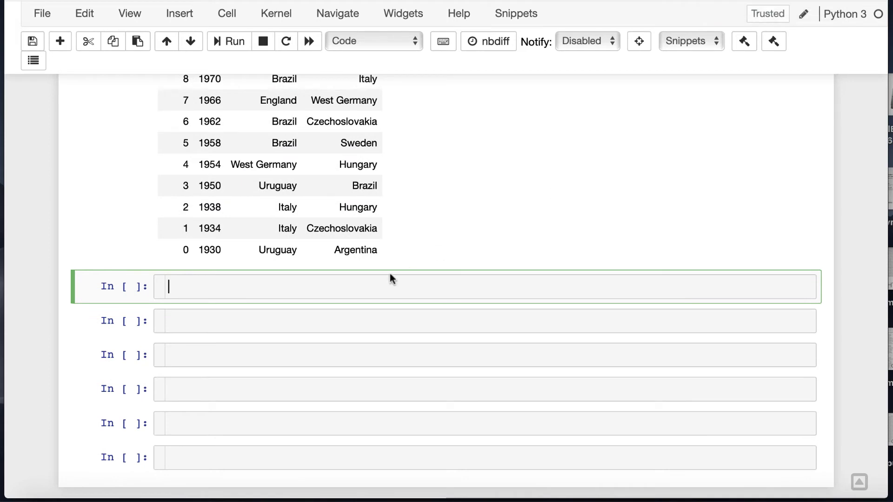
Run w_cup_df.sort_values('Year', ascending=False), which raises a str/int TypeError, then check w_cup_df.info()
type("w_cup")
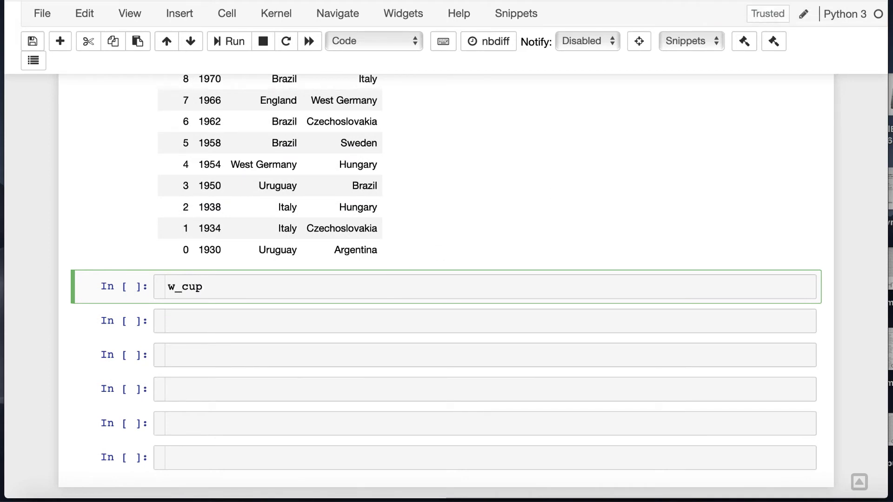
type("_df =")
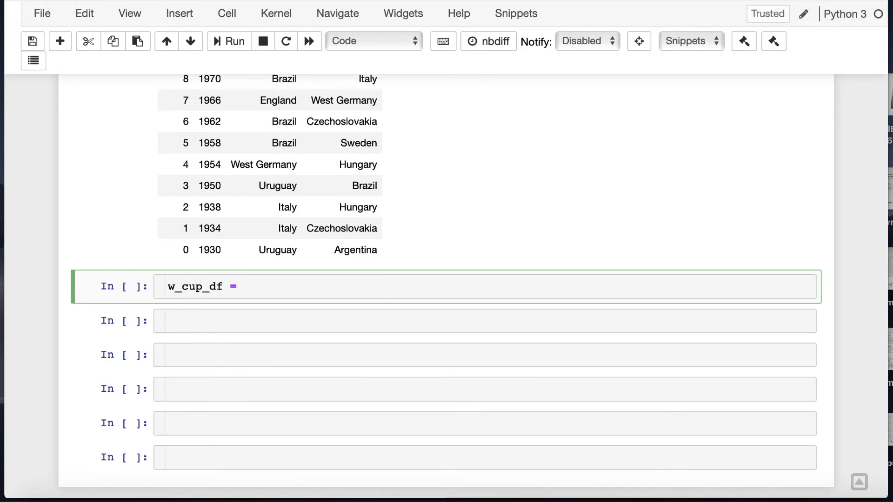
type(".sort")
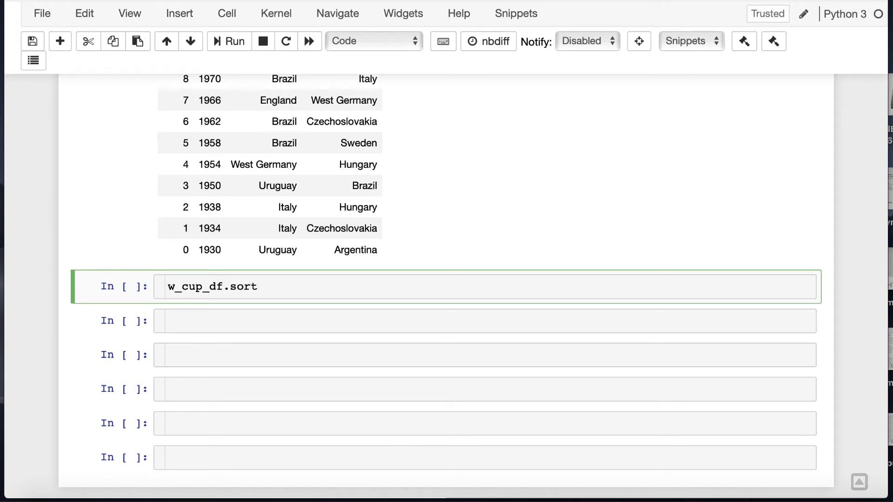
type("_values")
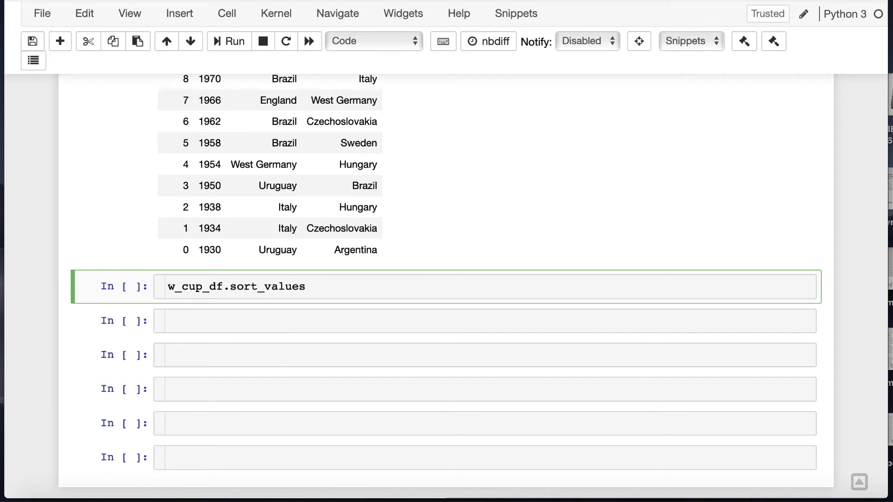
type("['Year']")
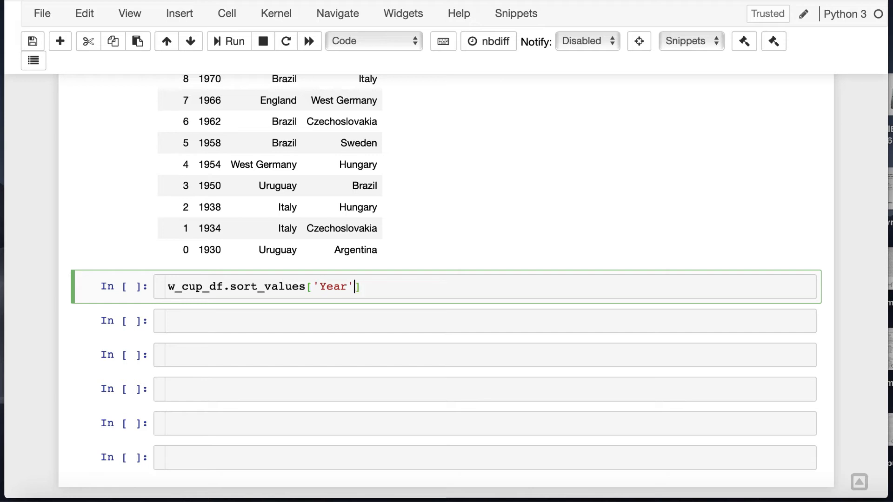
type(", ascending=")
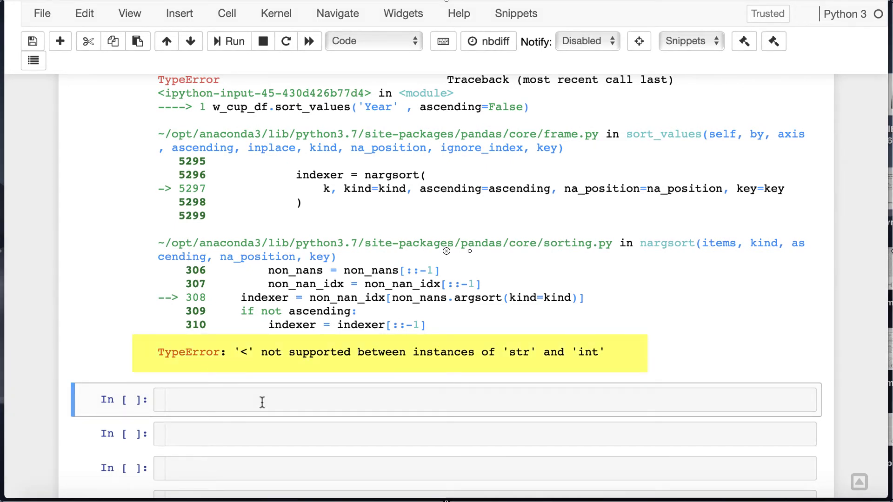
type("w_cup_df.info(")
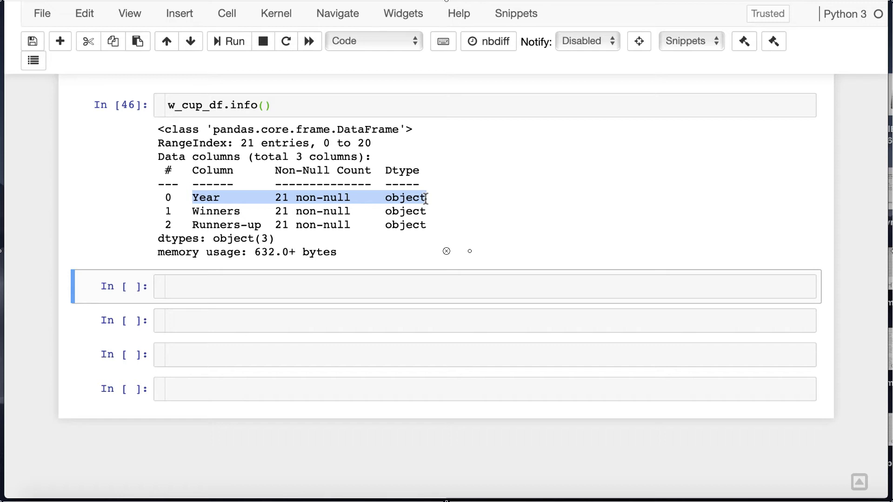
Convert the Year column to int64 with w_cup_df['Year'].astype('int64')
type("w_cup")
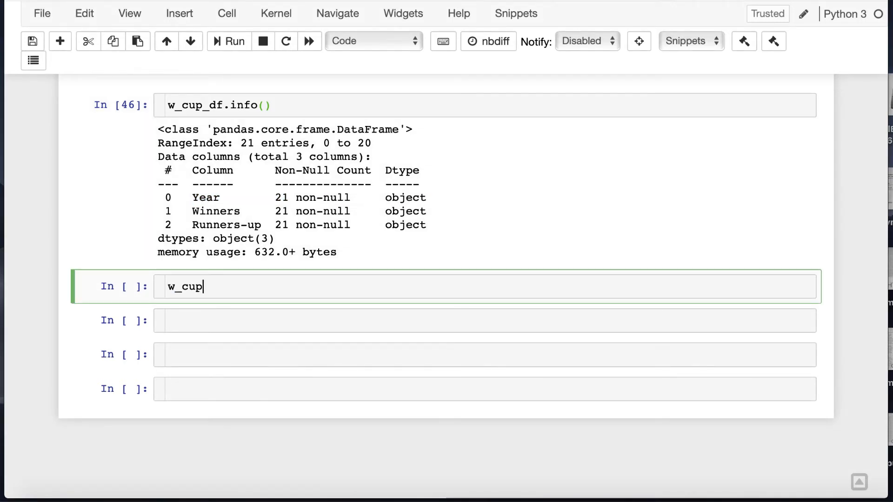
type("_df['Year'] =")
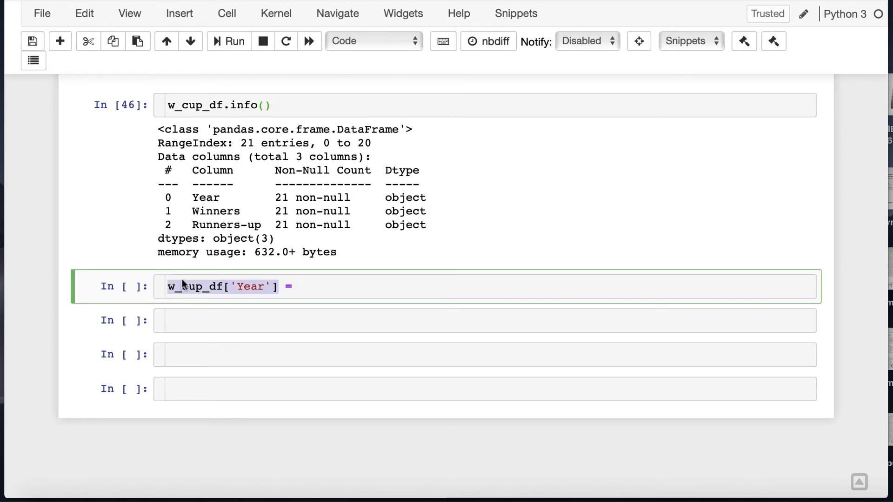
type("w_cup_df['Year']")
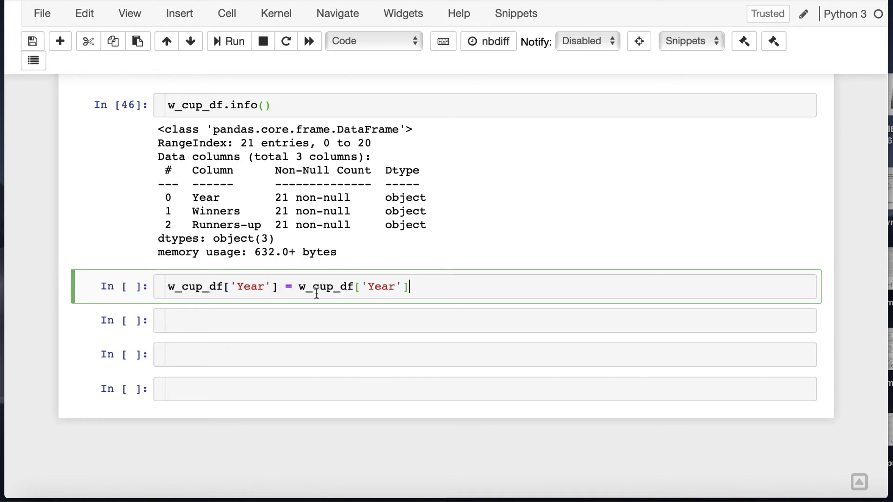
type(".astype(")
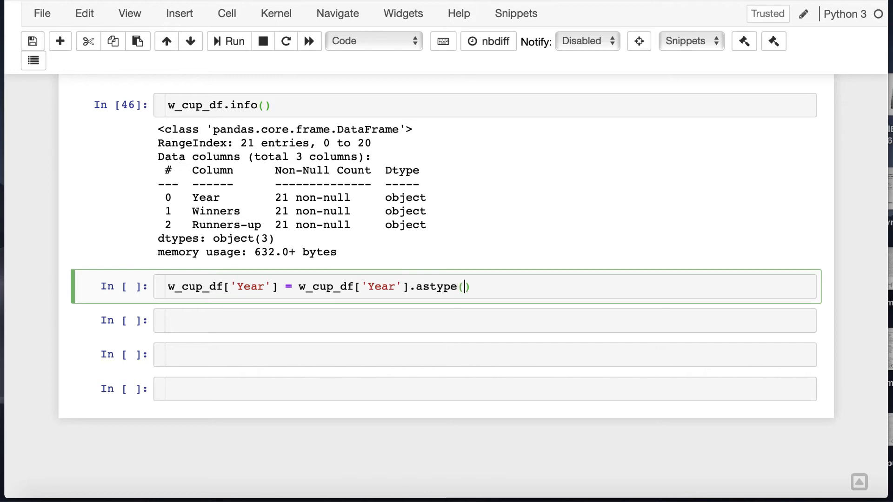
type("'int64'")
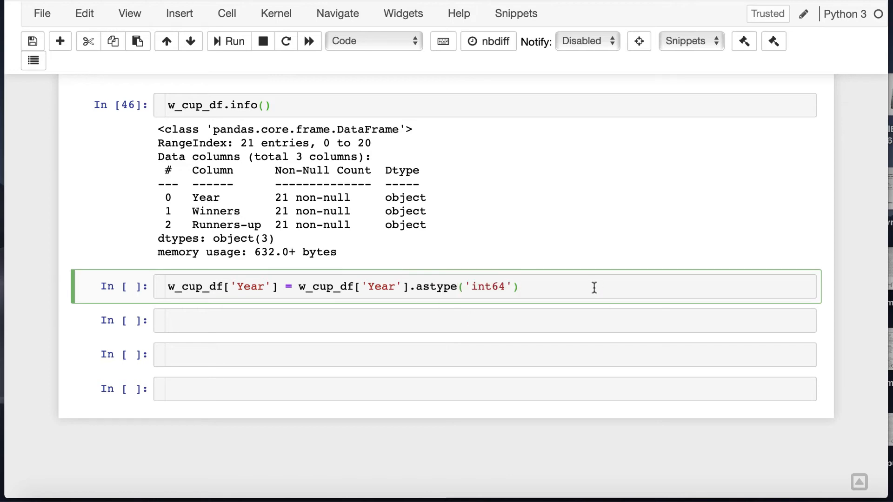
Rerun sort_values('Year', ascending=False) to list finals from 2018 back to 1930
scroll("up", 3)
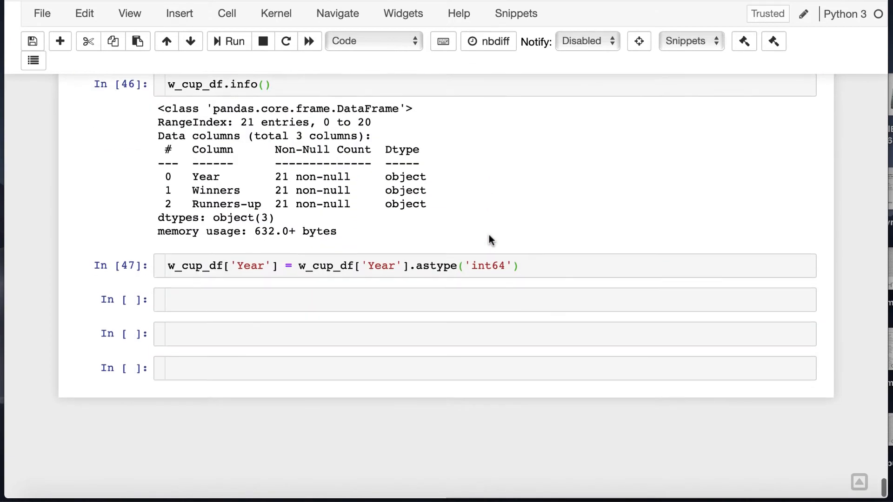
type("w_cup_df.sort_values('Year' , ascending=False)")
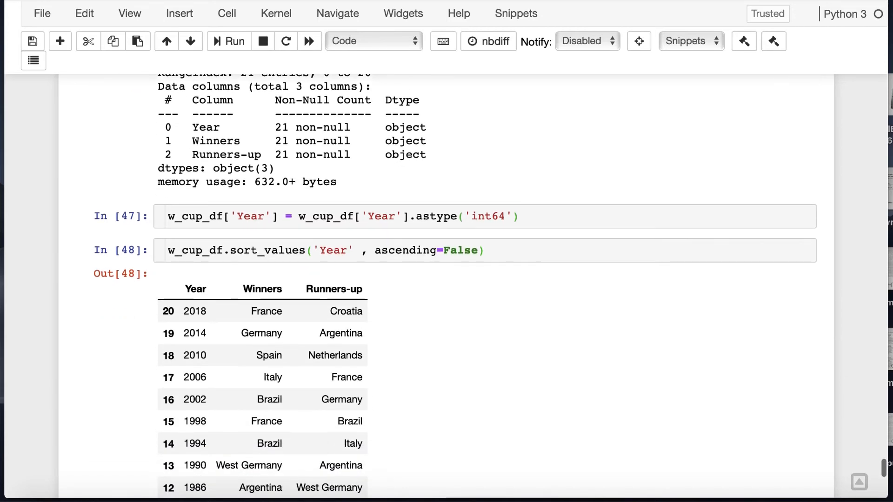
scroll("down", 3)
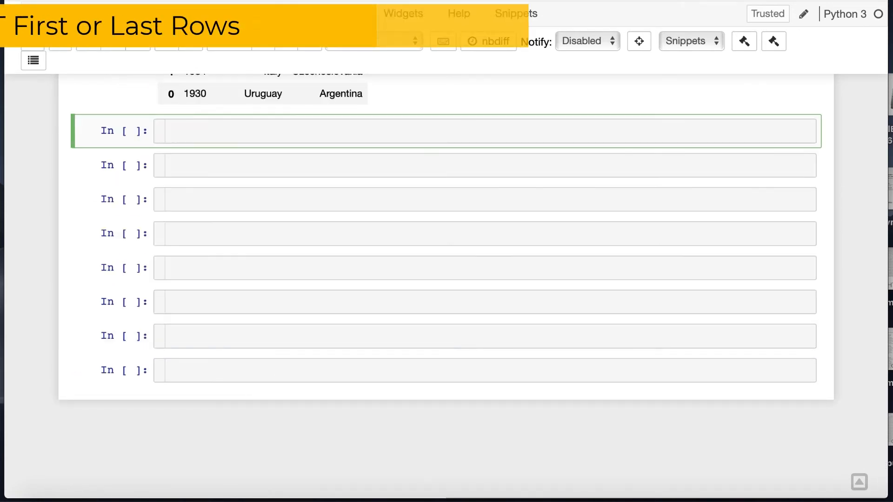
Add a '# Select First N Elements' comment and run %%sql SELECT * FROM world_cup LIMIT 5
type("# Select First M")
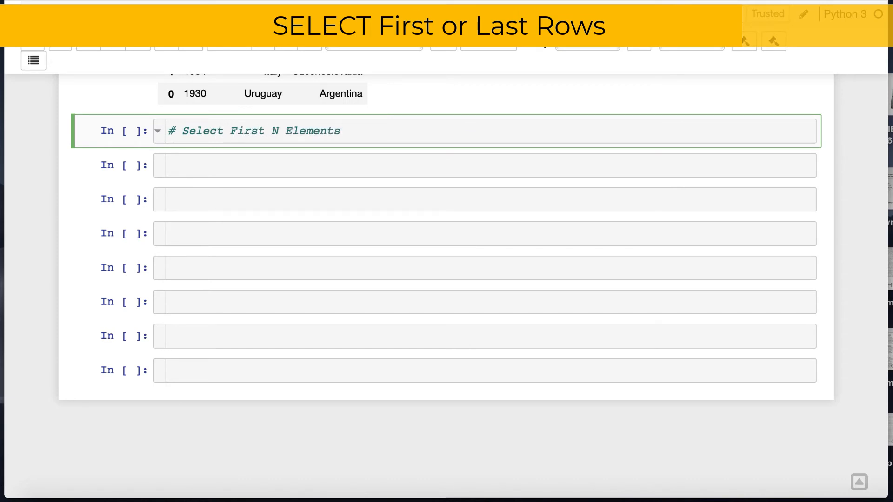
type("%%sql")
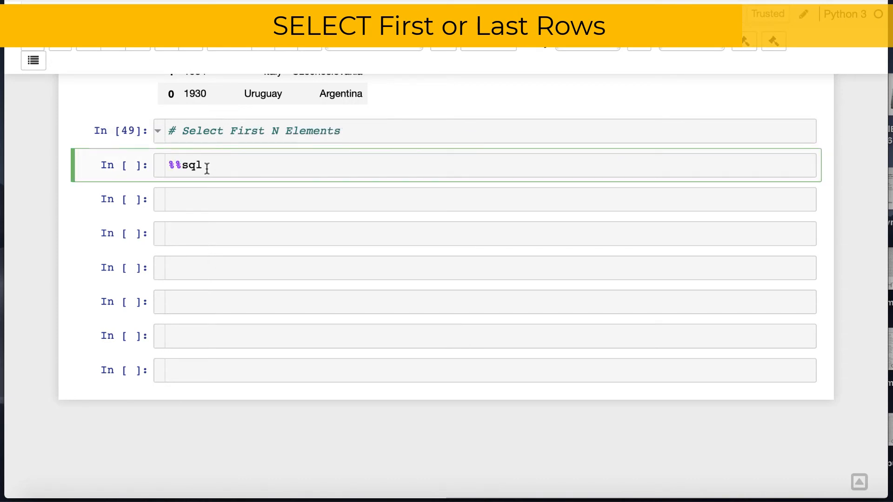
type("SELECT")
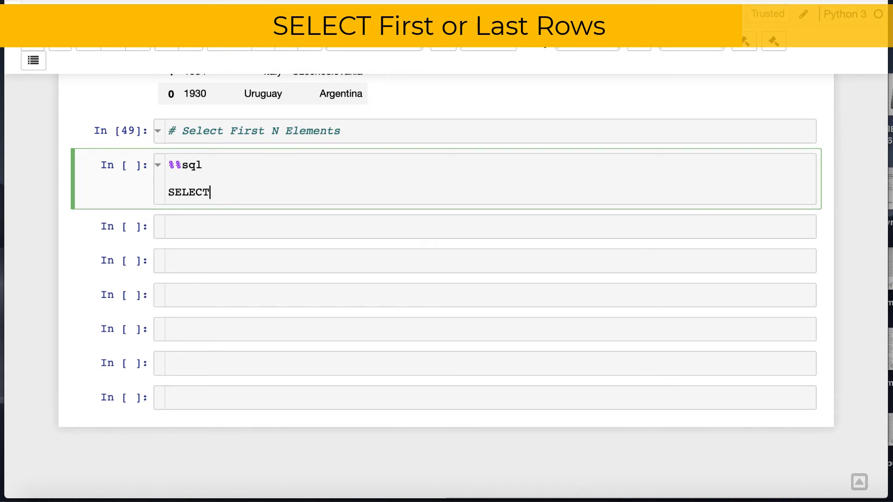
type("* FROM")
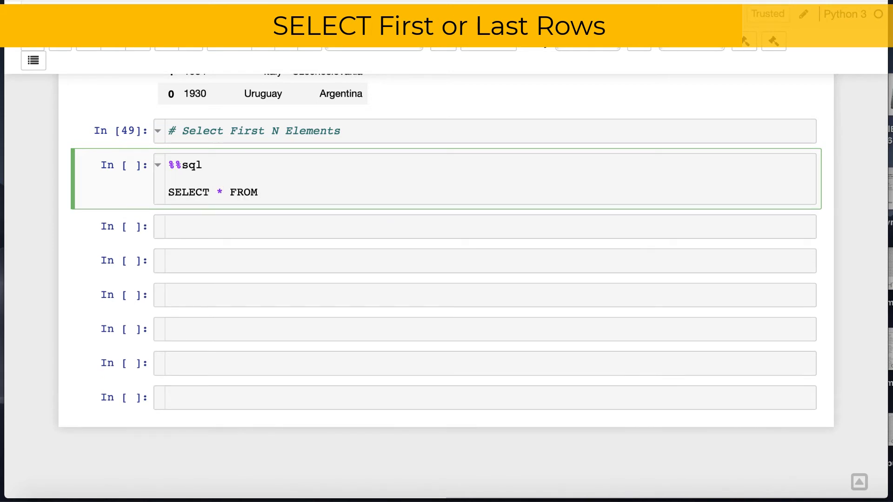
type("w")
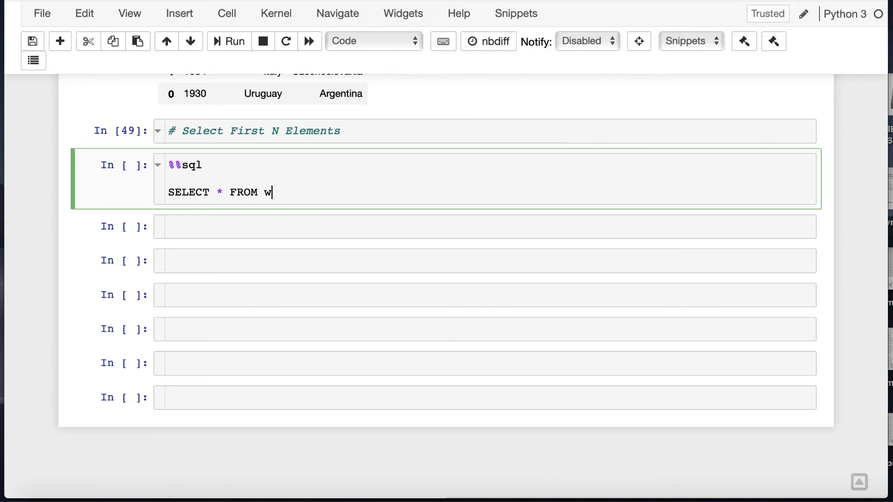
type("orld_cup")
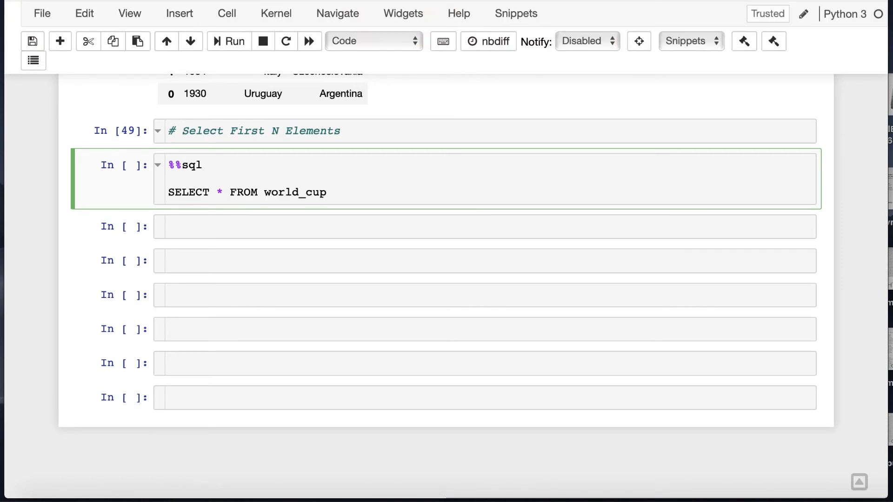
type("LIMIT 5")
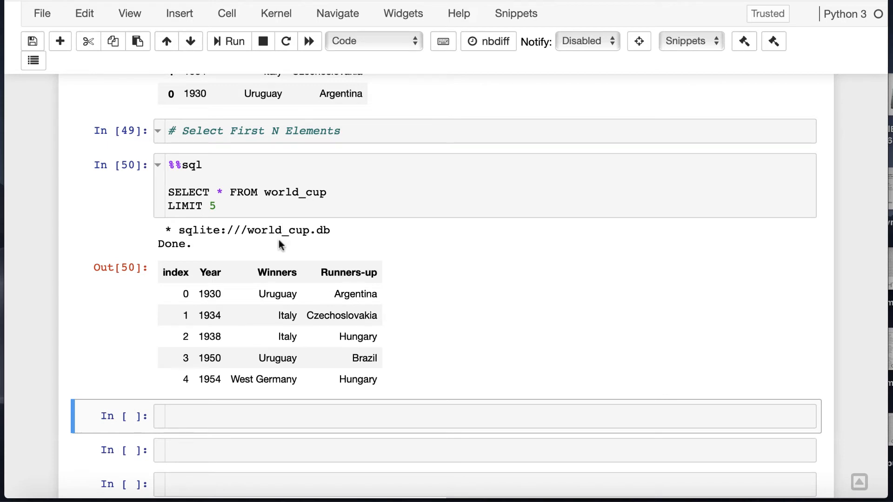
Get the first five finals with w_cup_df.sort_values('Year', ascending=True).head()
type("w")
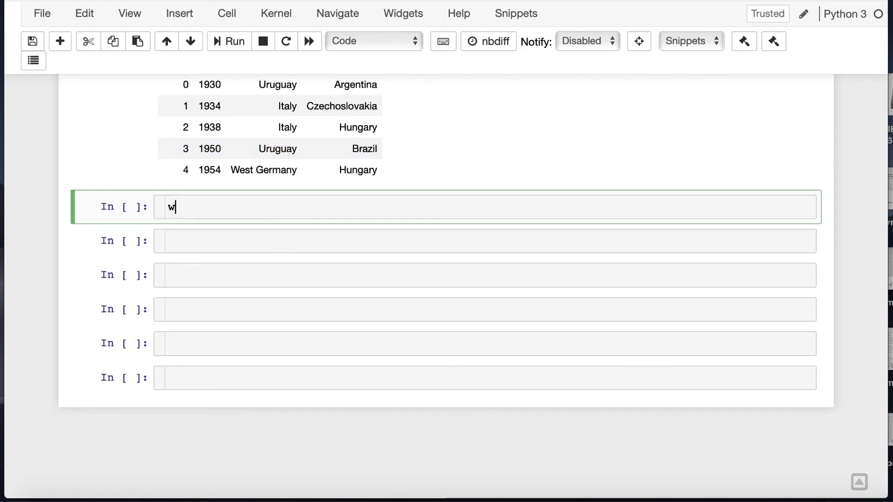
type("_cup_df.sort_values(")
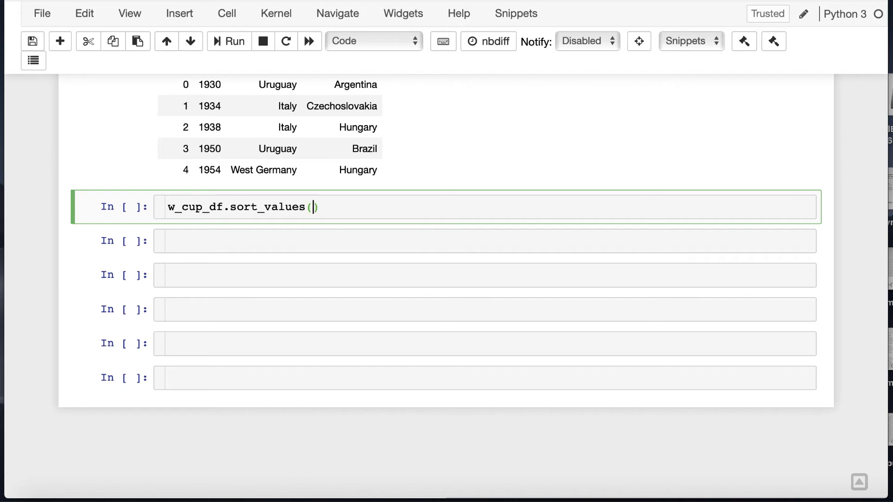
type("'Year',")
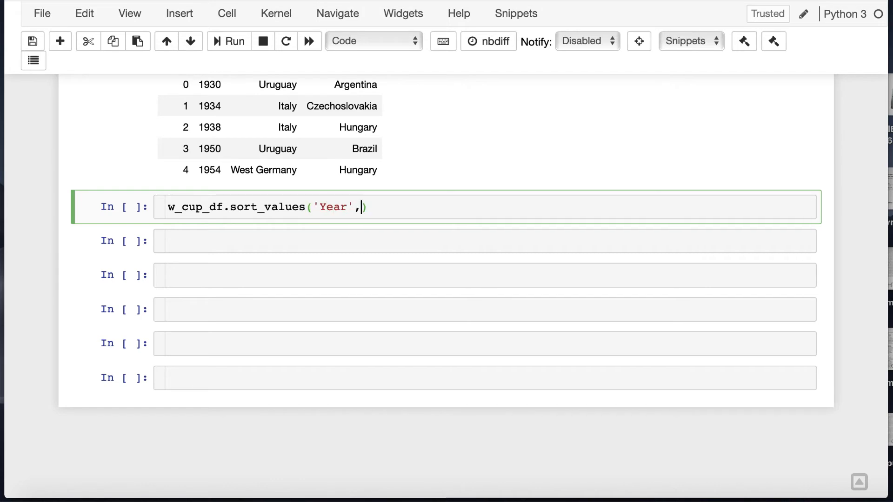
type("ascending =")
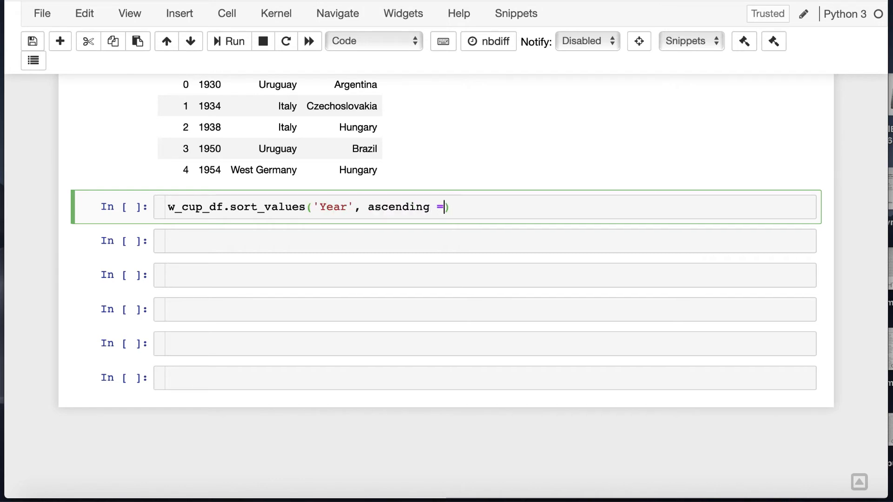
type("True")
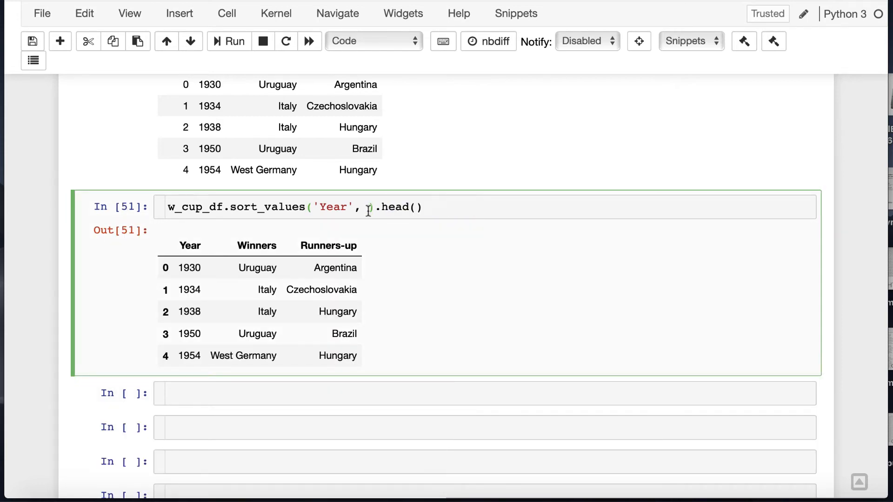
type("ascending = True")
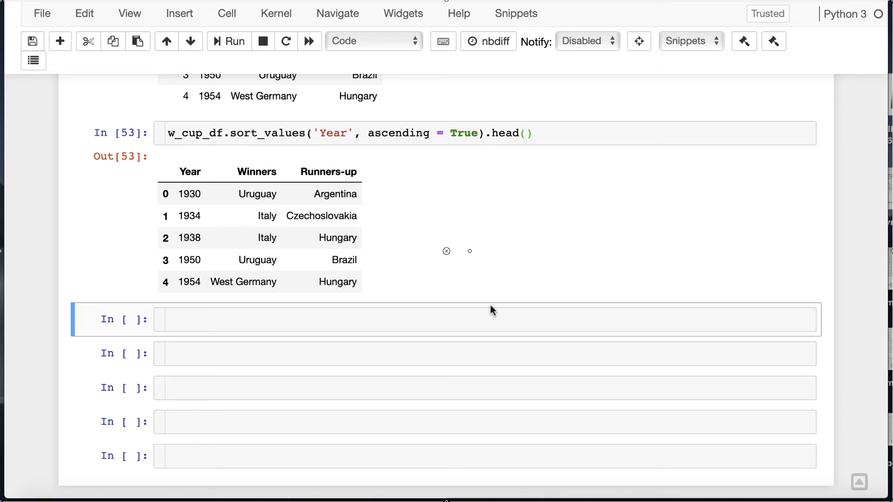
Return the same five rows, 1930–1954, by position with w_cup_df.iloc[0:5,:]
type("w_cup_df[0:5,")
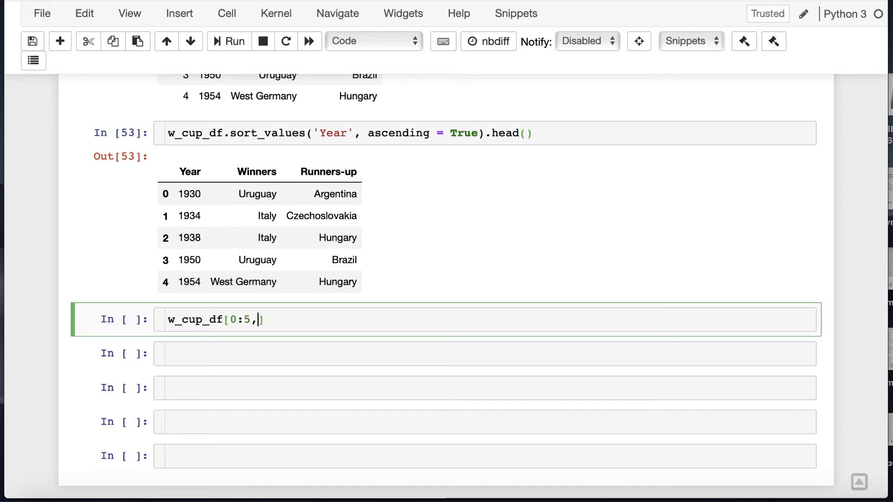
type(":")
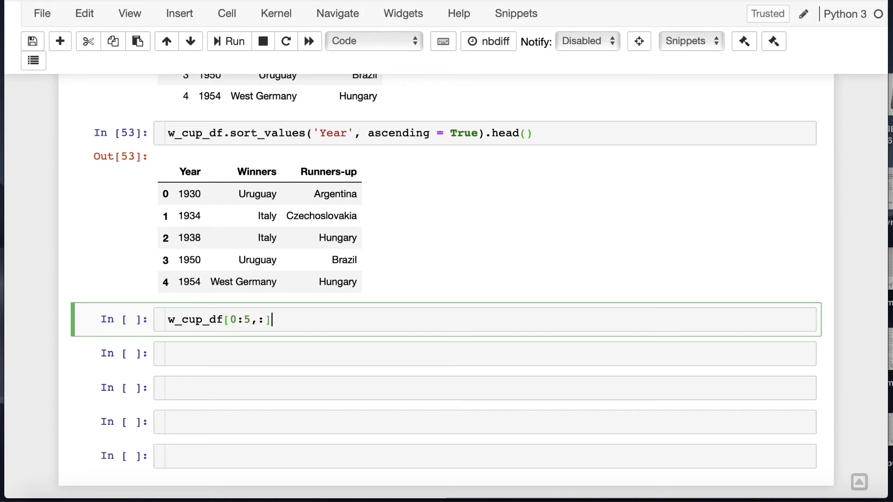
type(".iloc")
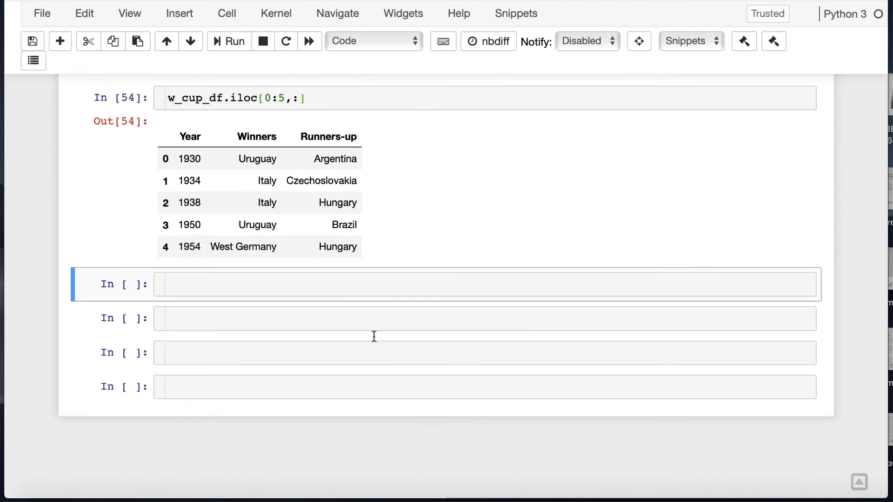
Add '# LIMIT With OFFSET', run SQL LIMIT 5 OFFSET 1 and pandas w_cup_df.iloc[1:6,:] for rows 1934–1958
type("#")
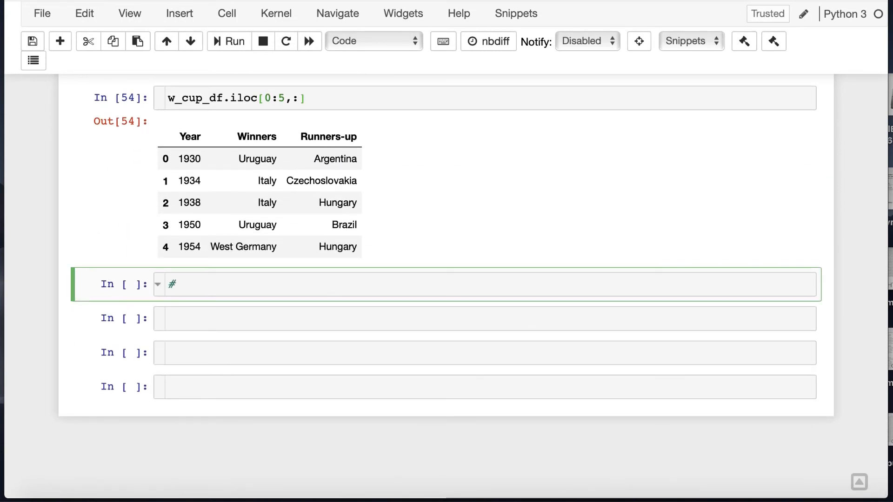
type("LIMIT With OFFSET")
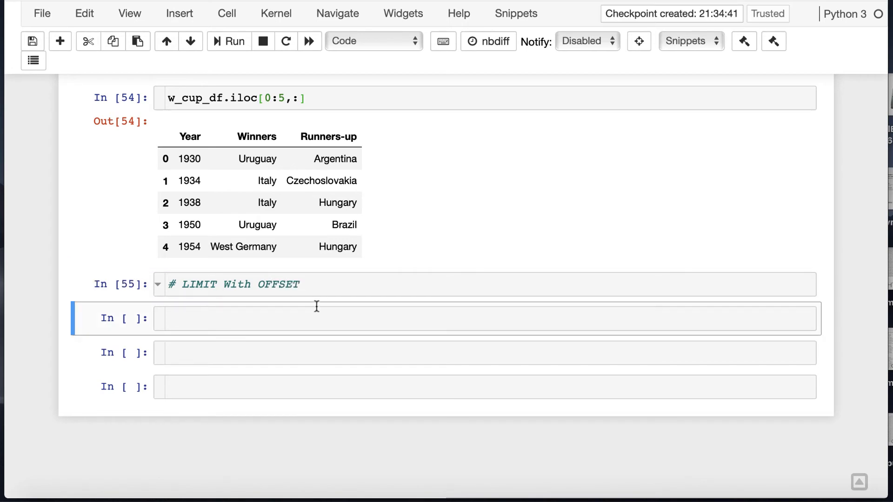
type("%%sql")
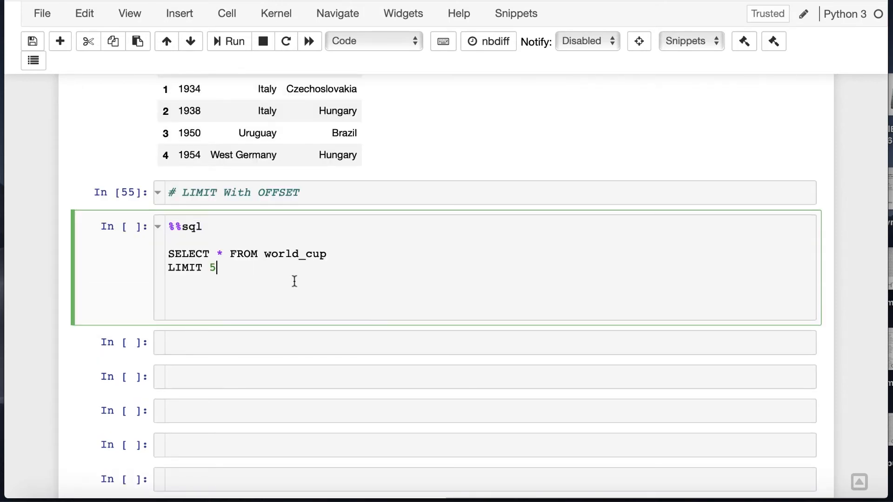
type("OFFSET 1")
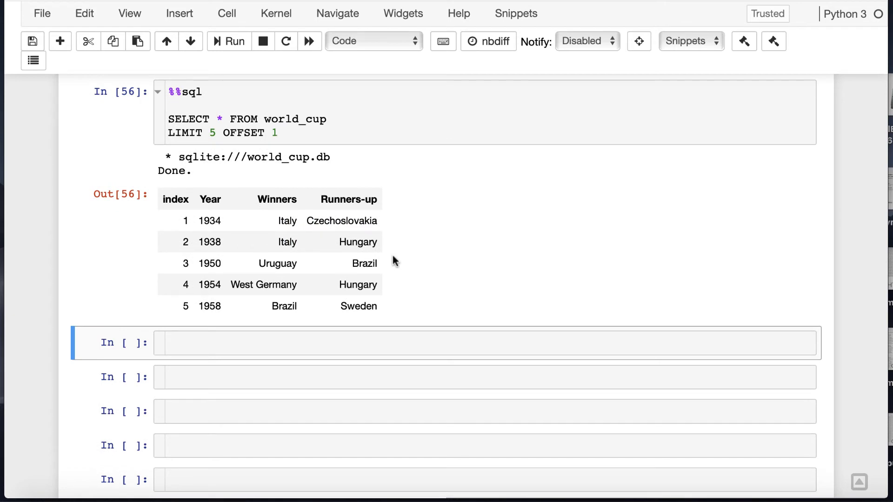
type("w_cup_df.iloc[]")
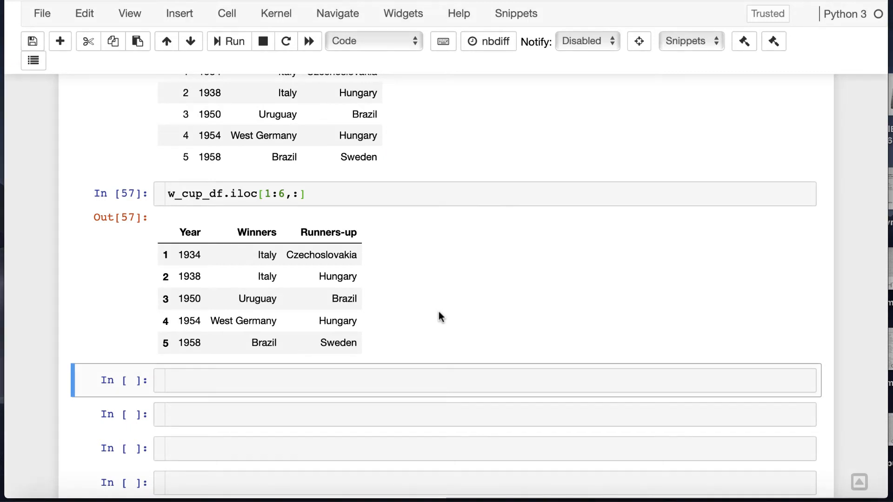
scroll("down", 3)
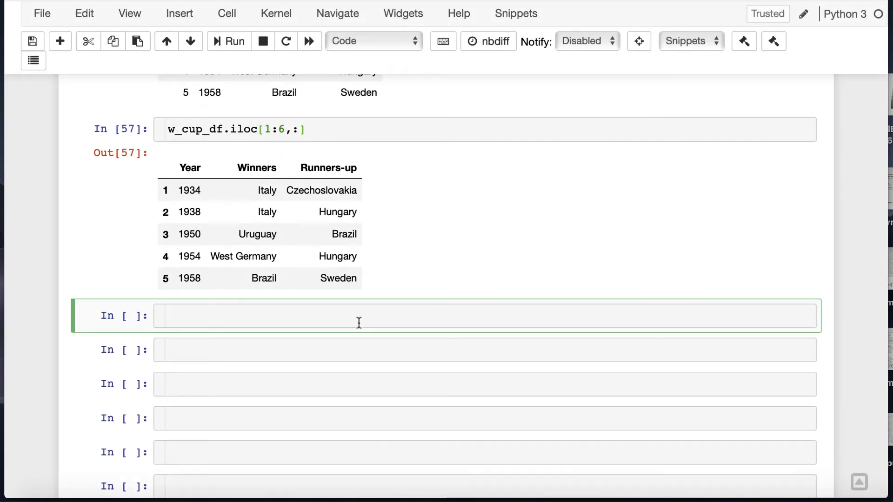
Add '# Select Last N Elements' and run SQL ORDER BY Year DESC LIMIT 5 for finals 2018–2002
type("# Select L")
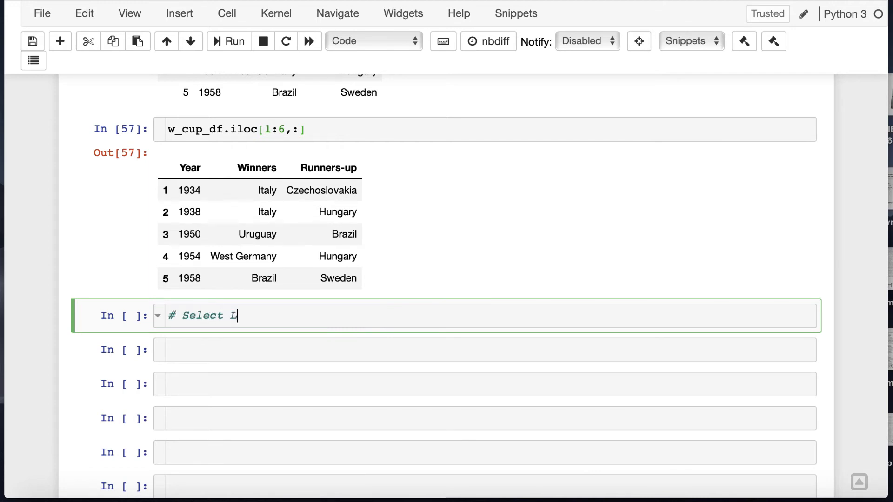
type("ast N Elements")
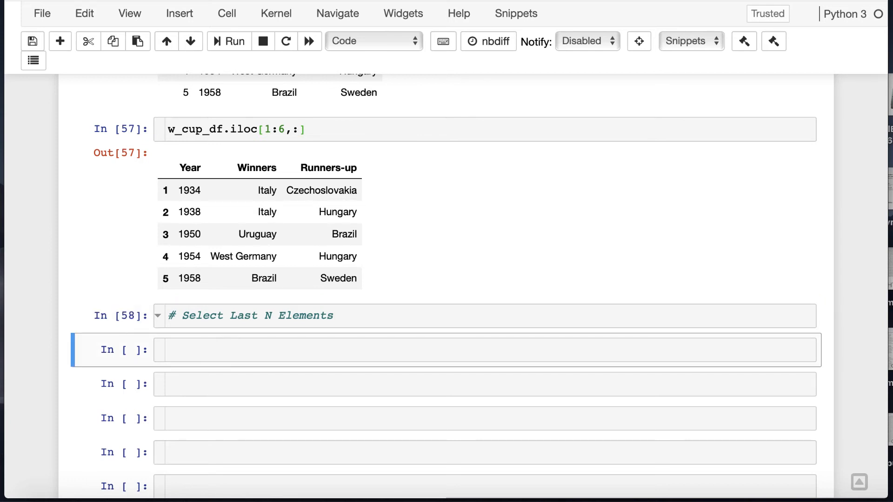
type("%%sql")
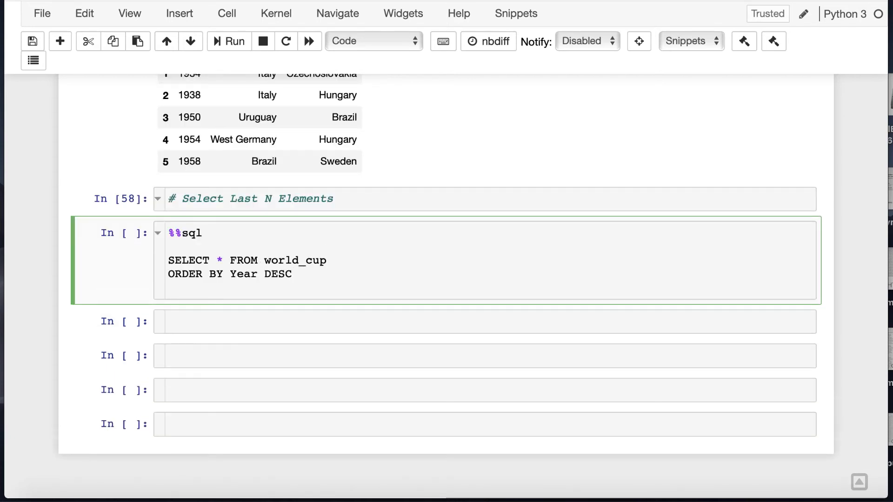
type("LIMIT 5")
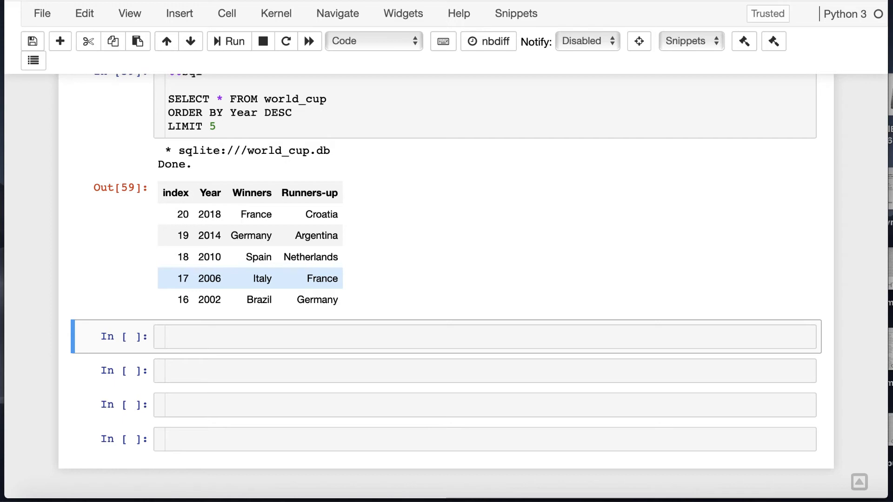
Reproduce the last five finals in pandas with sort_values(...).head(5) and iloc[-5:,:]
scroll("down", 3)
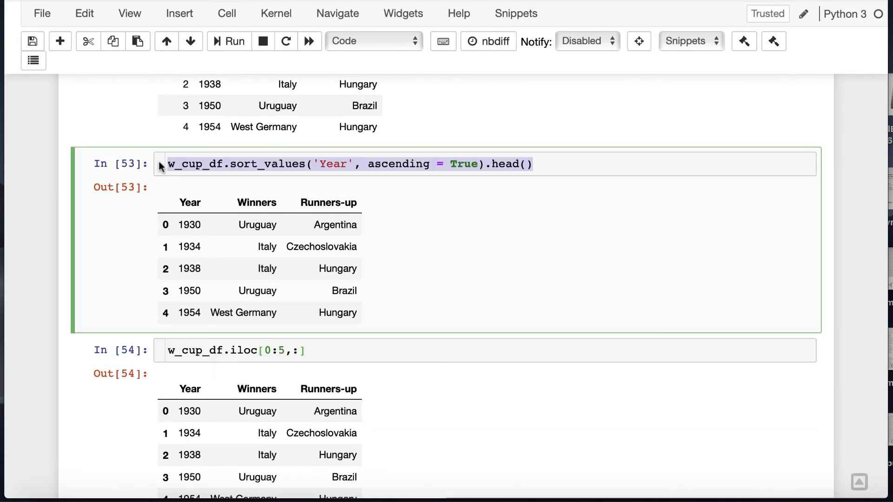
scroll("down", 3)
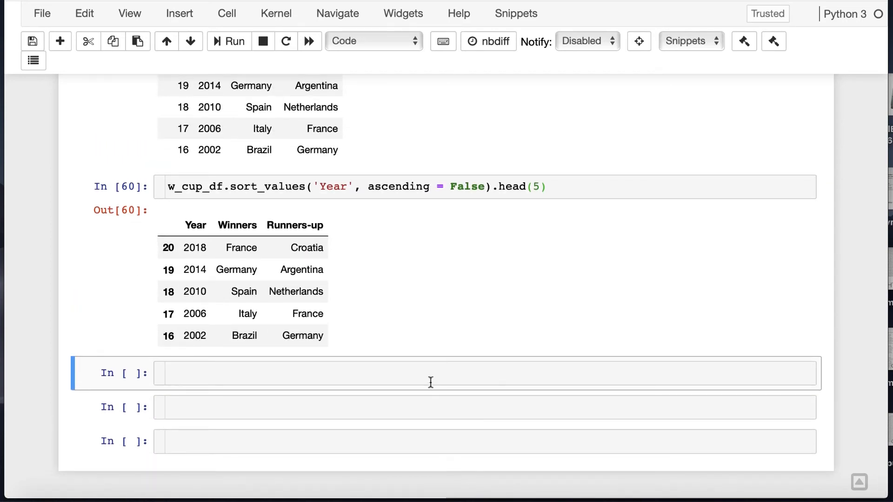
type("w_cup_df.iloc[0:5,:]")
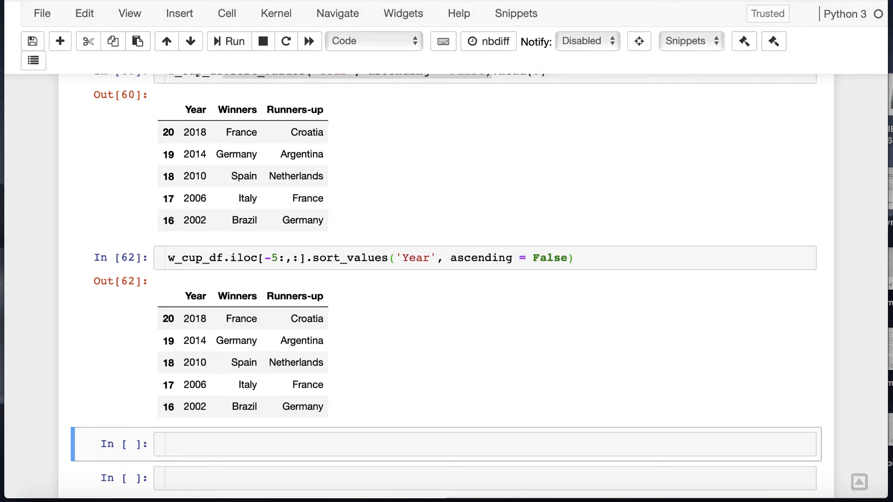
Add '# Last N with OFFSET', run SQL ORDER BY Year DESC LIMIT 5 OFFSET 1, and enter w_cup_df.iloc[-6:-1]
type("# Last N with OFFSET")
left_click(484, 478)
type("%%sql")
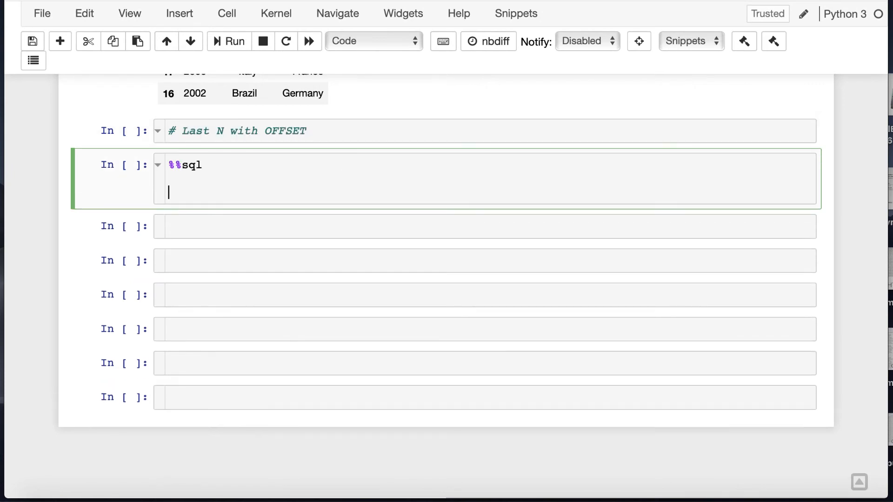
type("SELECT * FROM world_cup")
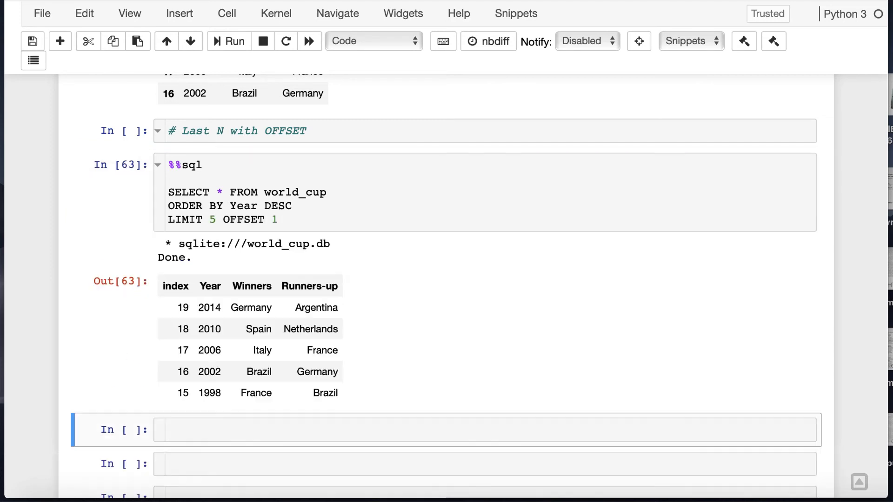
type("w_cup_df")
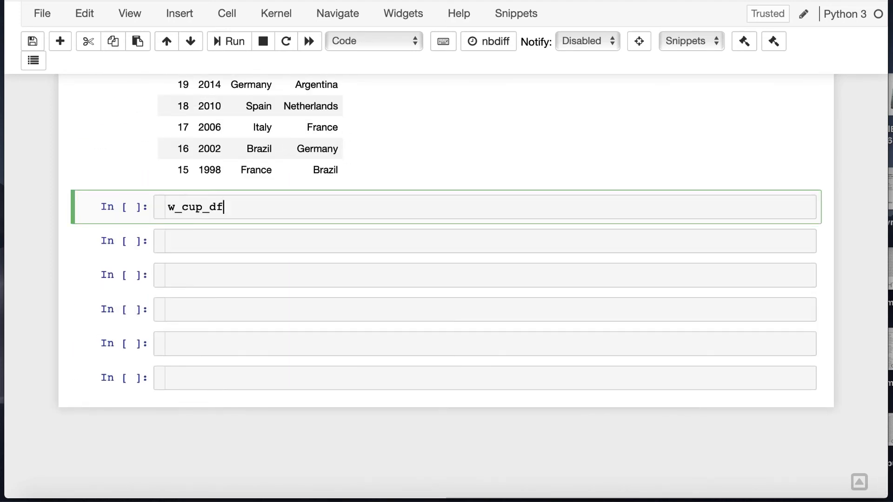
type(".iloc[-6:-1]")
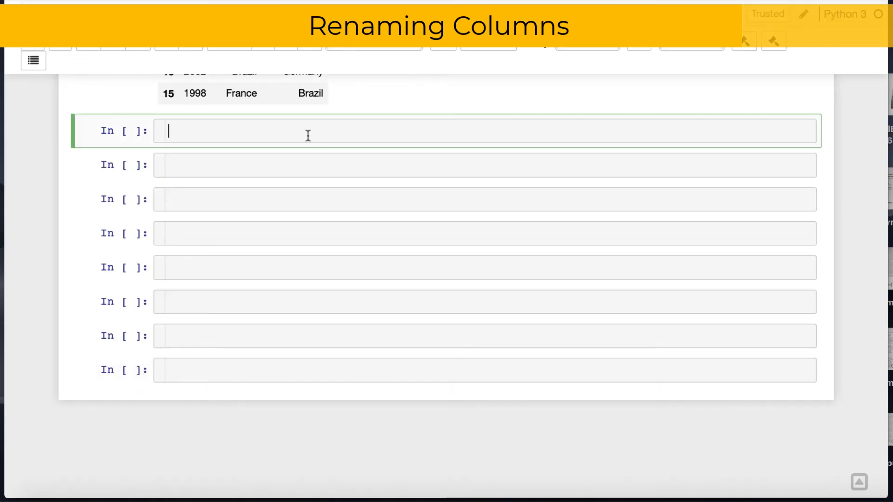
Add '# Rename Columns' and run SQL SELECT Year, Winners as champions FROM world_cup ORDER BY Year DESC
type("# Rename Columns")
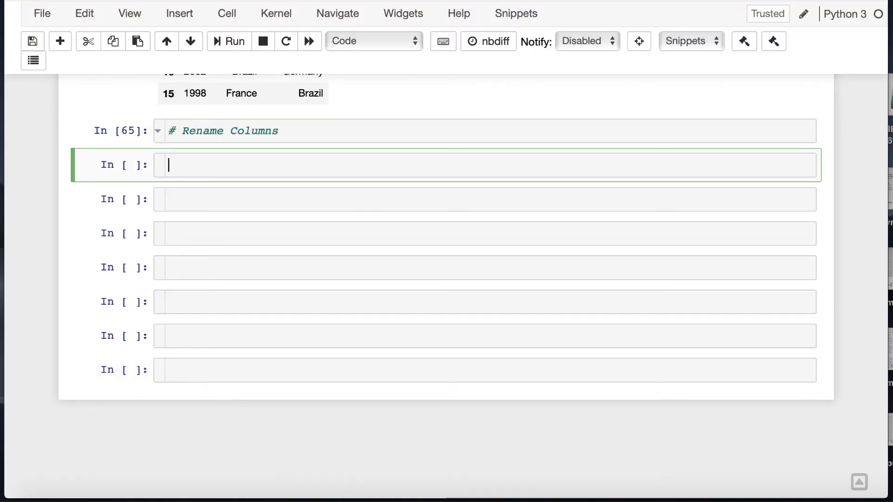
type("%%sql")
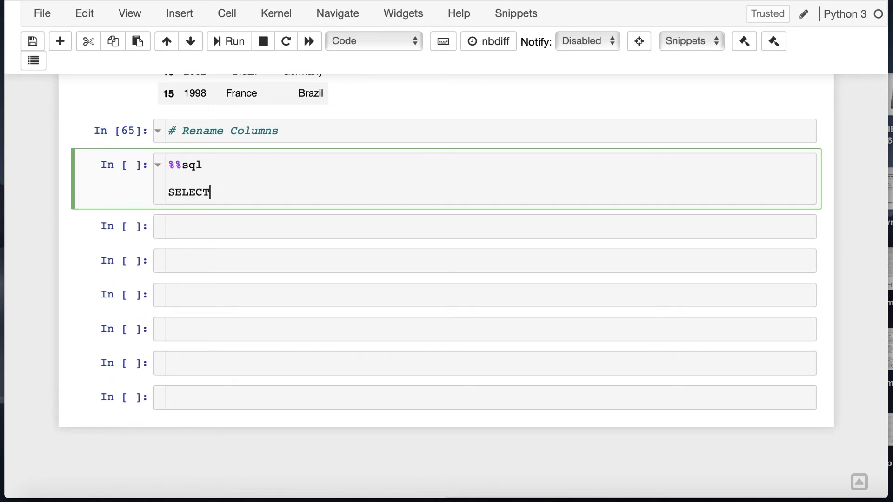
type("Year,")
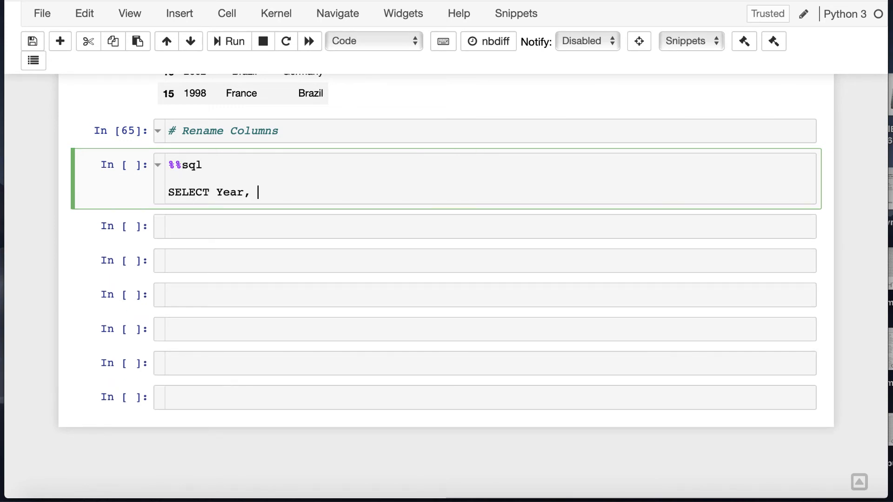
type("Winners as cham")
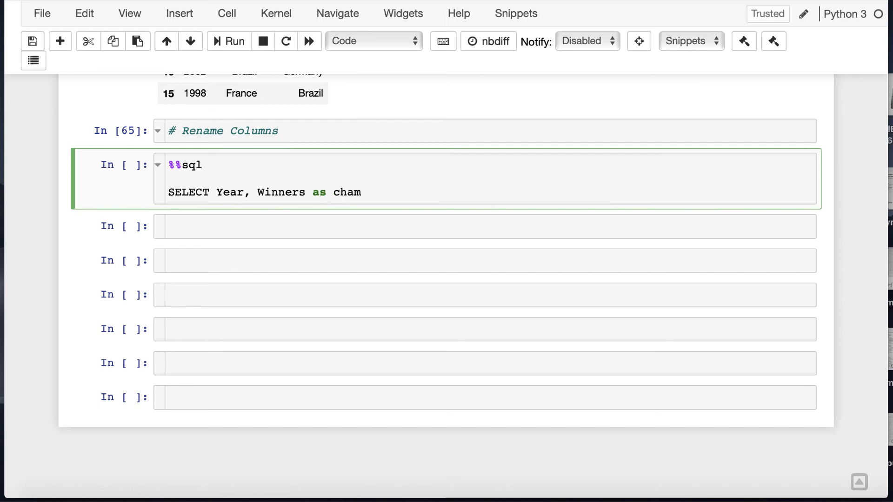
type("pions FROM world")
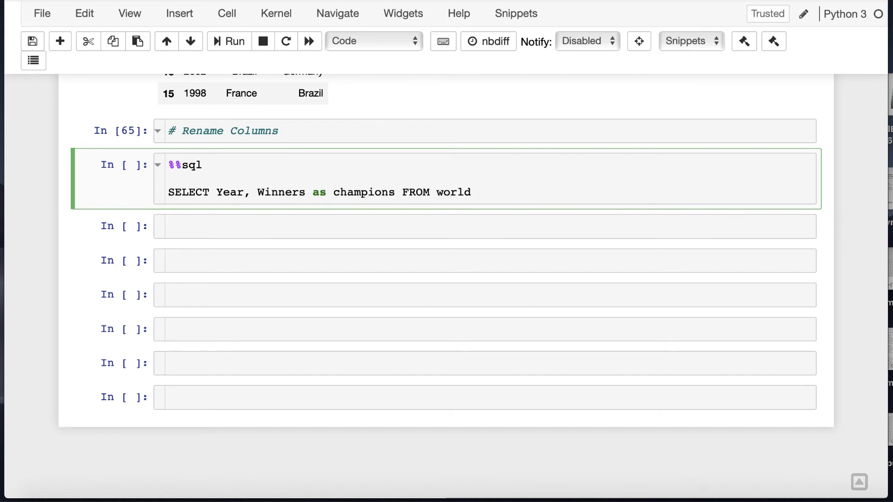
type("_cup")
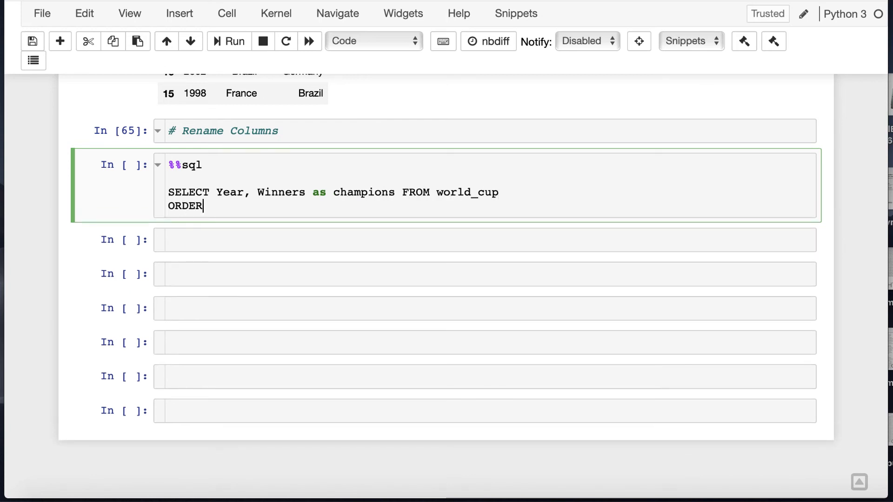
type("BY Year DESC")
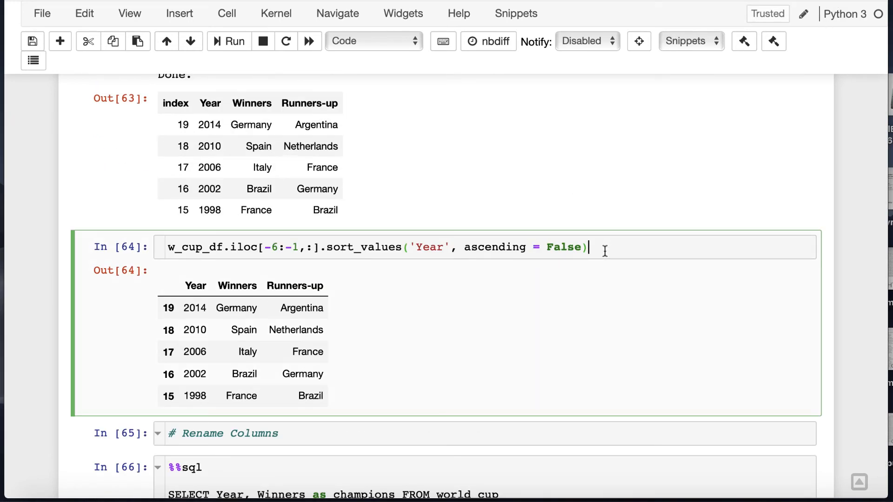
Append a line-continued .rename(columns={'Winners': ...}) to the pandas iloc/sort_values chain
type(".renam")
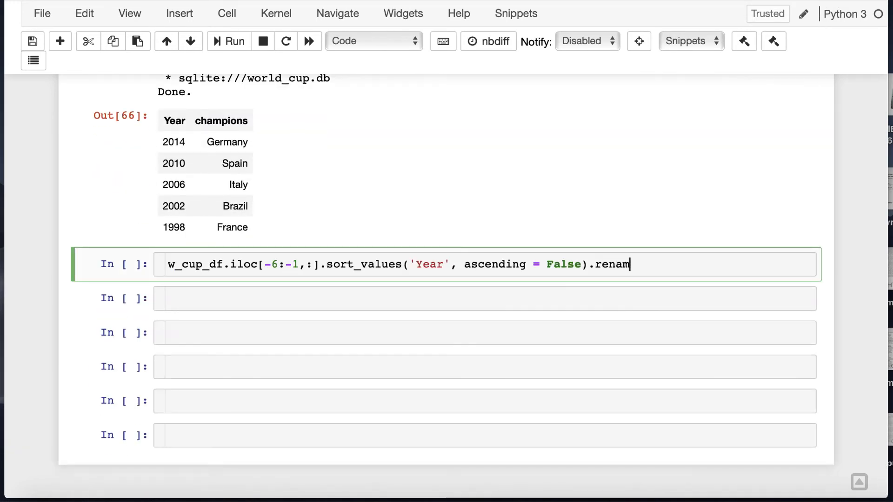
type("e9")
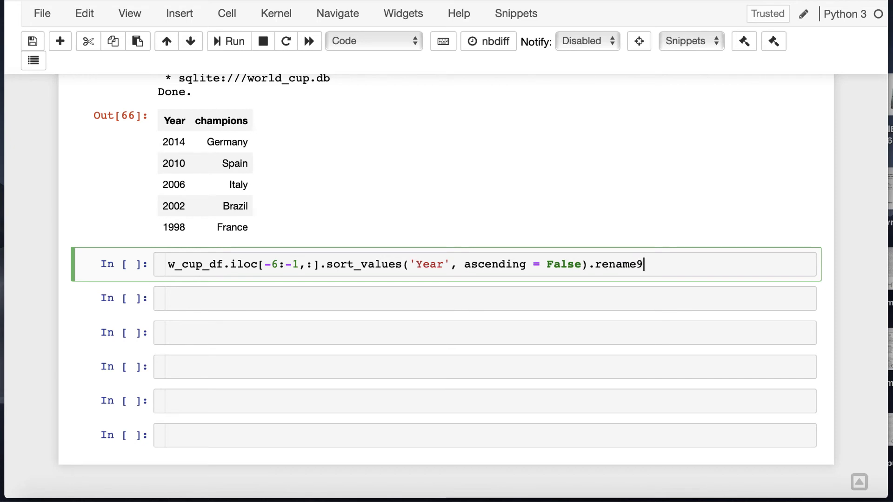
type("(columns)")
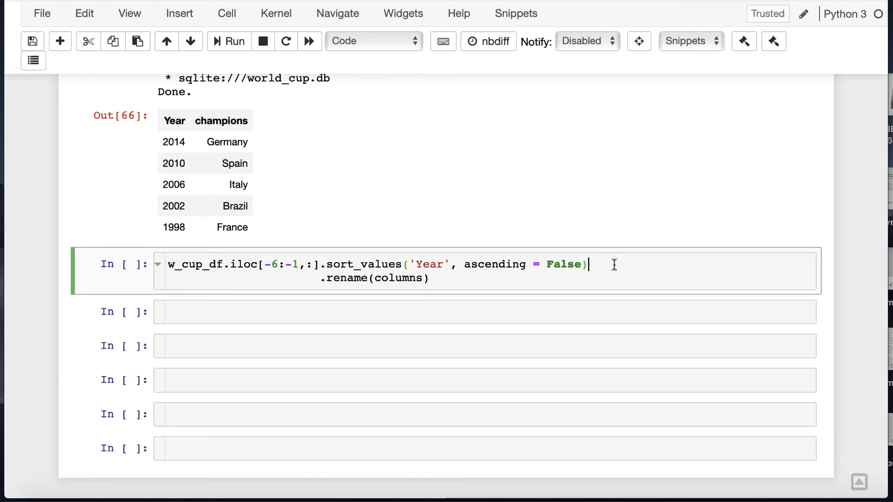
type("\\")
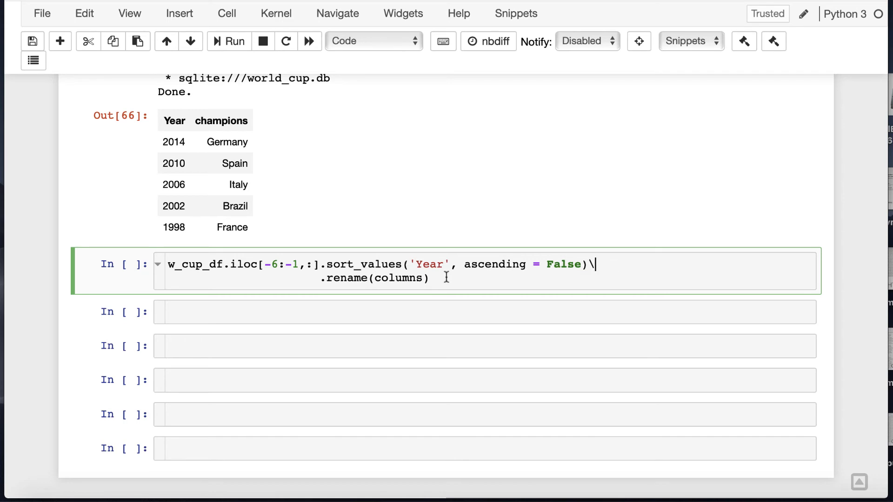
type("={}")
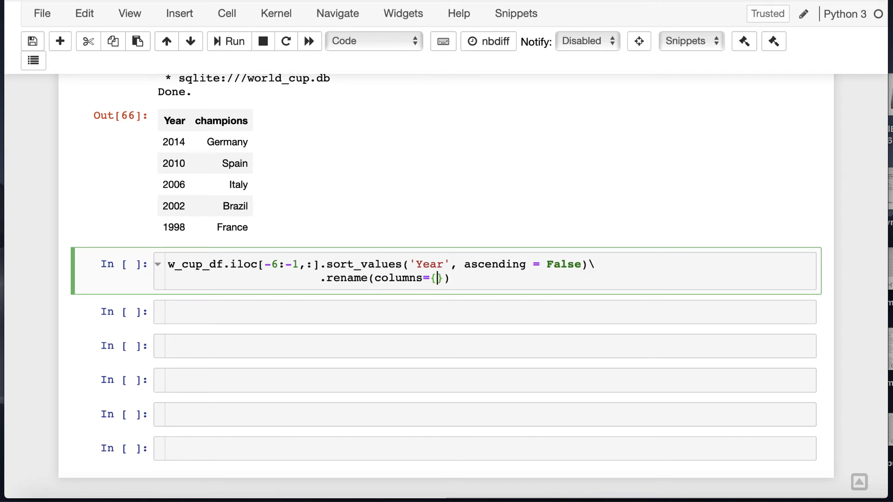
type("'Winners':'")
left_click(485, 312)
type("# Filtering")
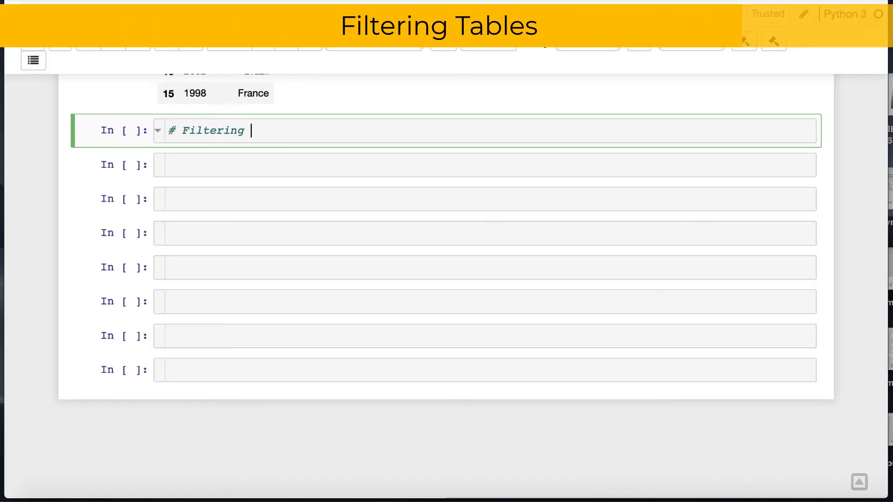
Add '# Filtering - SQL WHERE' and run SQL SELECT * FROM world_cup WHERE winners = 'Brazil'
type("= SQL WHERE")
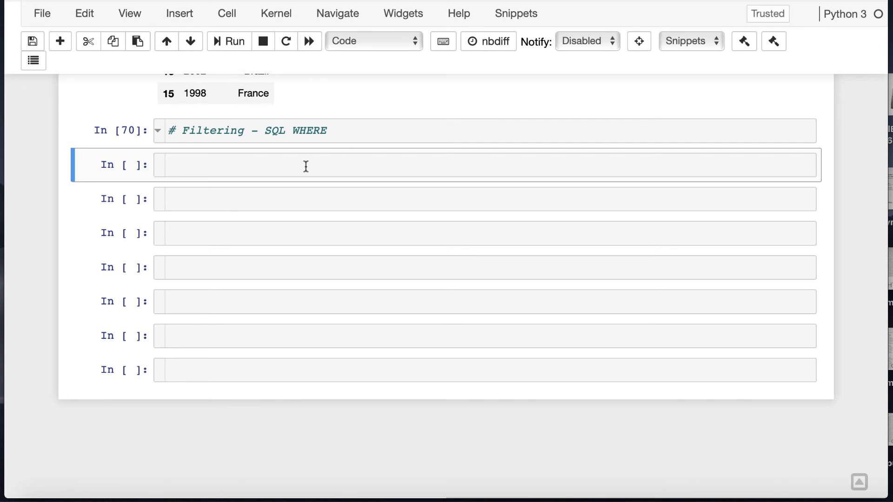
type("%%s")
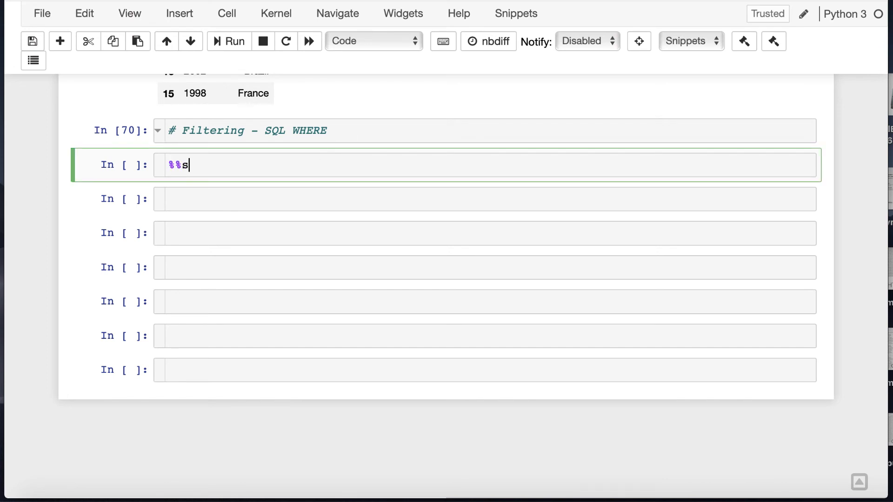
type("ql")
type("SELECT * FROM world")
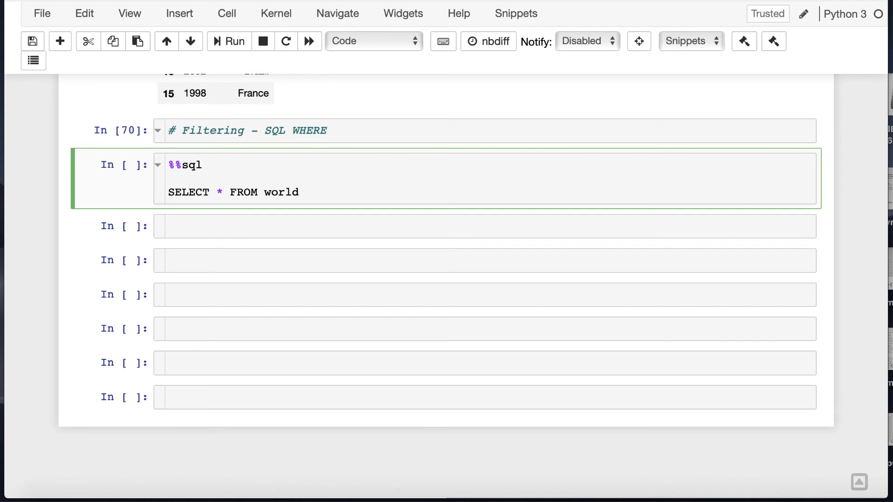
type("_cup")
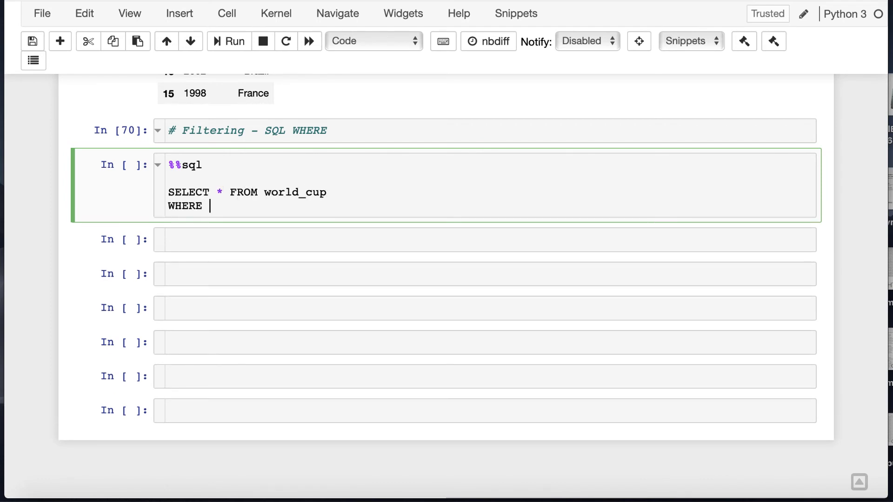
type("winners")
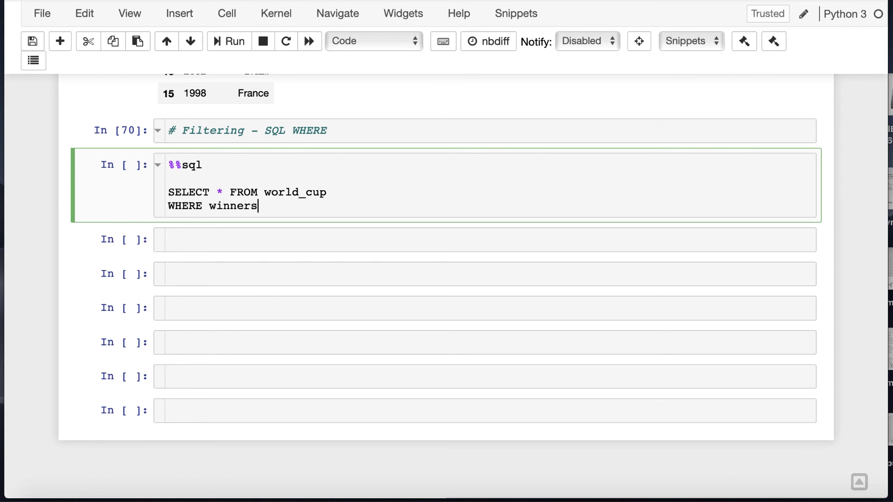
type("= 'Brazil'")
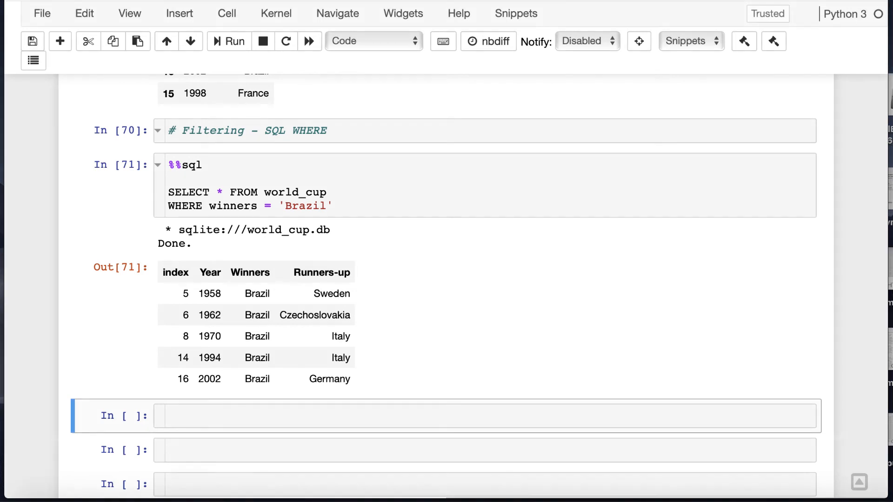
List Brazil's five wins in pandas with w_cup_df[w_cup_df.Winners=='Brazil']
type("w_cup")
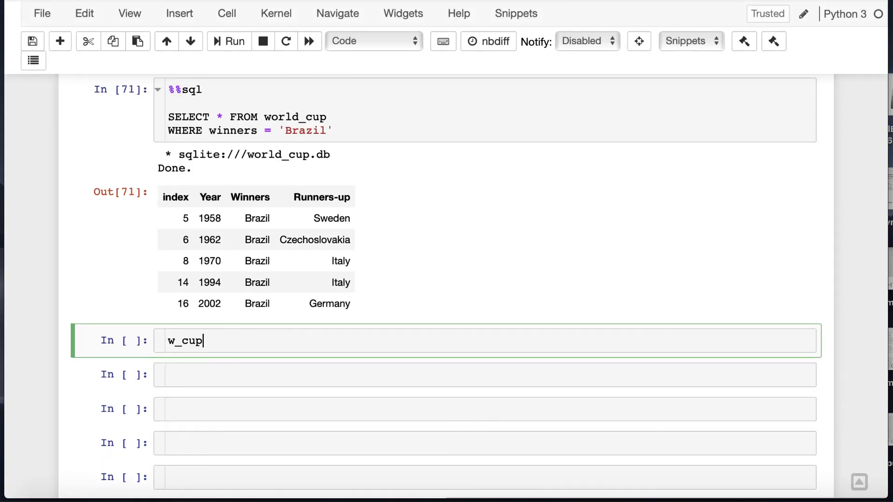
type("_df")
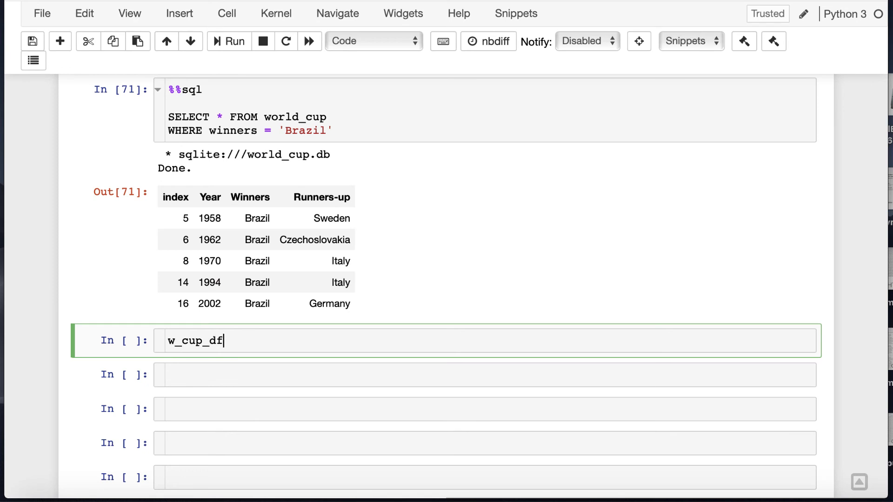
type("[w_cup_df.winners]")
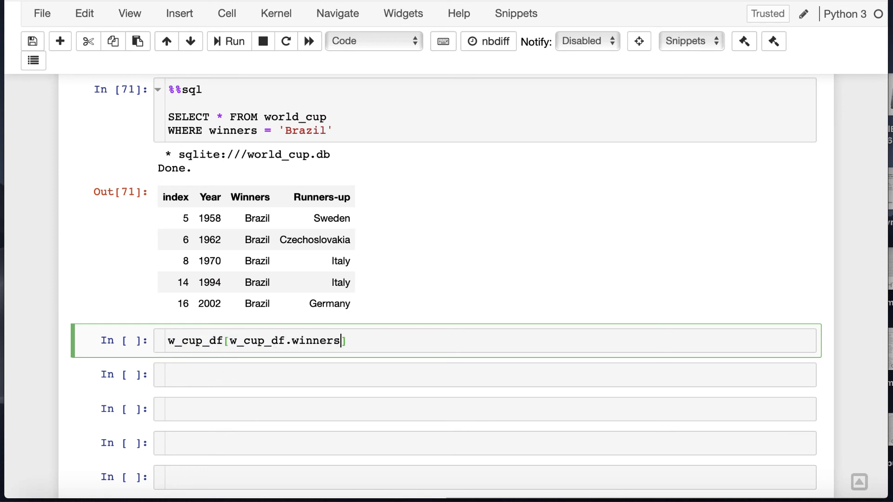
type("=='Bra'")
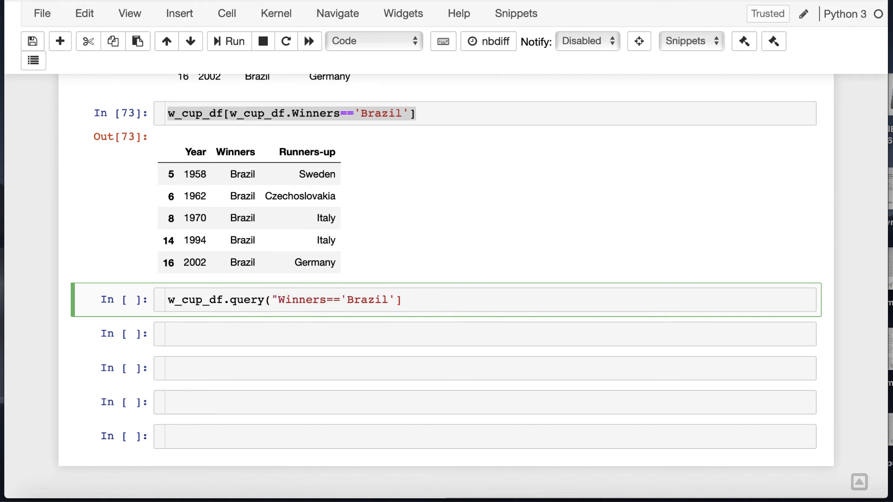
type("]")
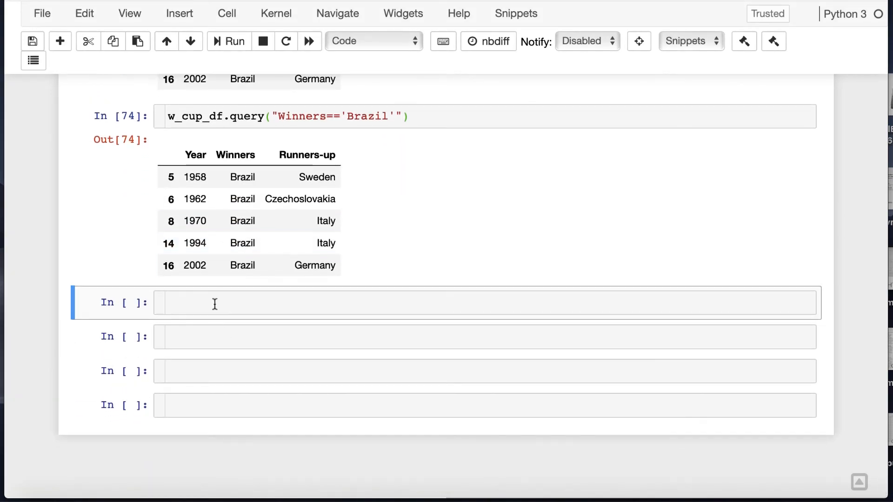
Add '# WHERE with Multiple criteria' and write SQL WHERE winners IN ('Brazil','Argentina')
type("#")
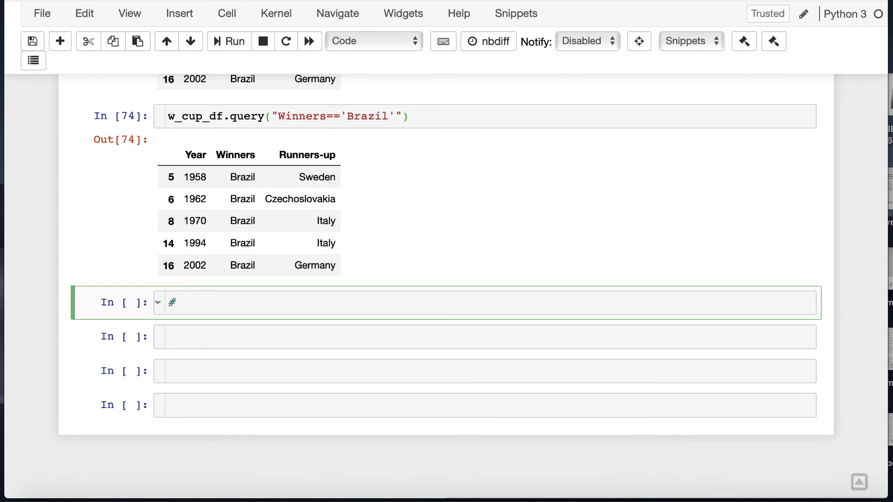
type("WHERE with Multiple criteria")
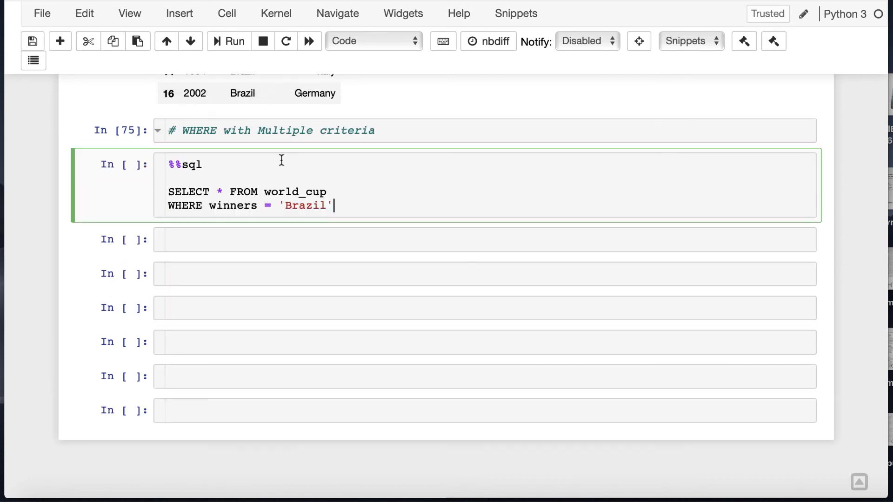
type("IN")
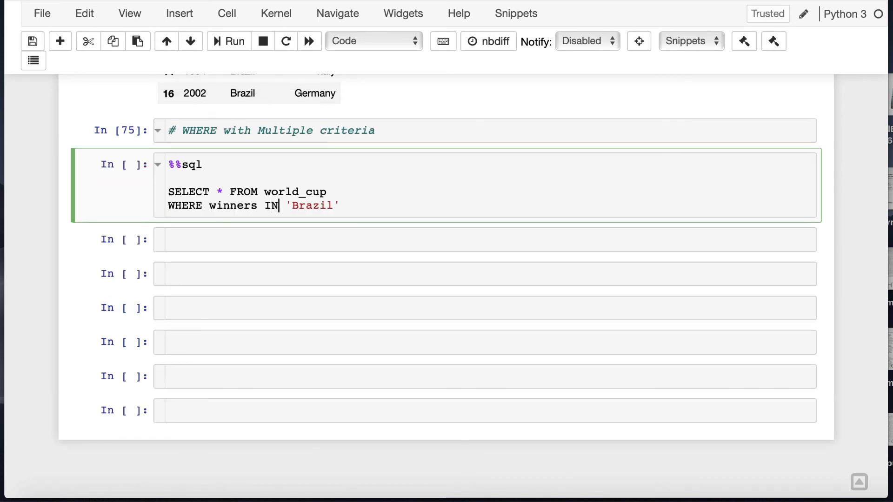
type("('Brazil',")
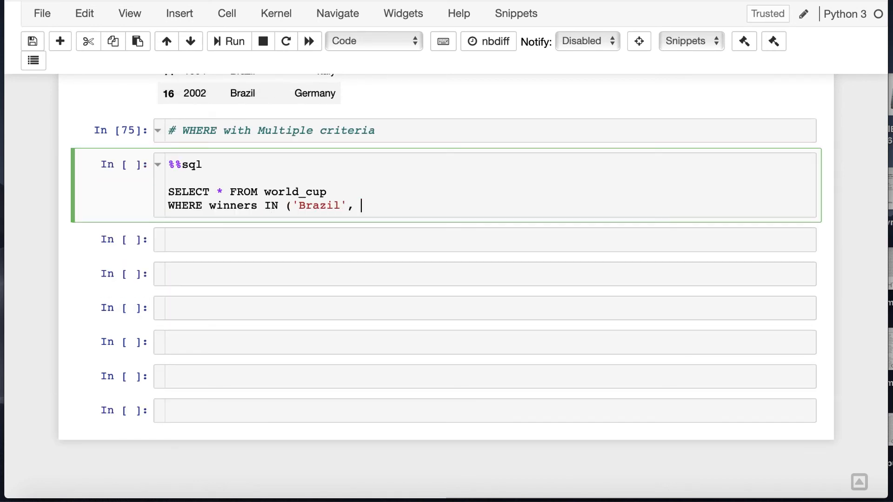
type("'Ar'")
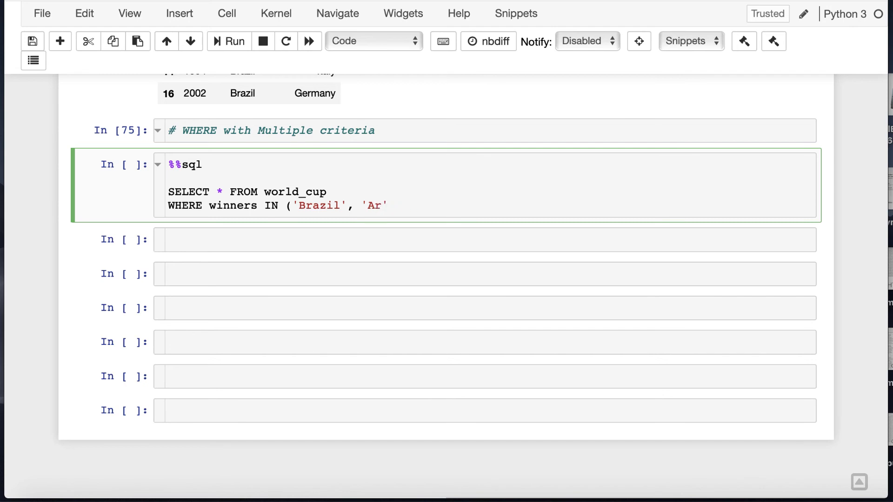
type("gentina'")
left_click(485, 239)
type("w_cup_df[w_cup_df.Winners.isin'Brazil")
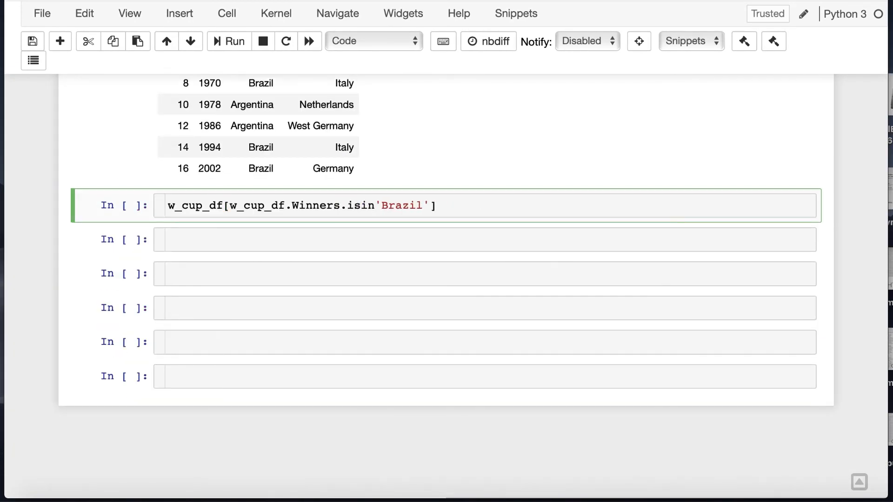
Filter pandas with Winners.isin(['Brazil','Argentina']) and w_cup_df.query("Winners=='Brazil'")
type("([")
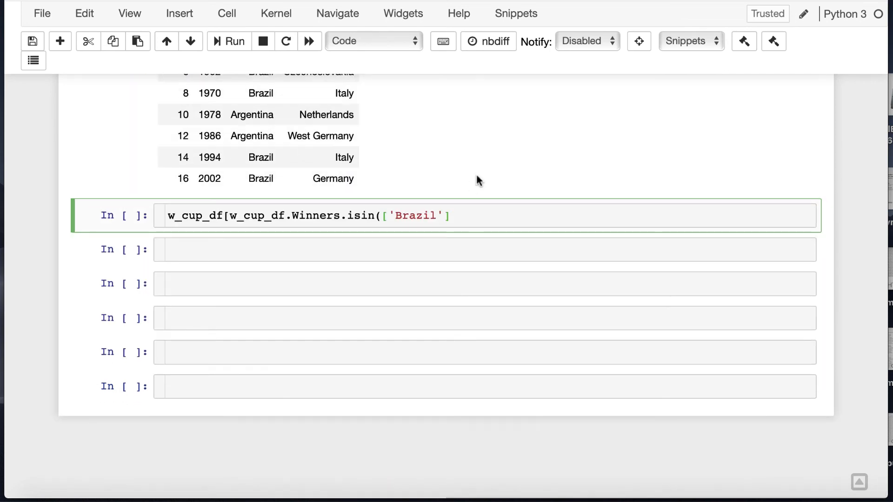
type(", 'Argentina'")
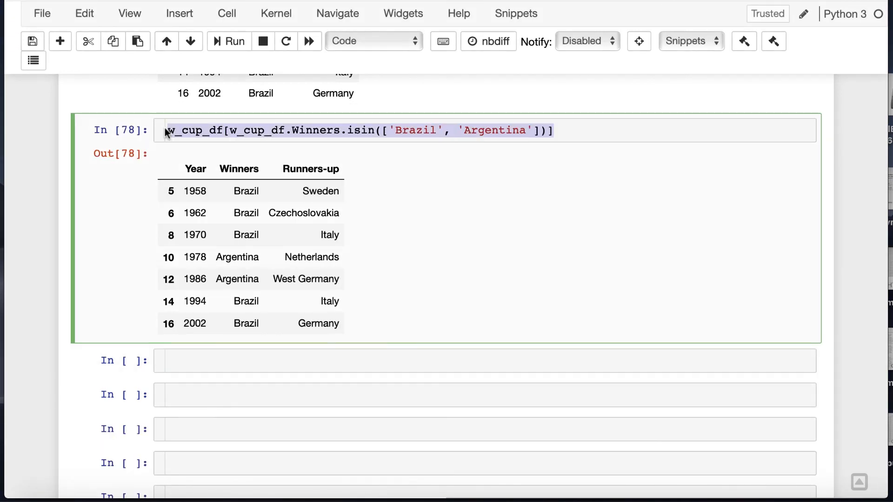
type("w_cup_df.query(\"Winners=='Brazil'\")")
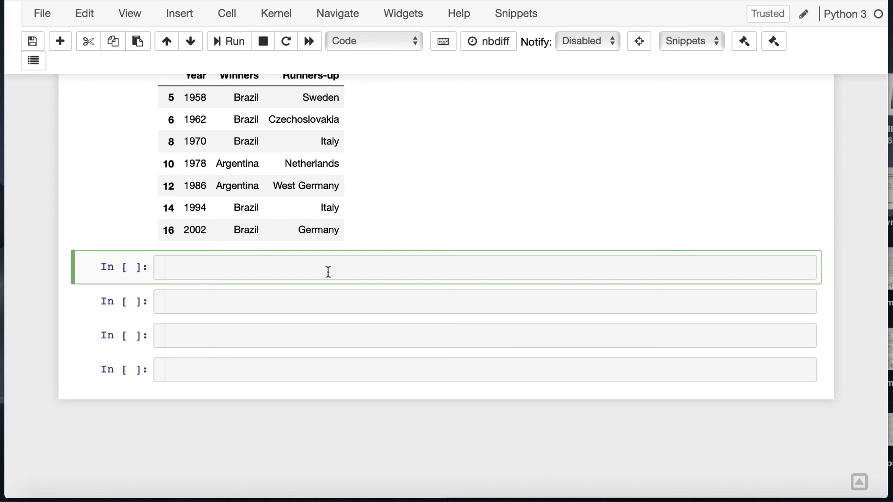
Add AND Year > 1980 to the %%sql Brazil/Argentina IN query and run it
type("%%sql")
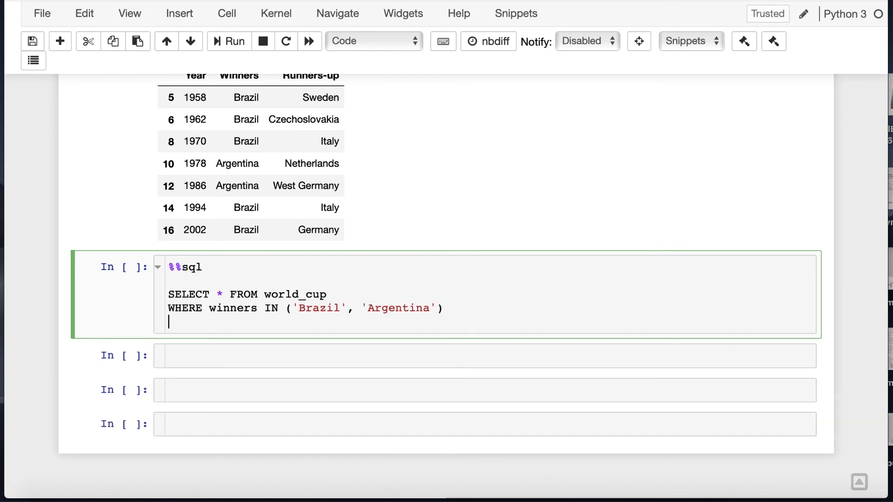
type("AND")
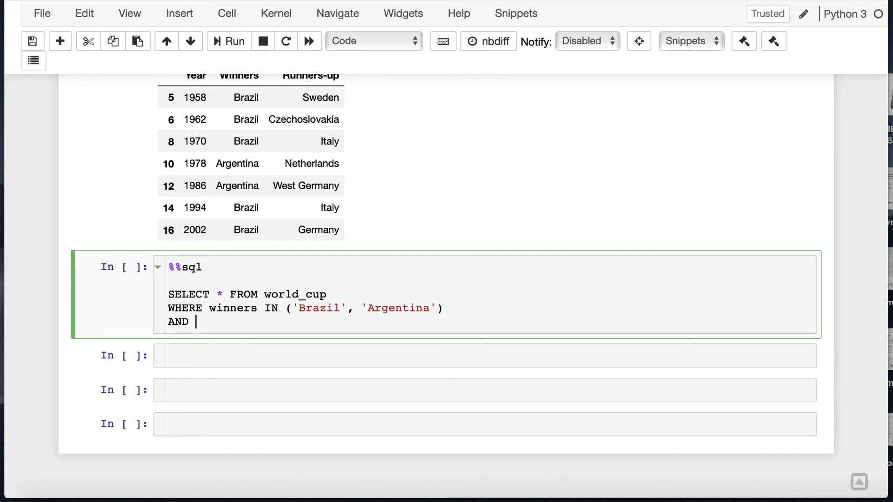
type("Year")
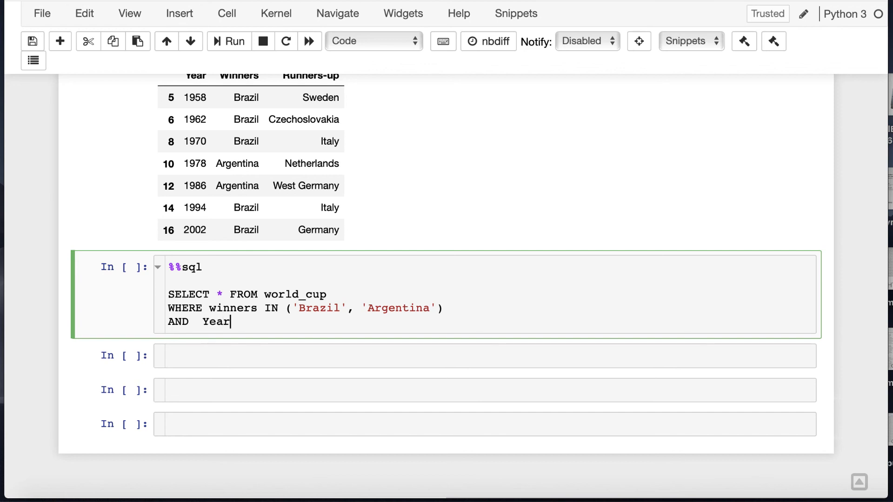
type(">190")
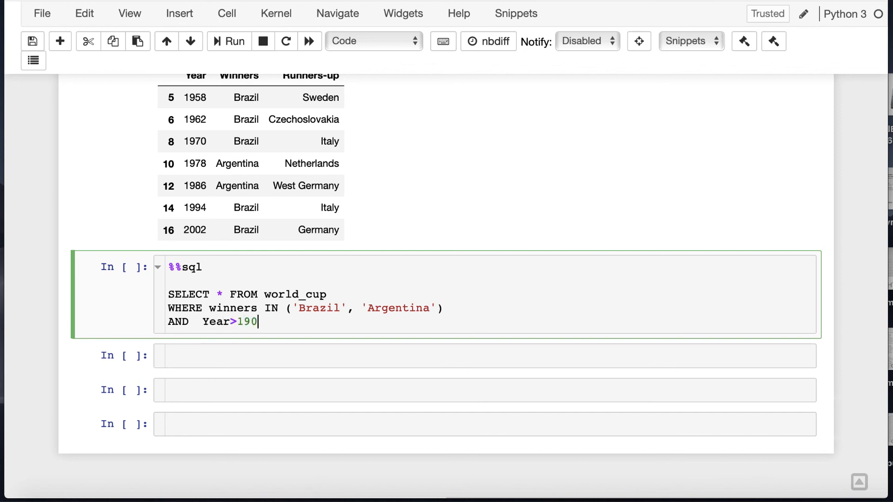
type("8")
left_click(484, 355)
type("w_cup_df[w_cup_df.Winners.isin(['Brazil', 'Argentina'])&")
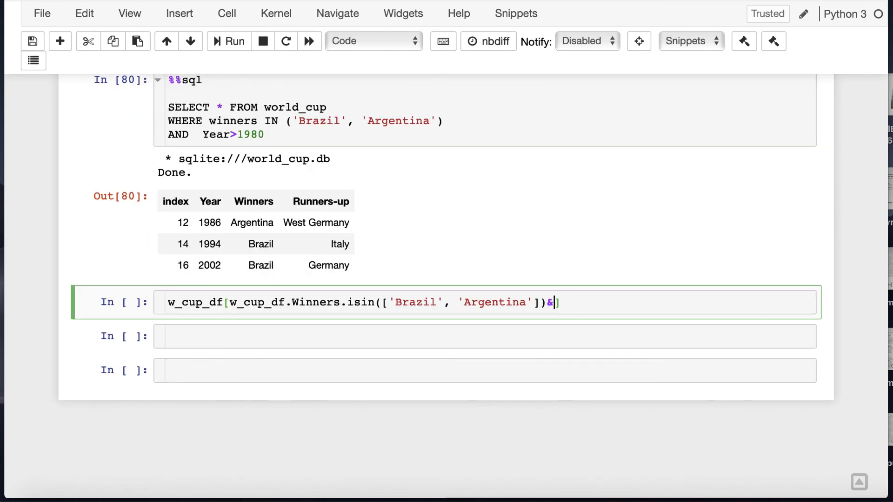
Filter w_cup_df with isin for Brazil/Argentina combined with Year > 1980 in pandas
type("()")
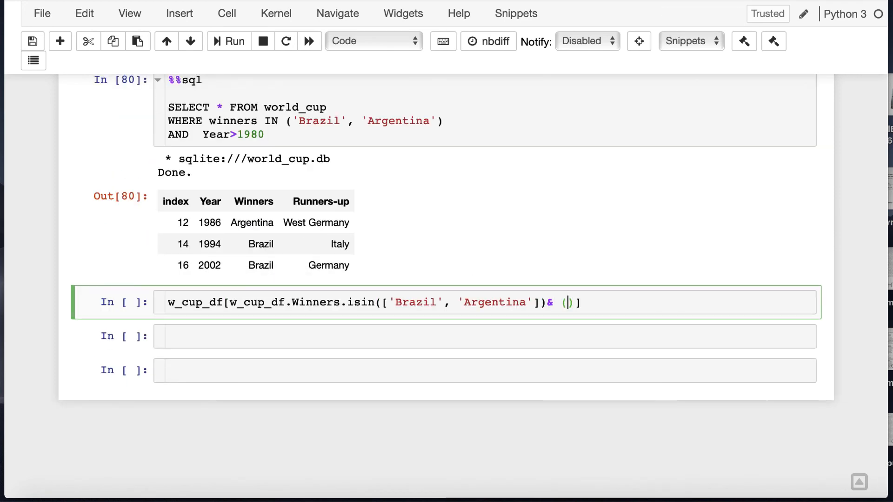
type("df_cup_df")
left_click(485, 337)
type("w_cup_df.query(\"Winners==['Brazil', 'Argentina'] ")
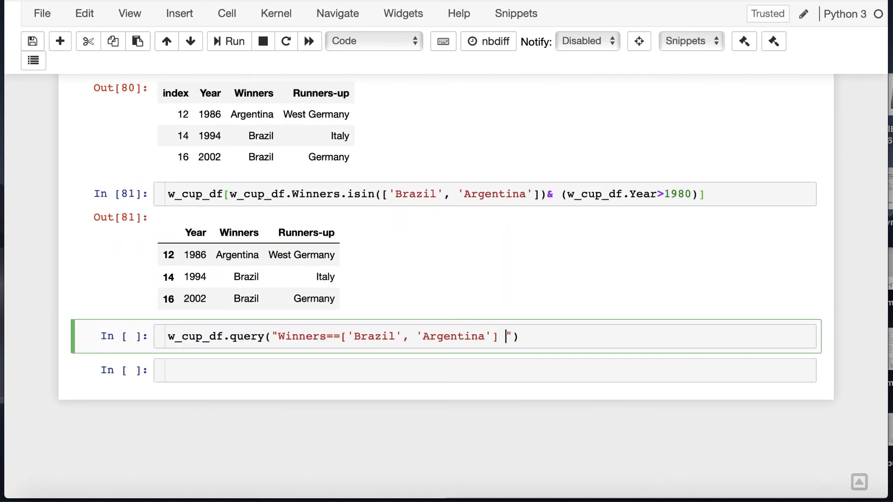
type("&")
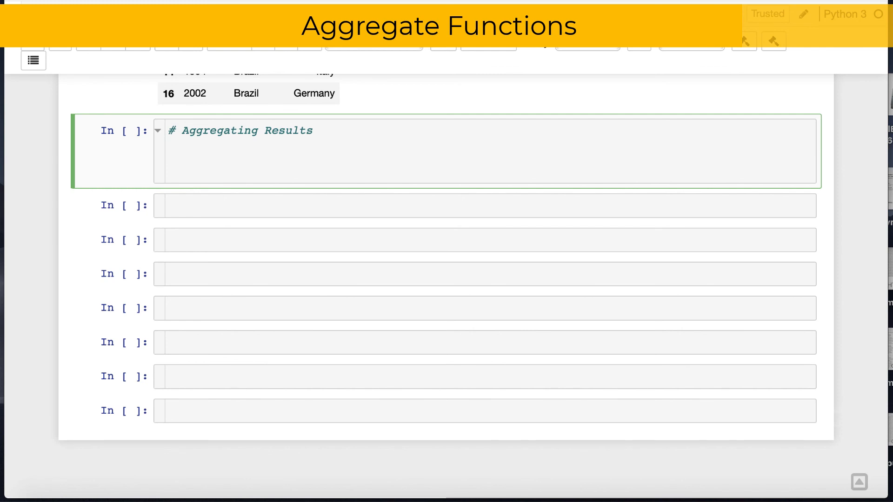
Write and run a %%sql GROUP BY counting championships per winner, ordered descending
type("%%s")
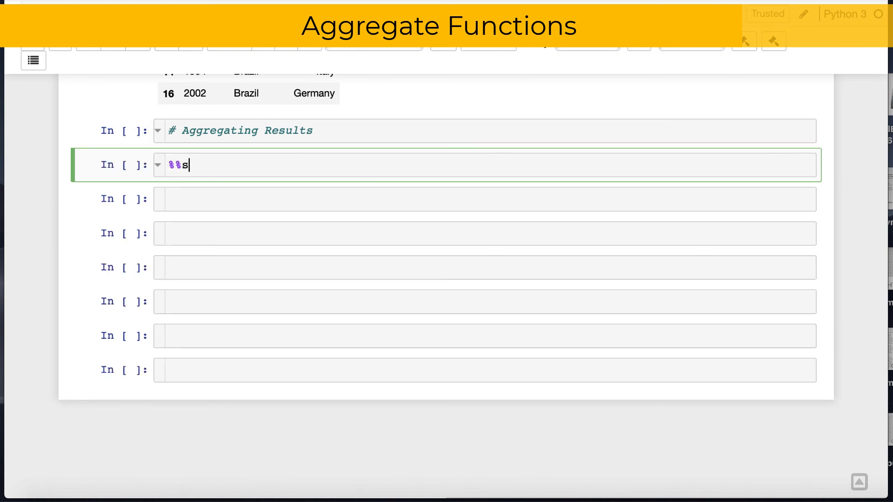
type("ql")
type("SELECT winners,")
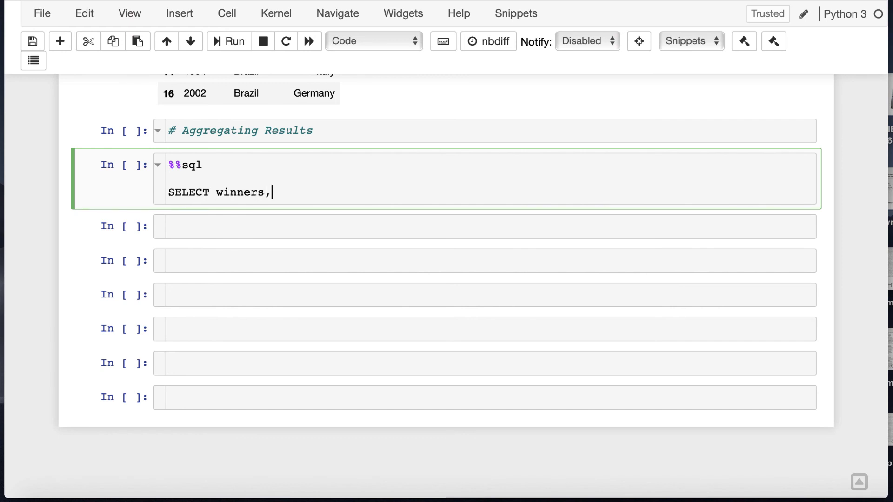
type("count(winners) as champi")
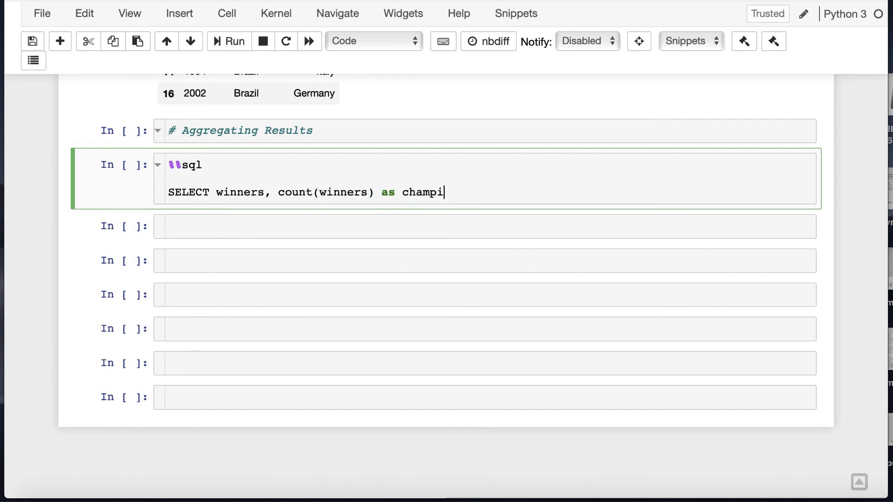
type("onships")
type("GROUP BY winners")
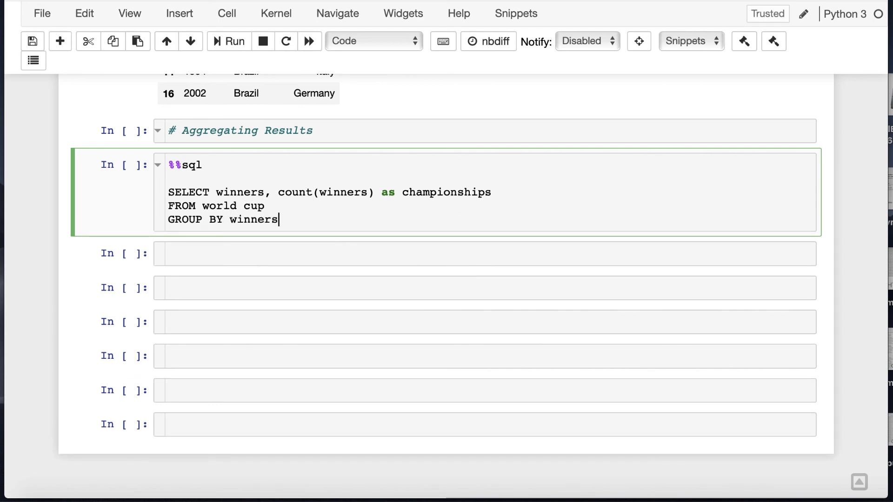
type("ORDER BY championships DESC")
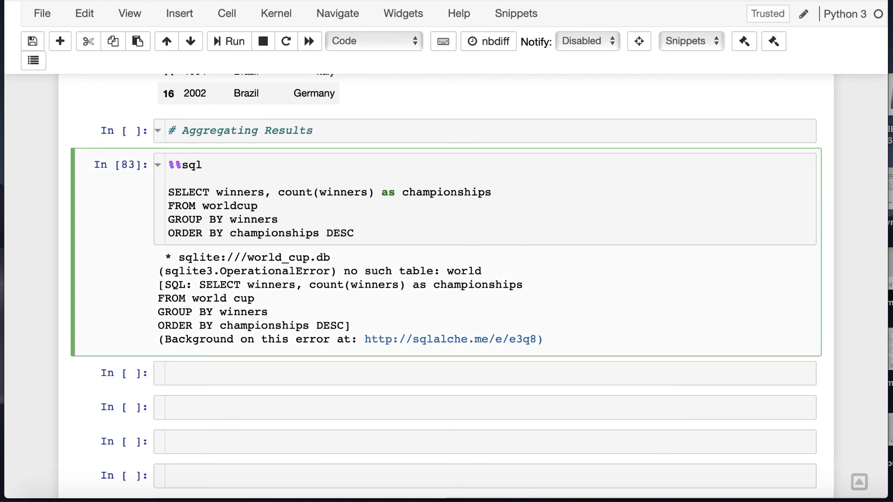
left_click(229, 40)
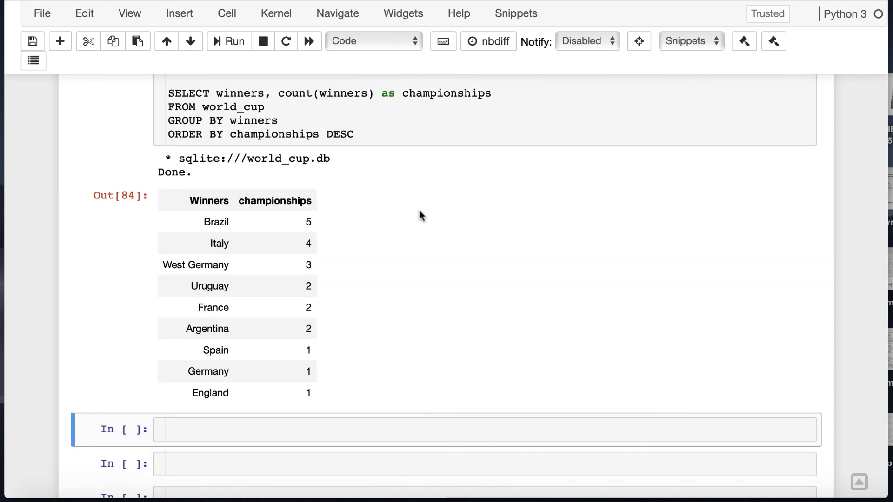
Begin the pandas version with w_cup_df in the next cell
left_click(282, 430)
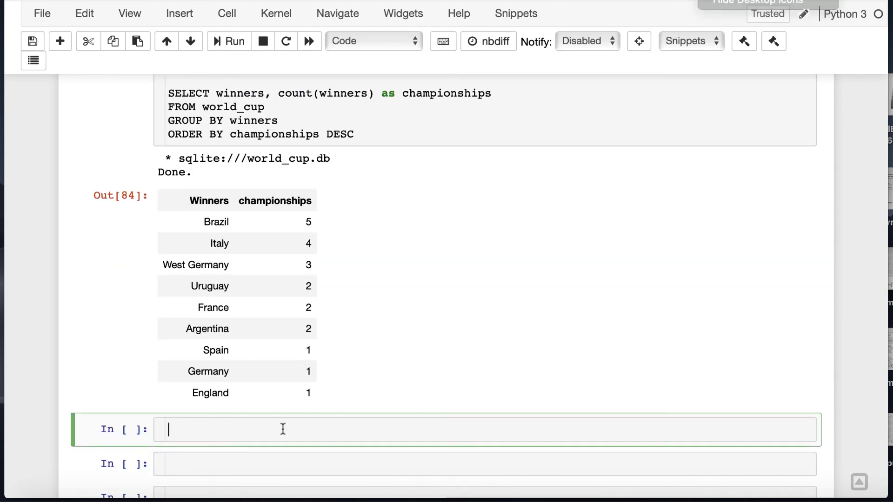
type("w_cup_df")
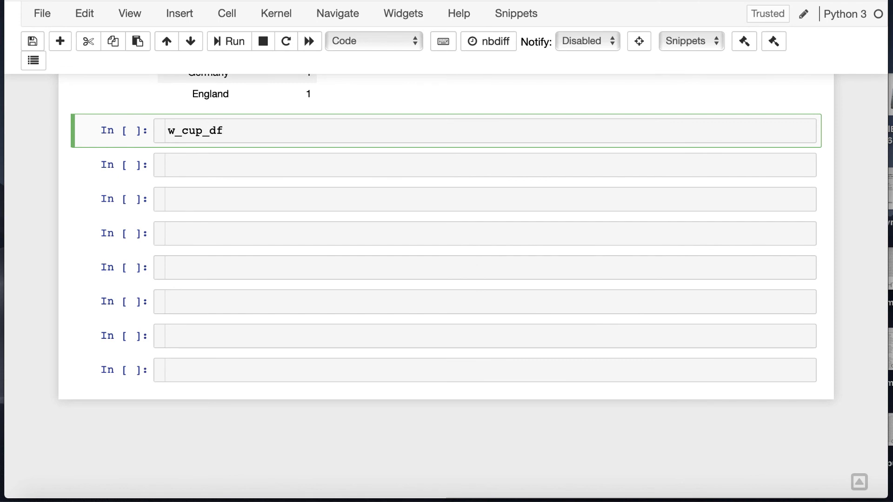
Try value_counts on Winners, then start w_cup_df.groupby('Winners').count()
type("['Winners'].value_counts(")
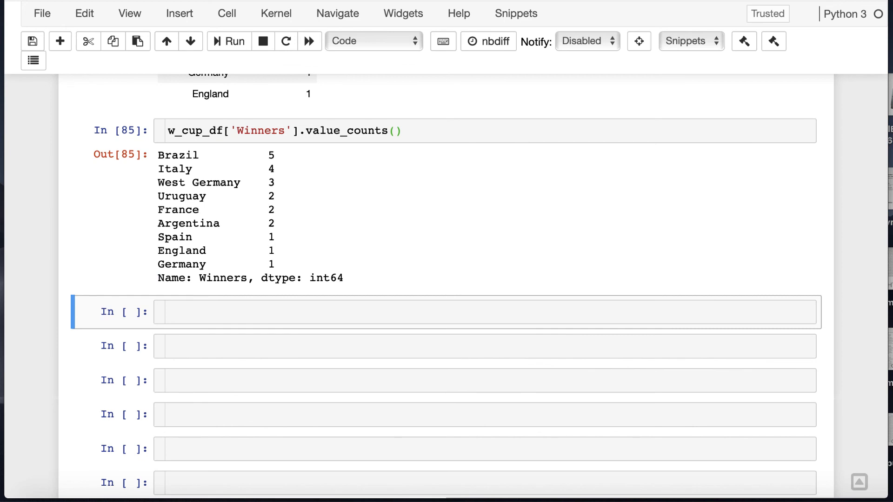
type("w_cup_df['Year', Winners'")
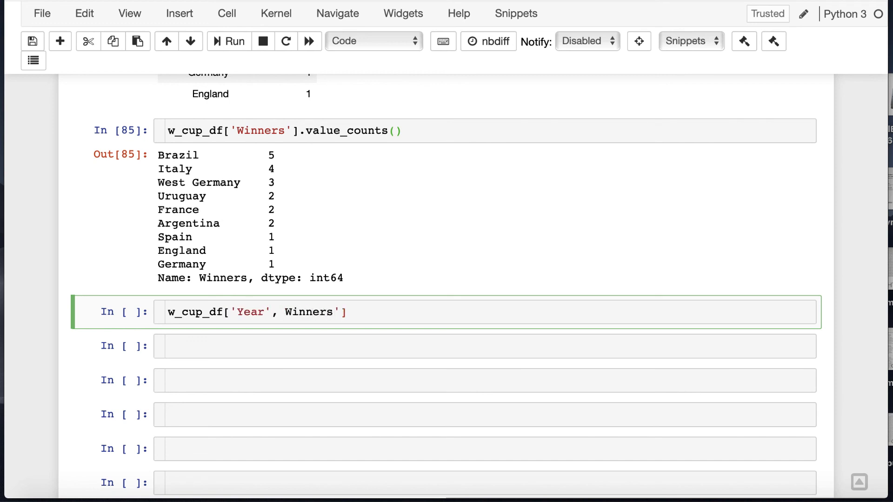
type("[")
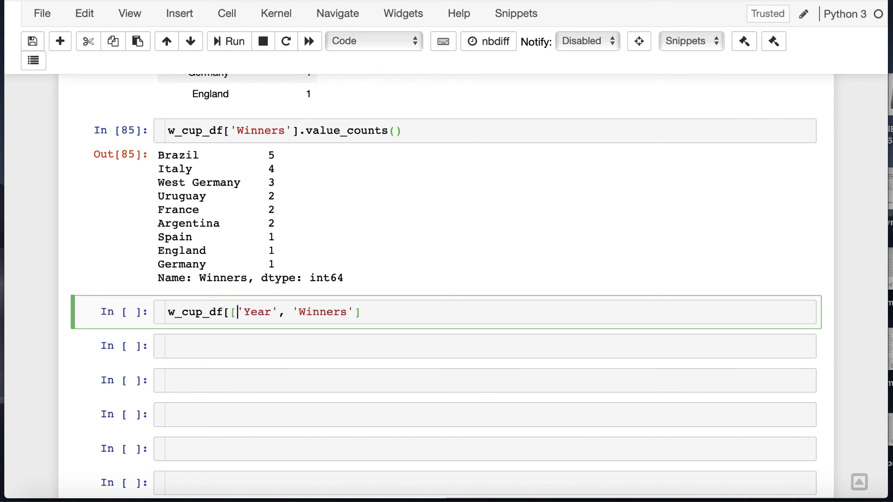
type("].groupby")
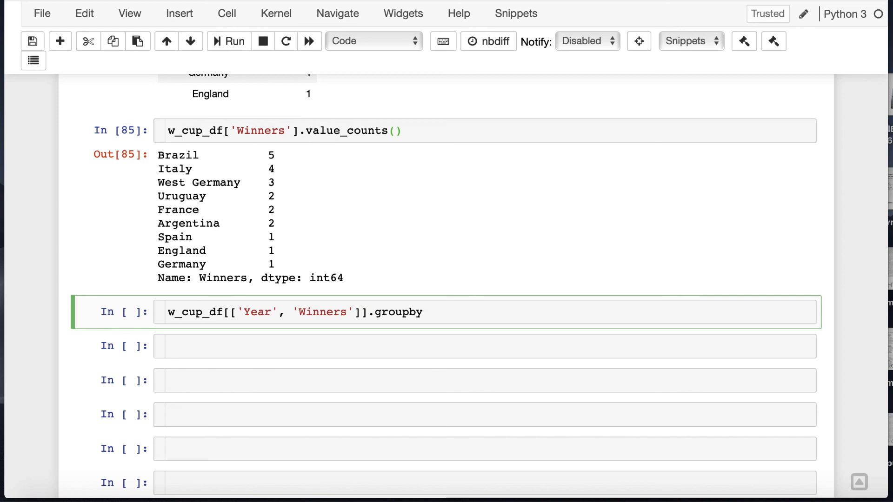
type("('Winners')\\")
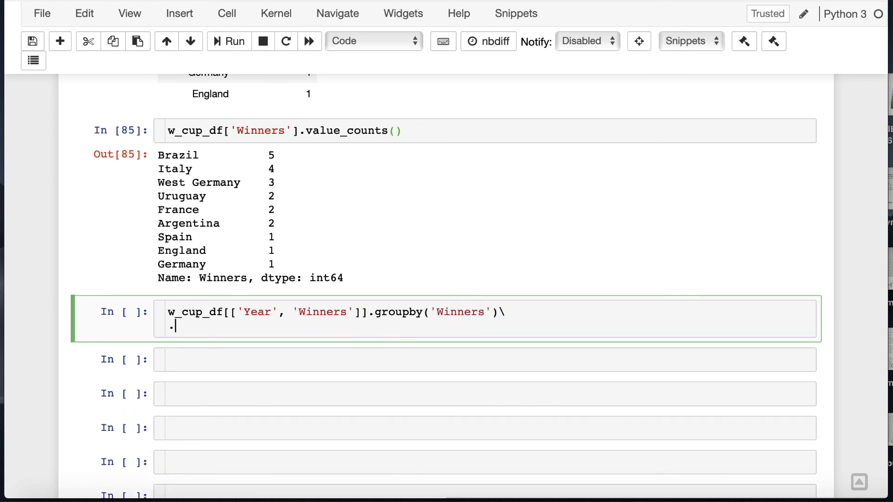
type("count()\\")
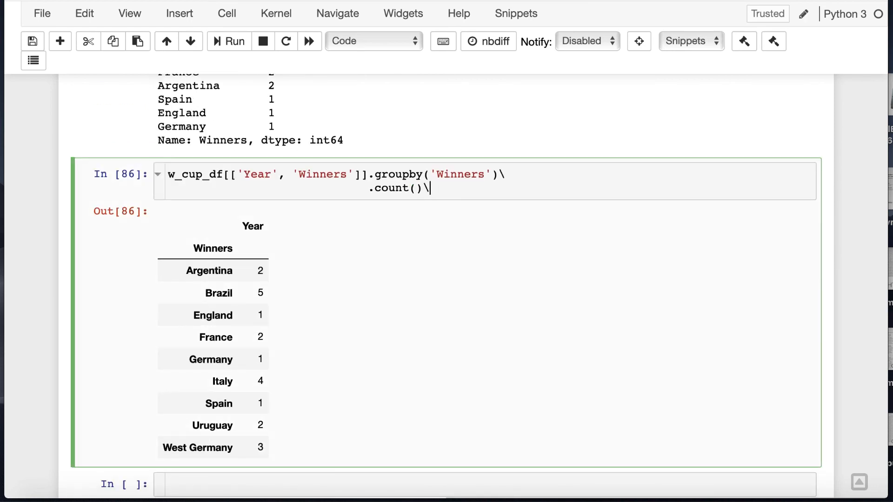
Rename Year to championships, sort descending, reset the index and run the chain
key("enter")
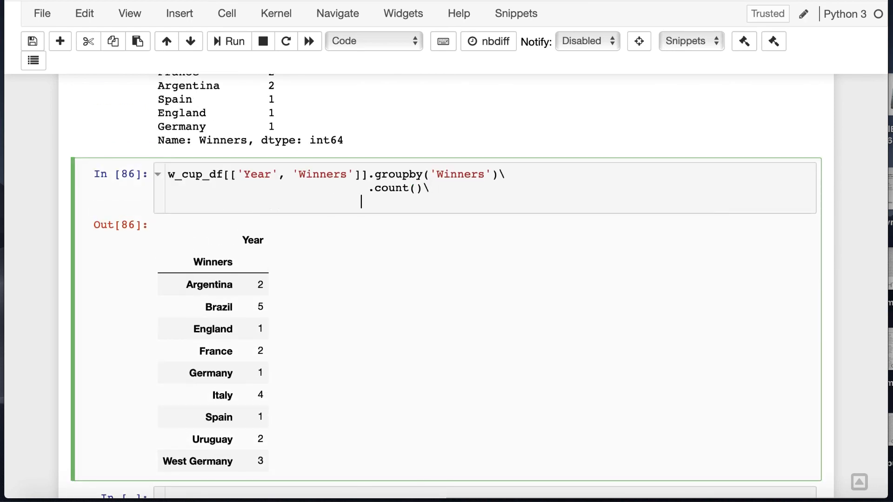
type(".rename(columns")
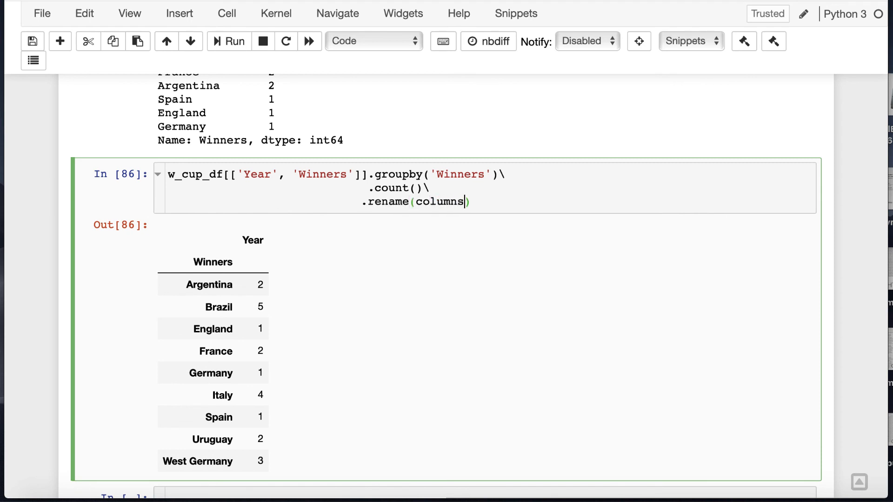
type("={'Year'}")
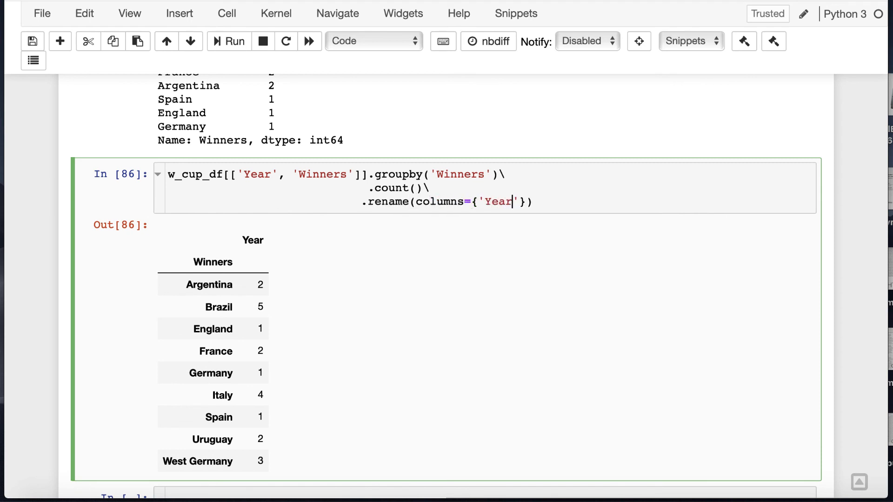
type(":'championships'")
type(".")
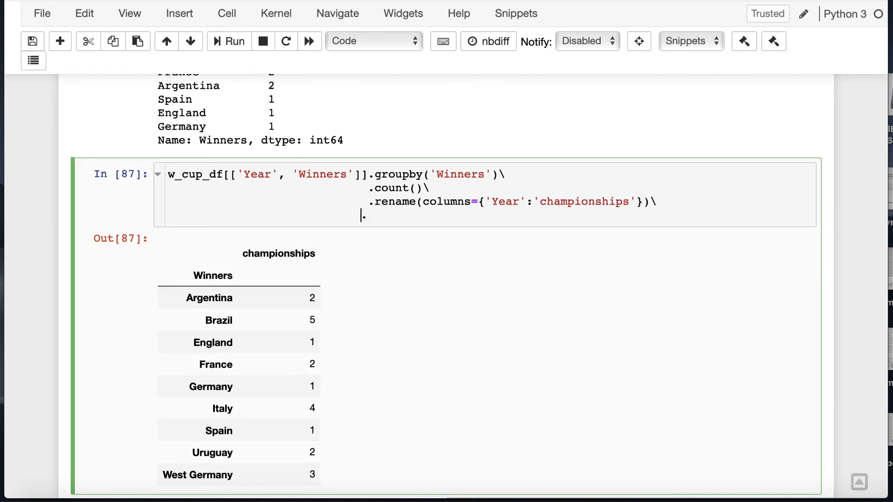
type("so")
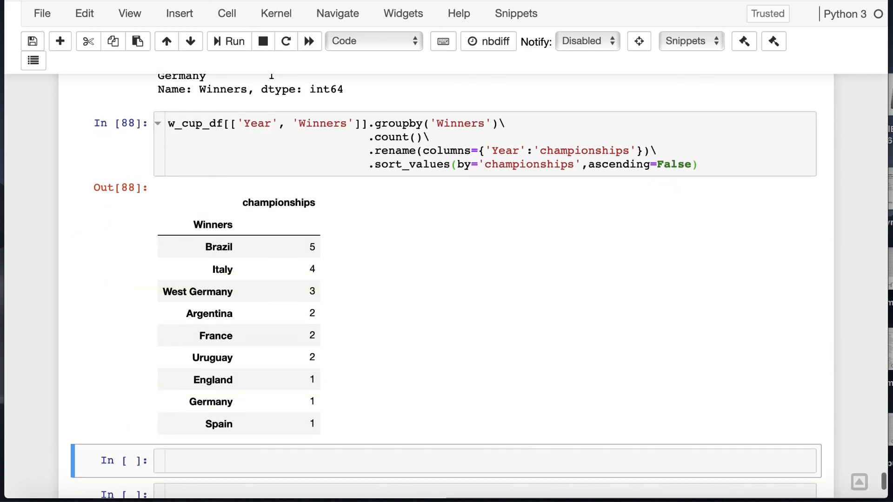
type(".reset")
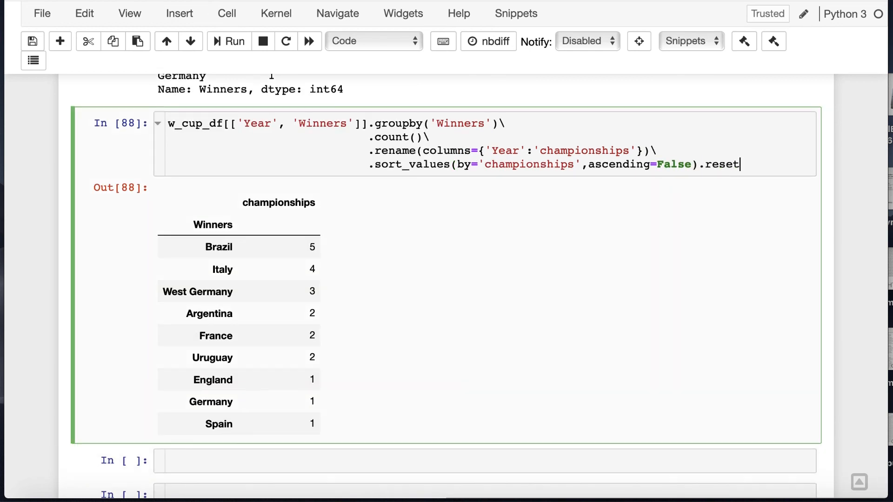
type("_index()")
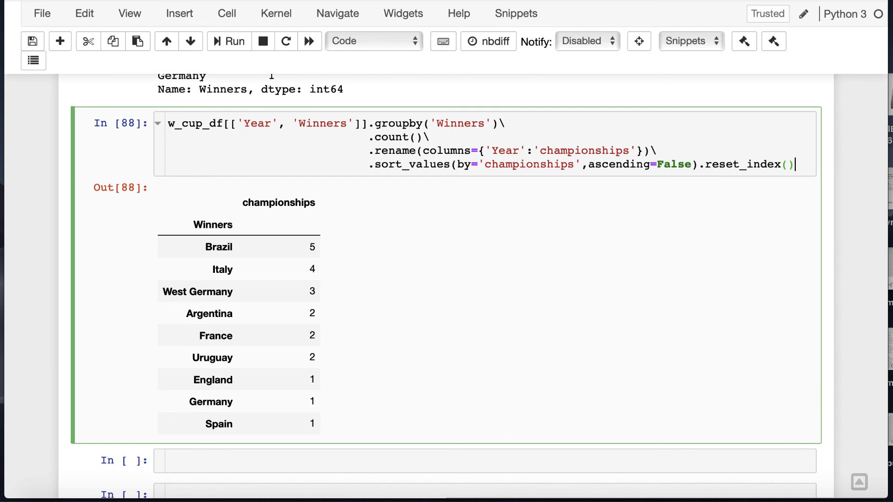
left_click(228, 40)
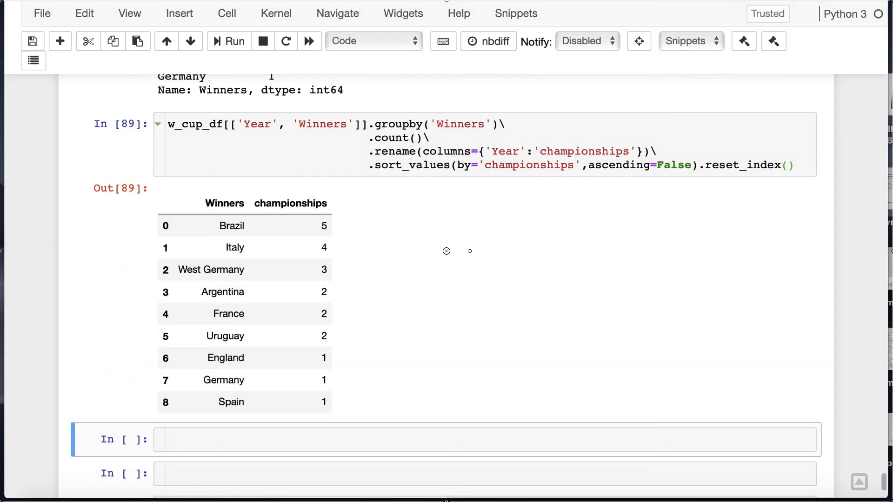
type("# Filtering aggregates with Having")
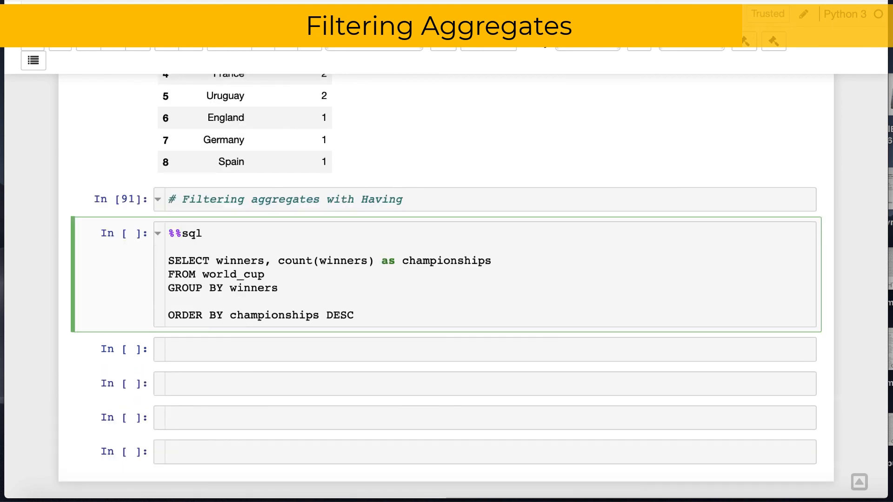
Add HAVING championships > 2 to the SQL query and run it
type("HAVING")
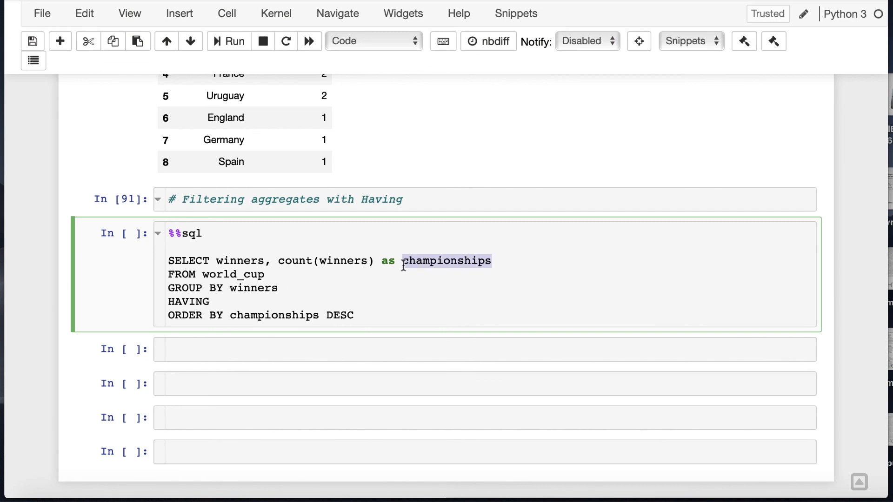
type("championships >2")
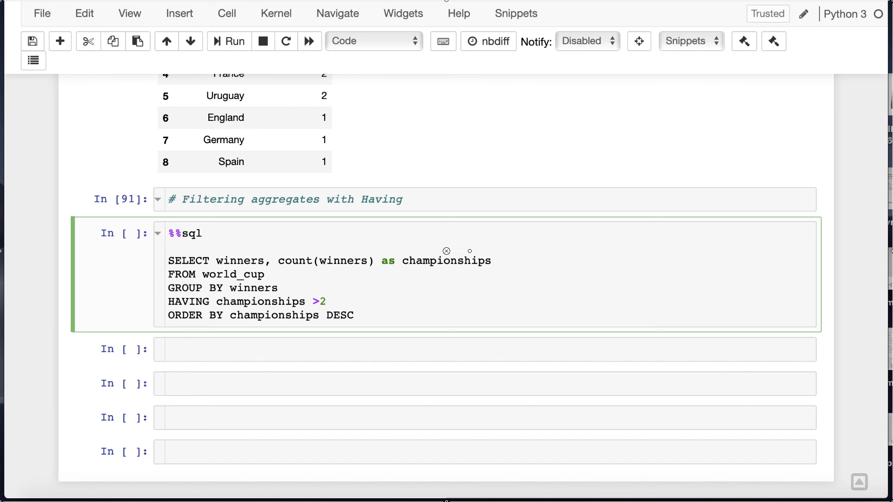
left_click(228, 40)
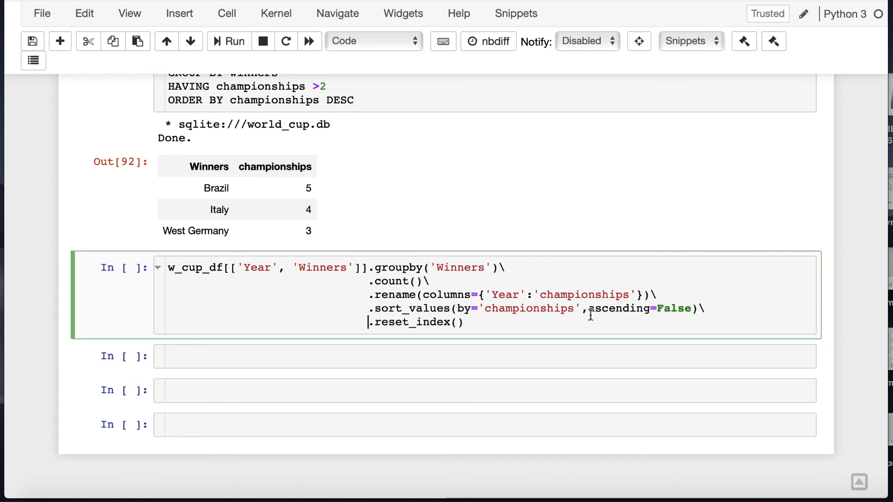
Append .query('championships > ') to the pandas chain, threshold not yet entered
key("enter")
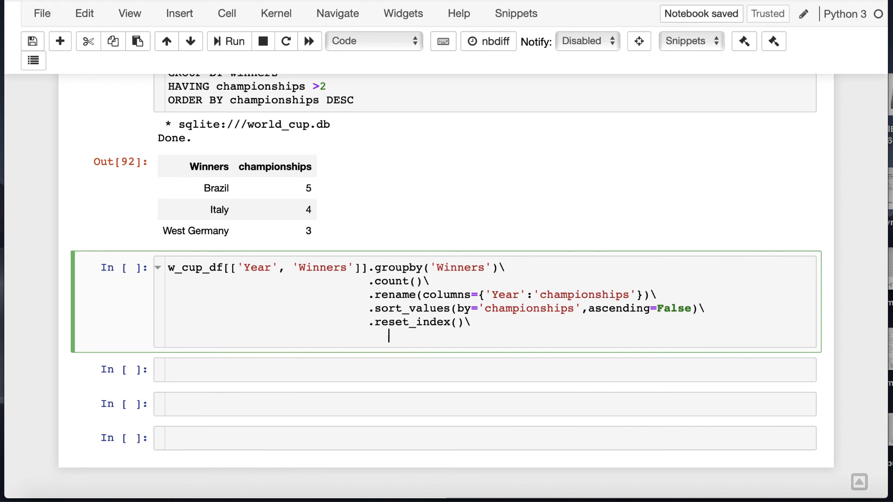
type(".qu")
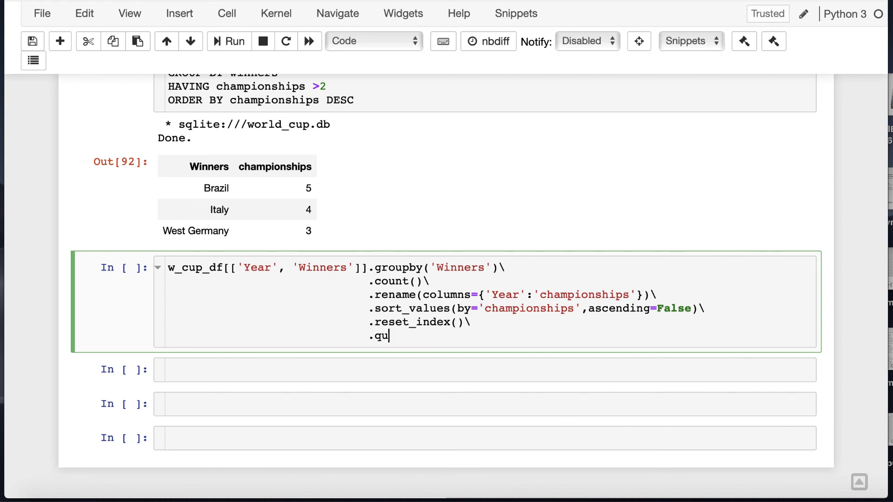
type("ery")
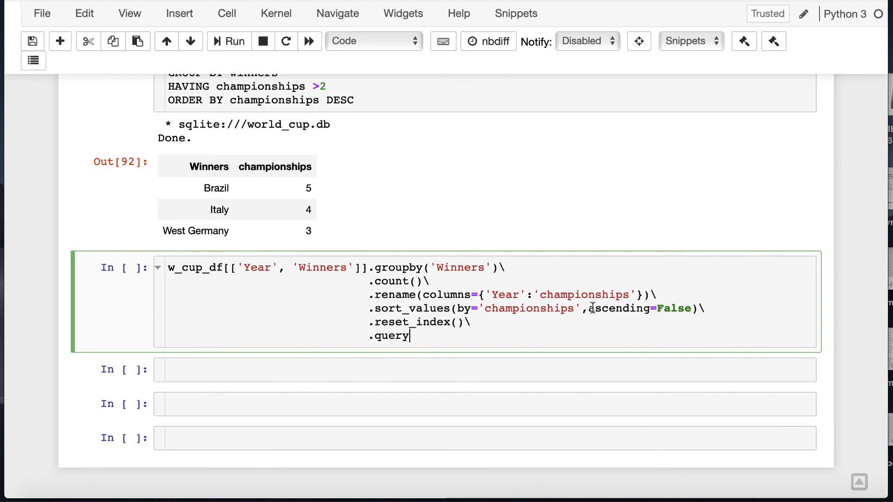
type("()")
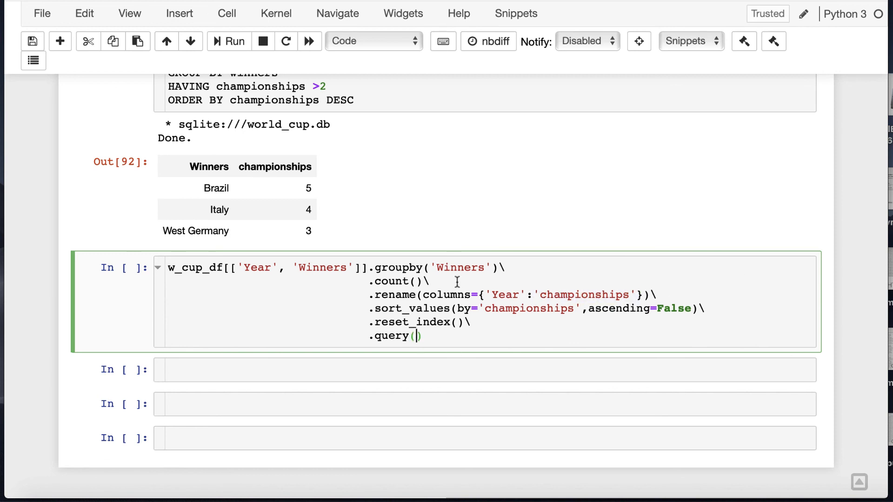
type("'championships > '")
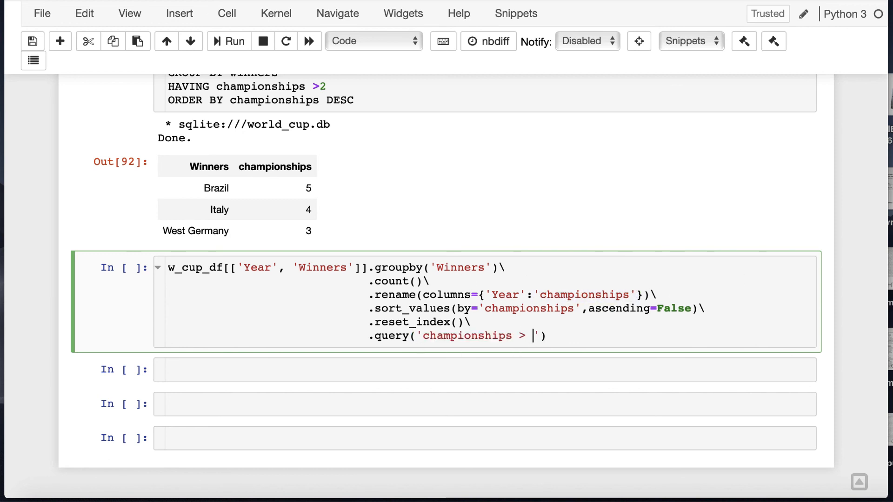